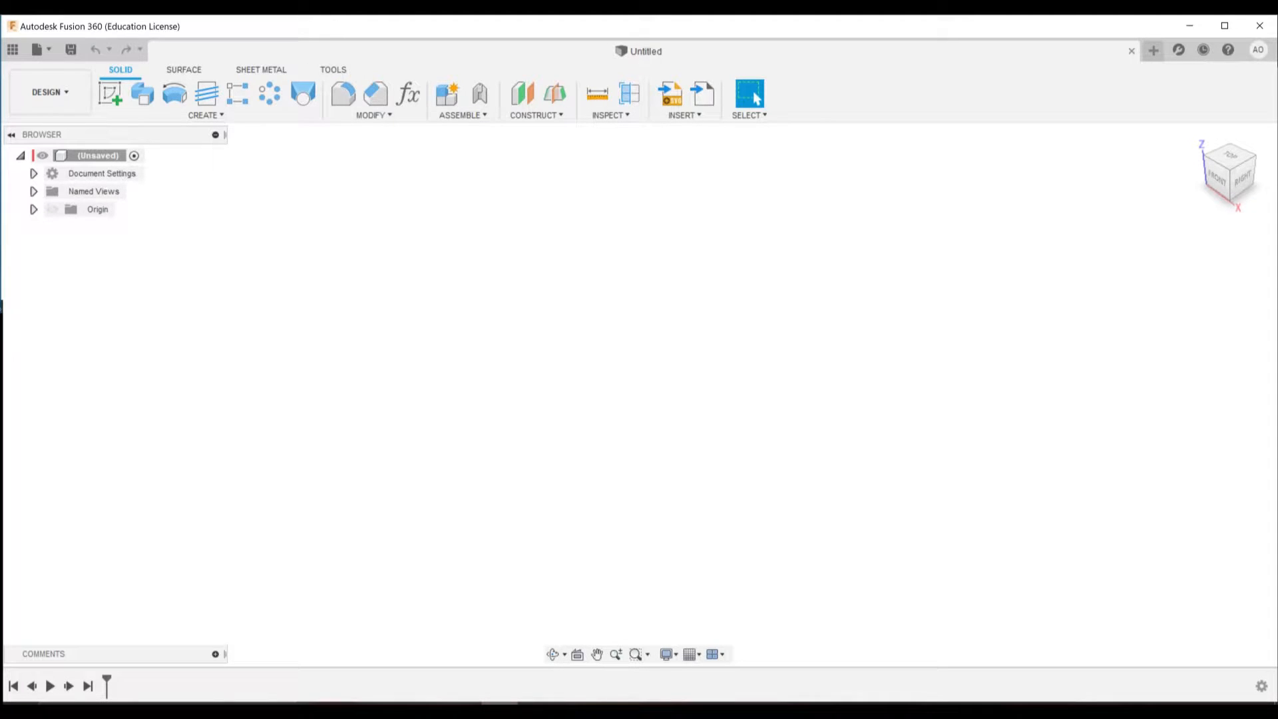
{"action": "mouse_move", "coordinate": [422, 233]}
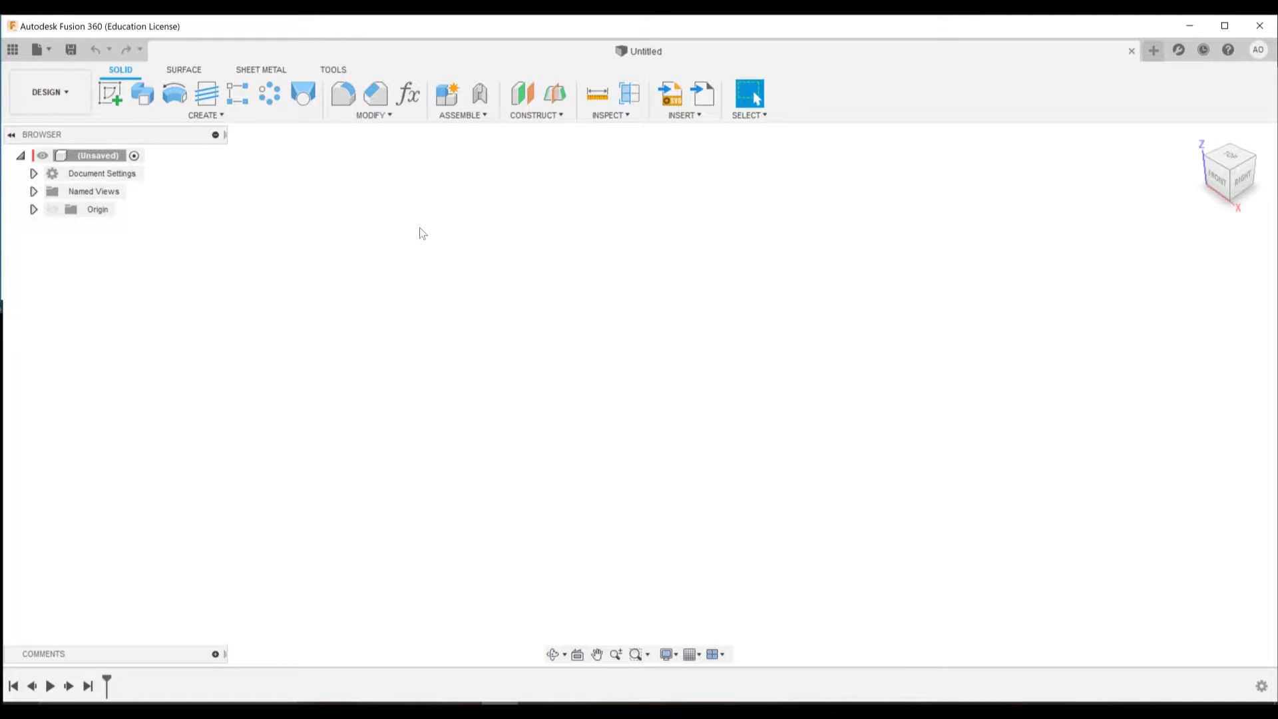
{"action": "mouse_move", "coordinate": [281, 177]}
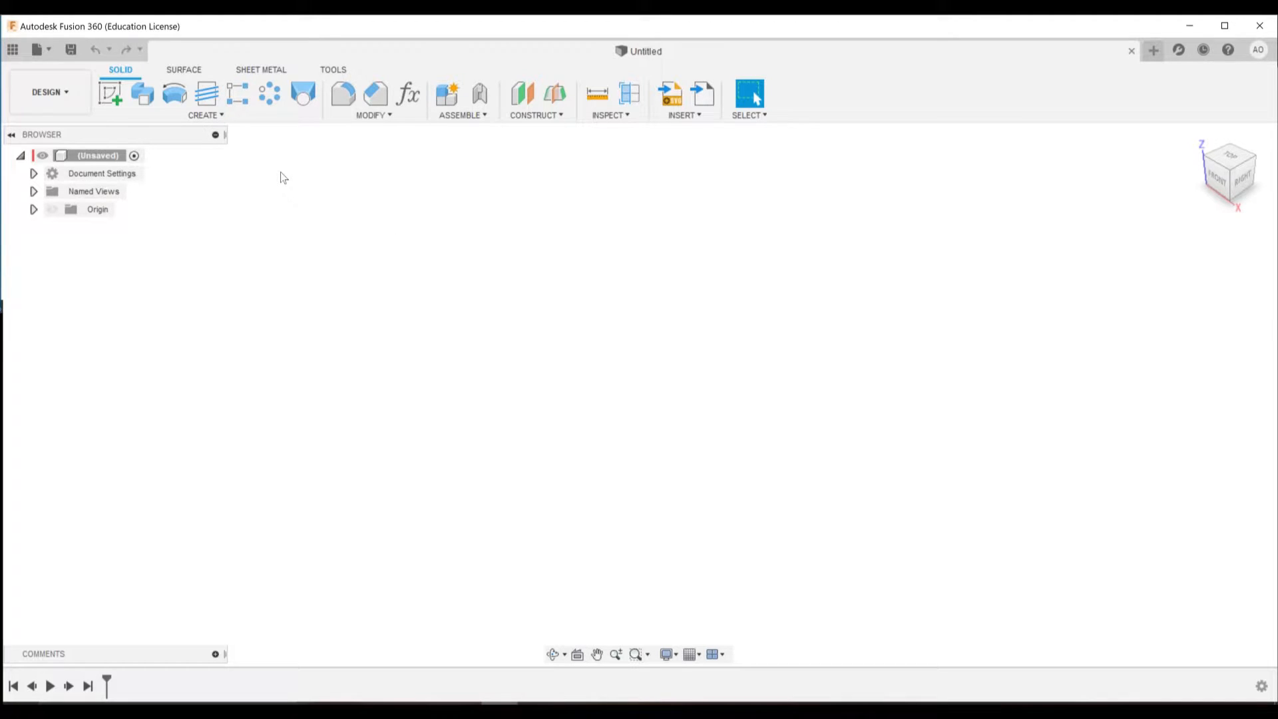
{"action": "mouse_move", "coordinate": [217, 191]}
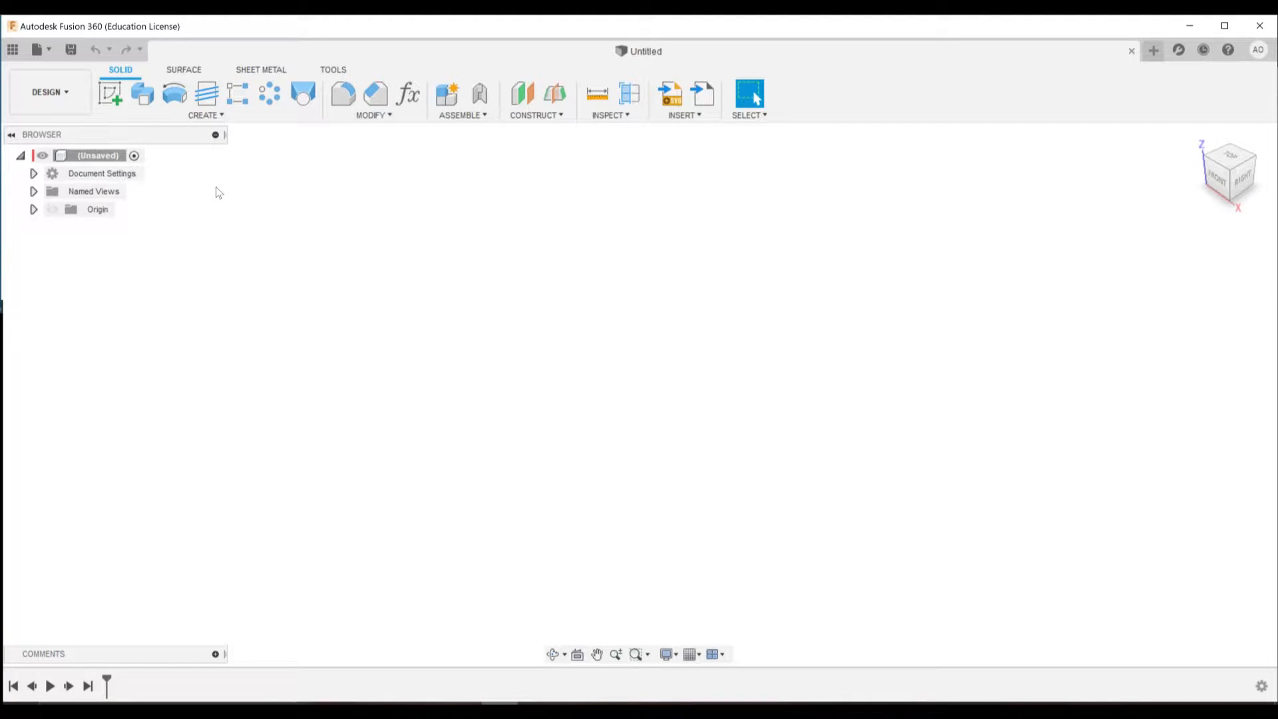
{"action": "mouse_move", "coordinate": [911, 379]}
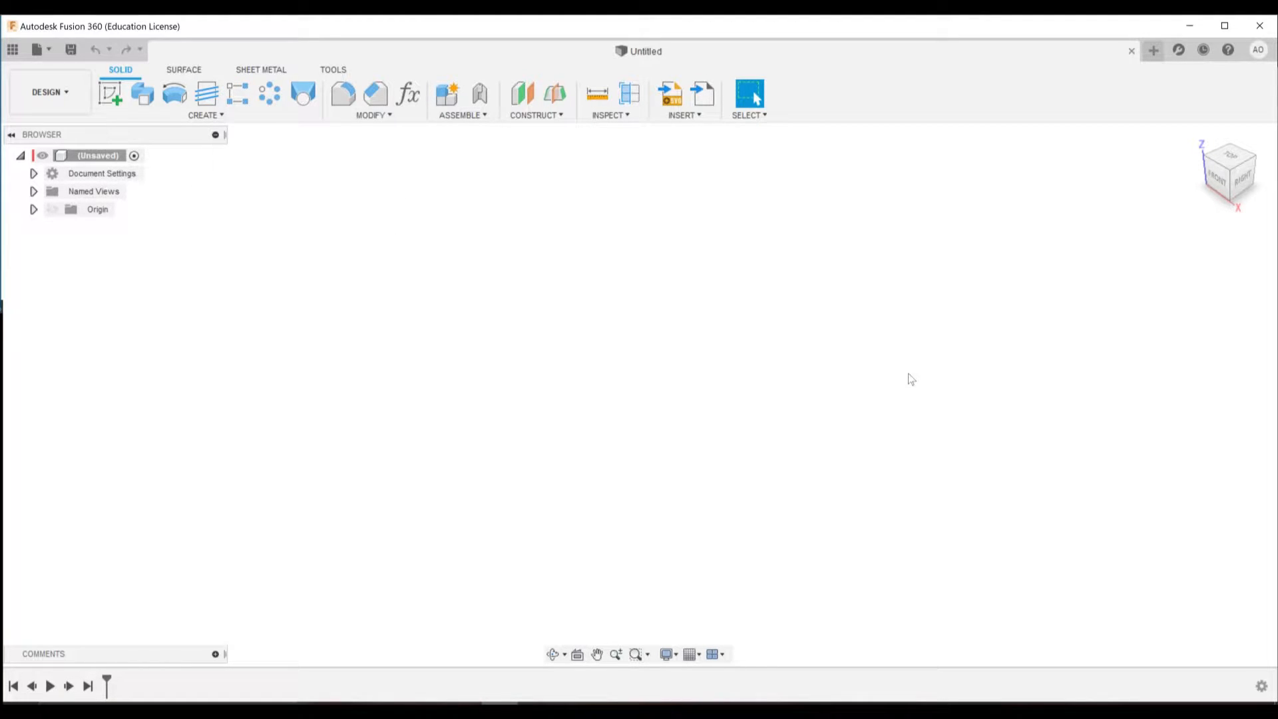
Step: Change the document units to inches in Document Settings
{"action": "left_click", "coordinate": [35, 173]}
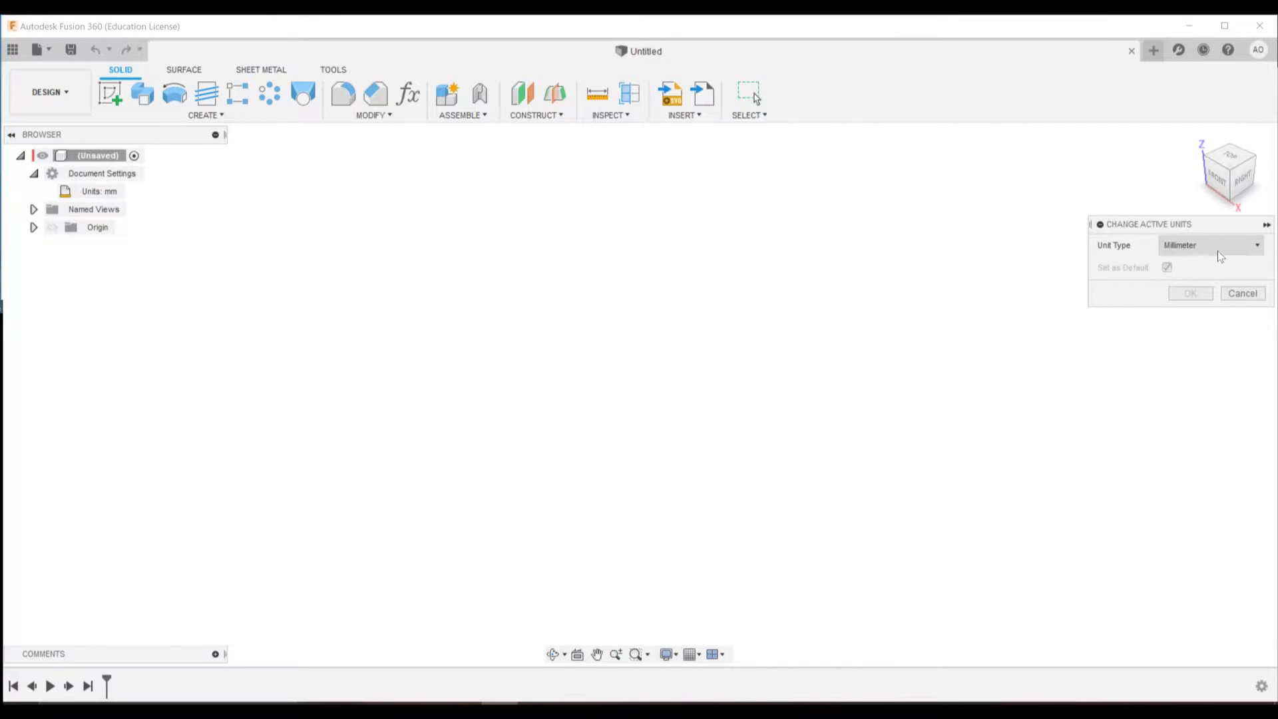
{"action": "left_click", "coordinate": [1188, 293]}
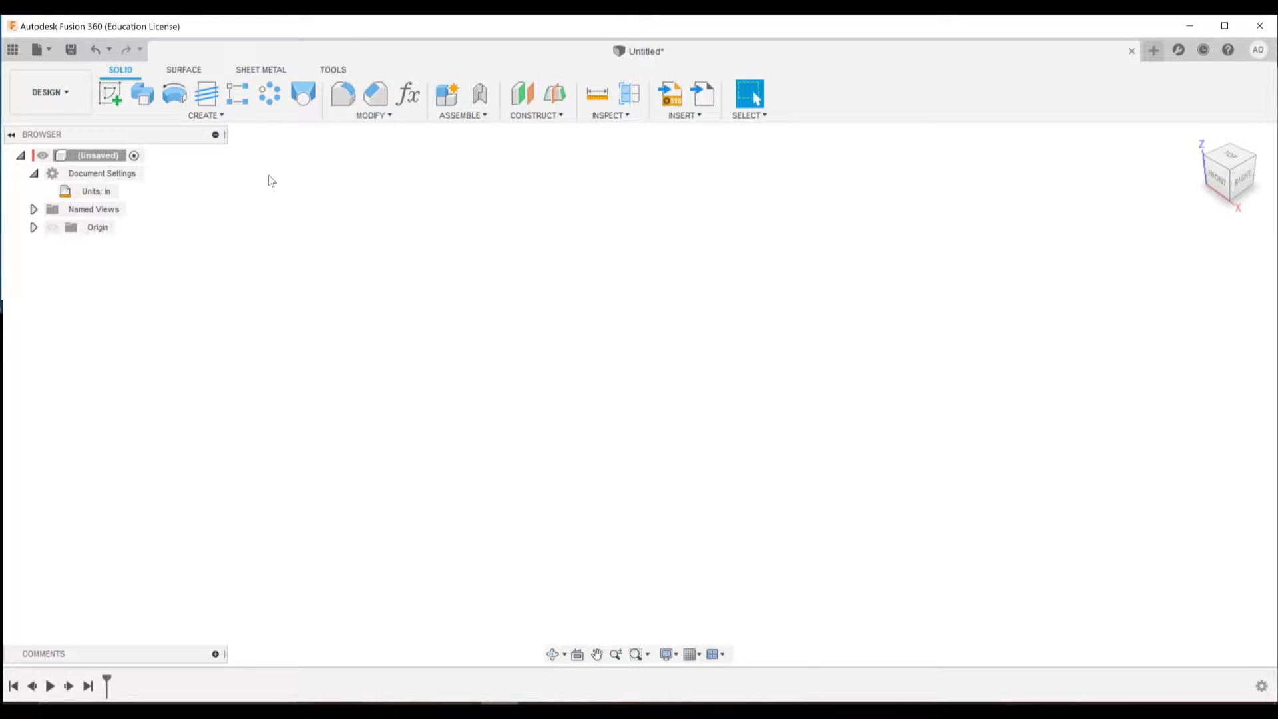
Step: Sketch a 4.00 x 4.00 in square on the ground plane and finish the sketch
{"action": "left_click", "coordinate": [111, 93]}
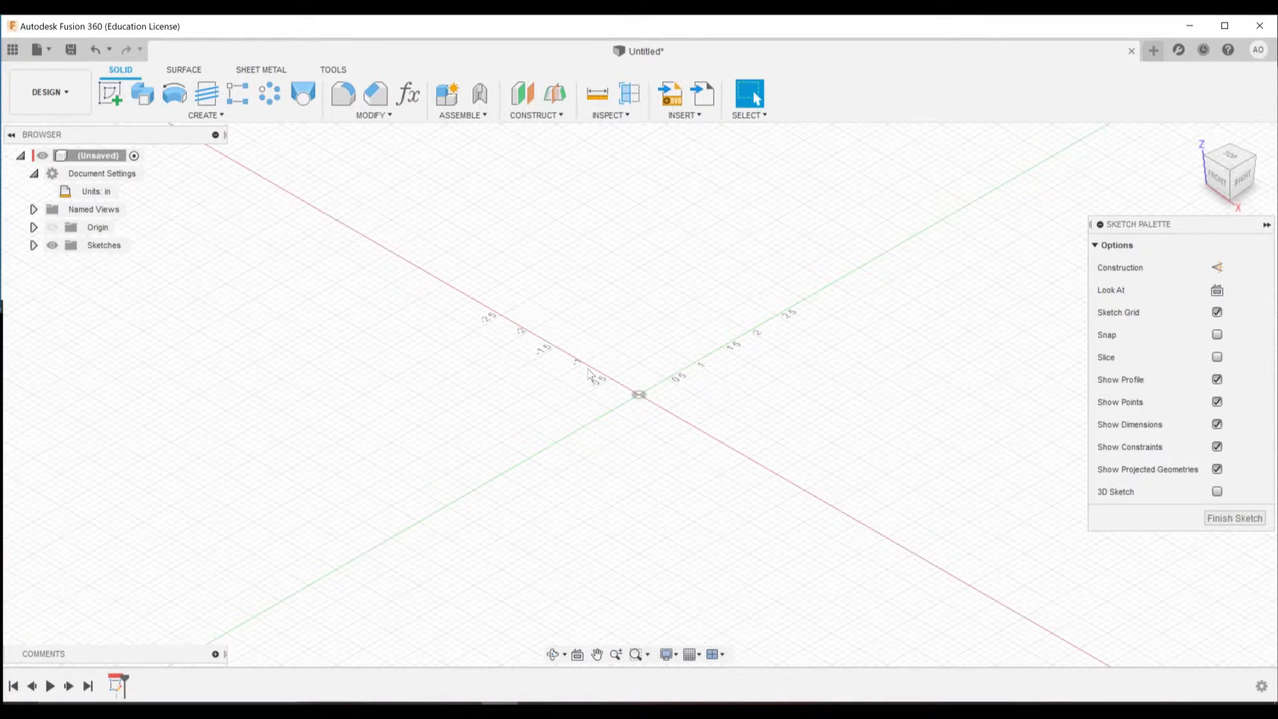
{"action": "left_click", "coordinate": [141, 92]}
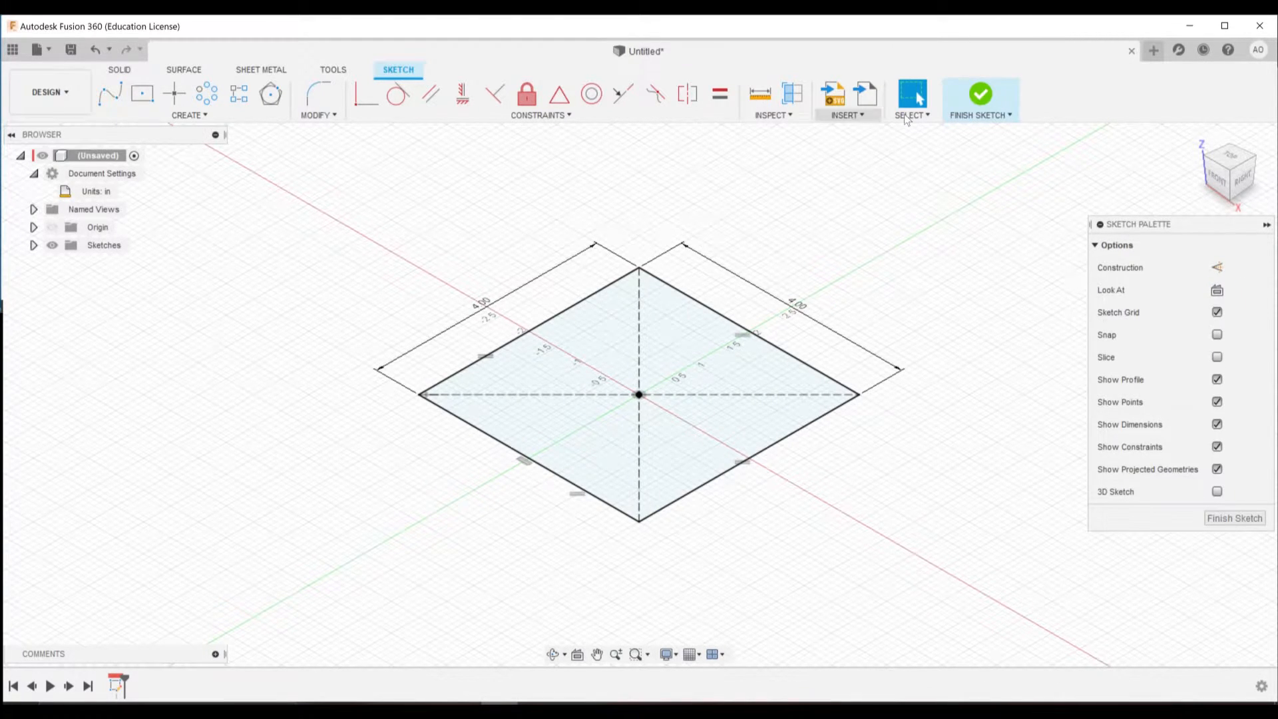
{"action": "left_click", "coordinate": [980, 98]}
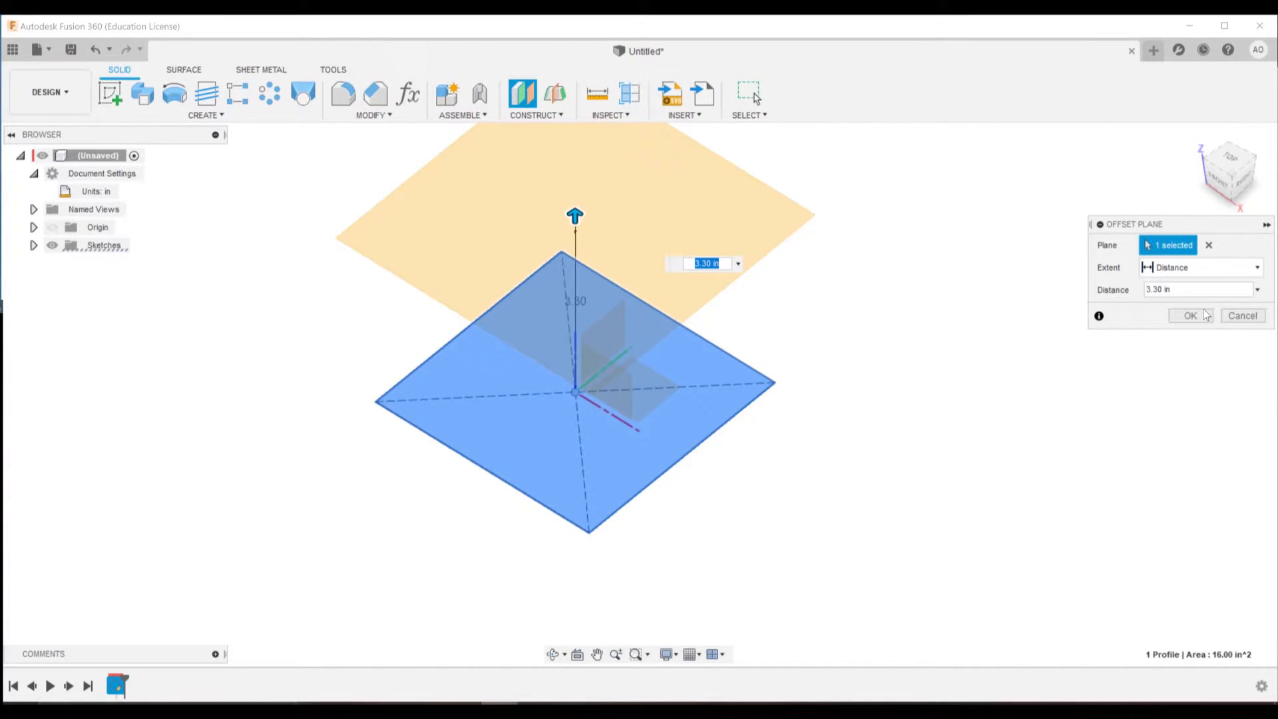
Step: Add a plane offset 3.30 in above the square and sketch a circle on it
{"action": "left_click", "coordinate": [1188, 315]}
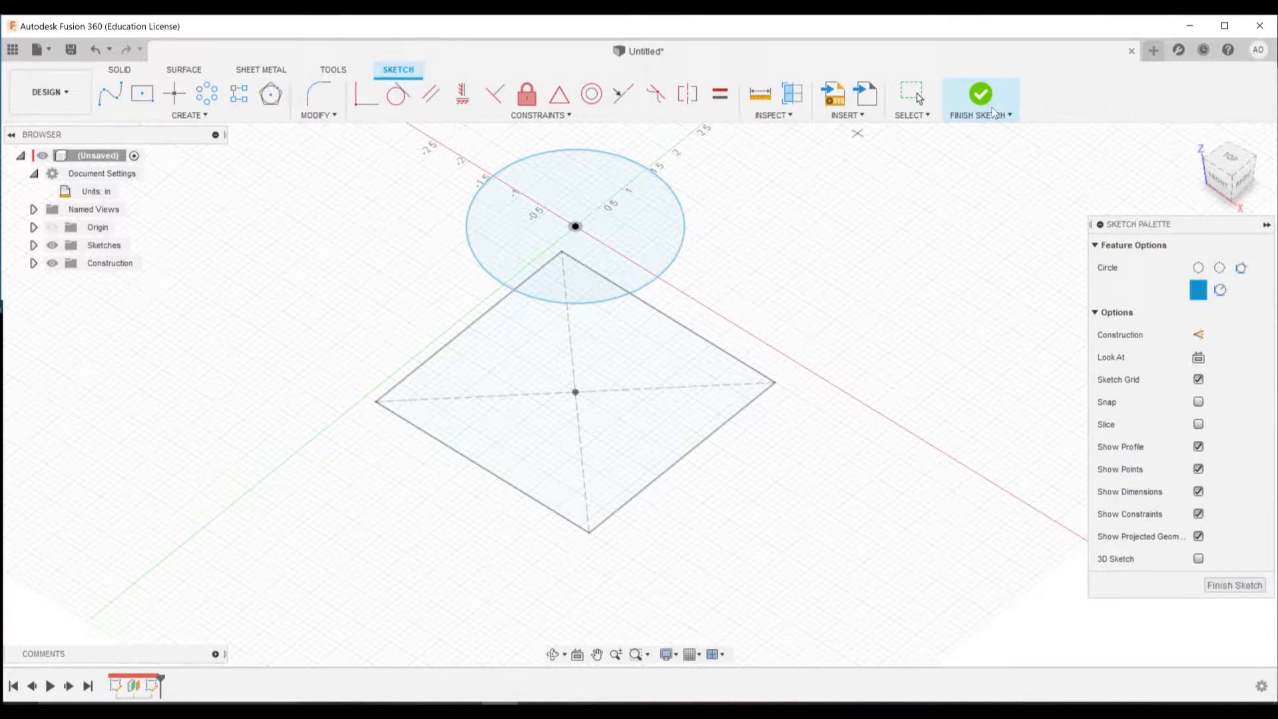
{"action": "left_click", "coordinate": [980, 93]}
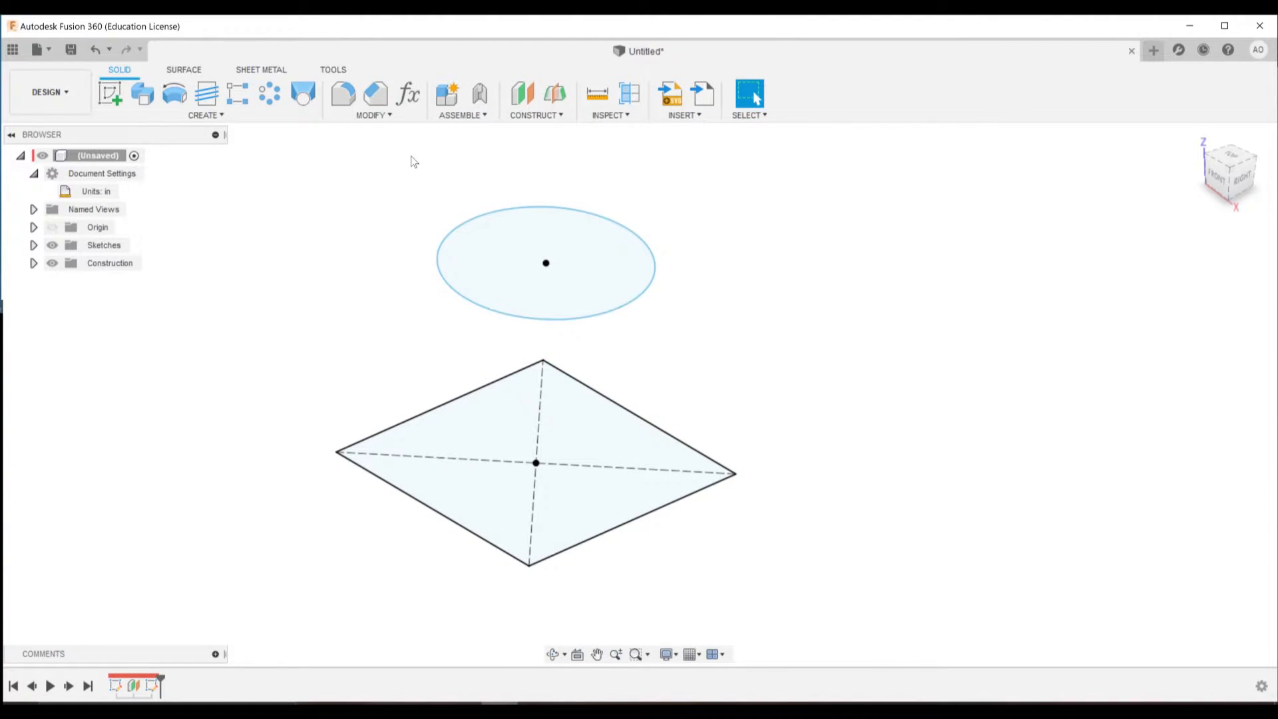
Step: Loft between the square and circle profiles, then remove the loft, sketches and plane
{"action": "left_click", "coordinate": [302, 93]}
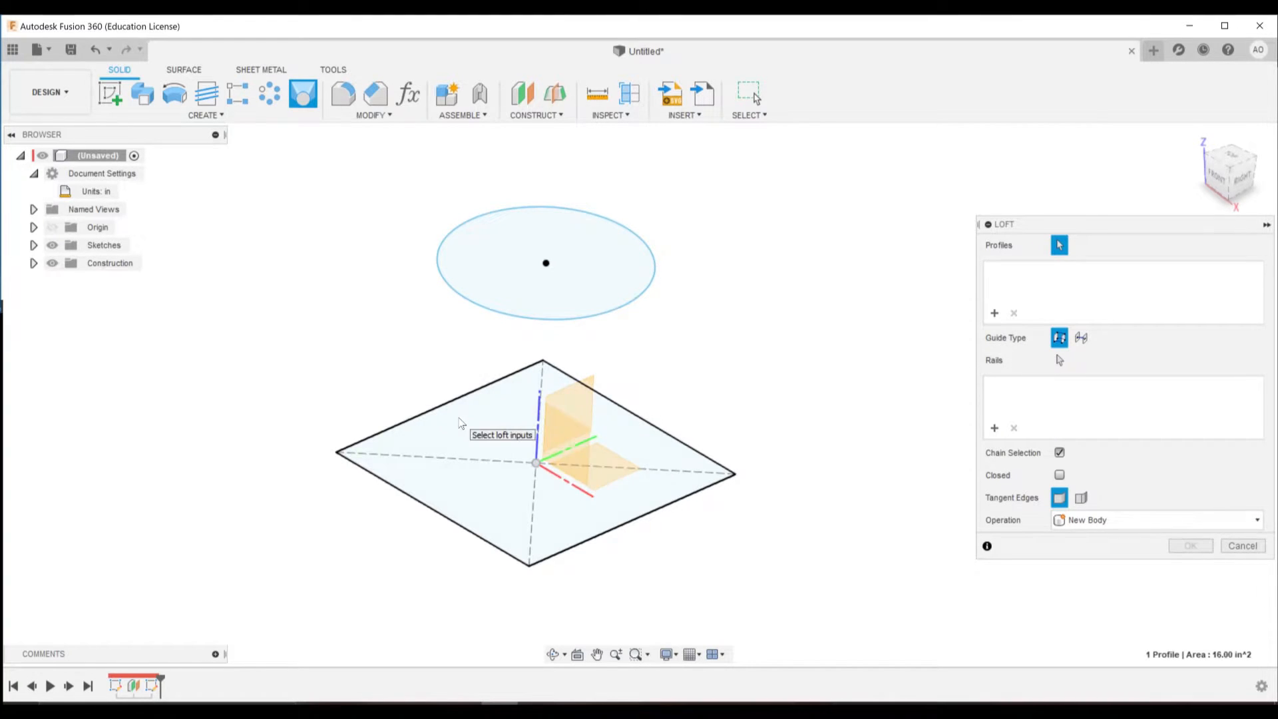
{"action": "left_click", "coordinate": [545, 263]}
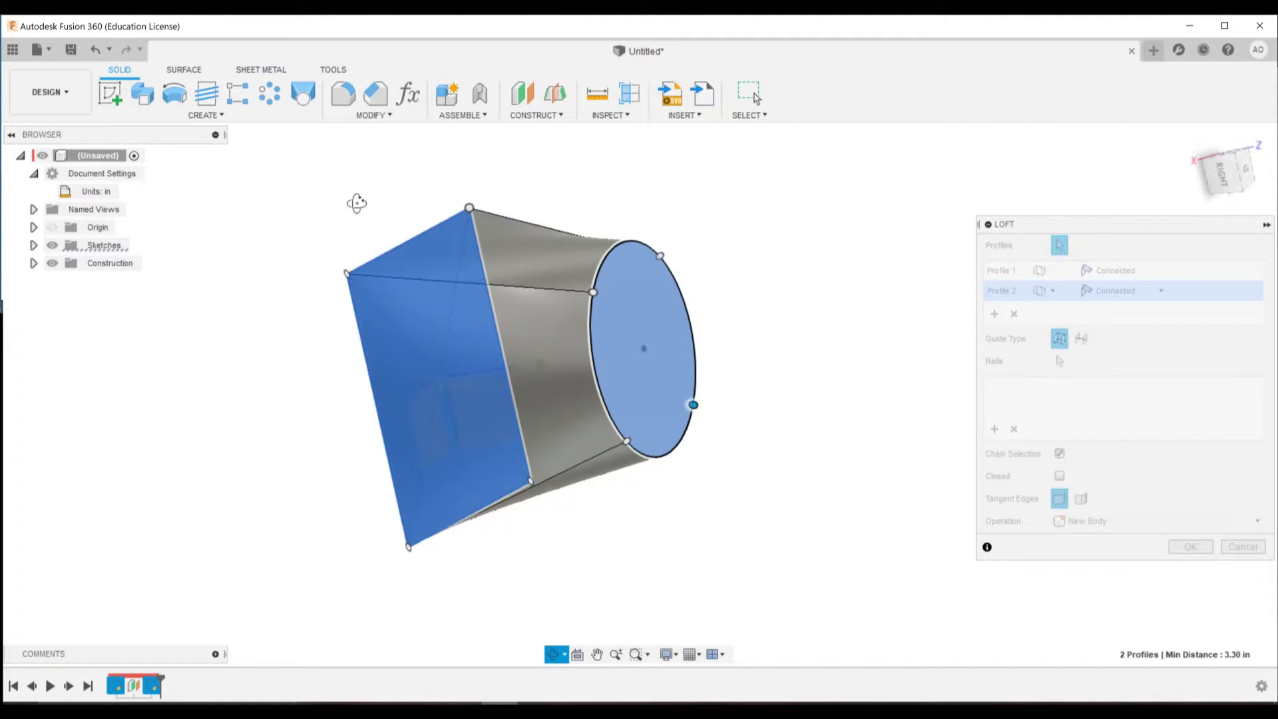
{"action": "left_click", "coordinate": [1189, 545]}
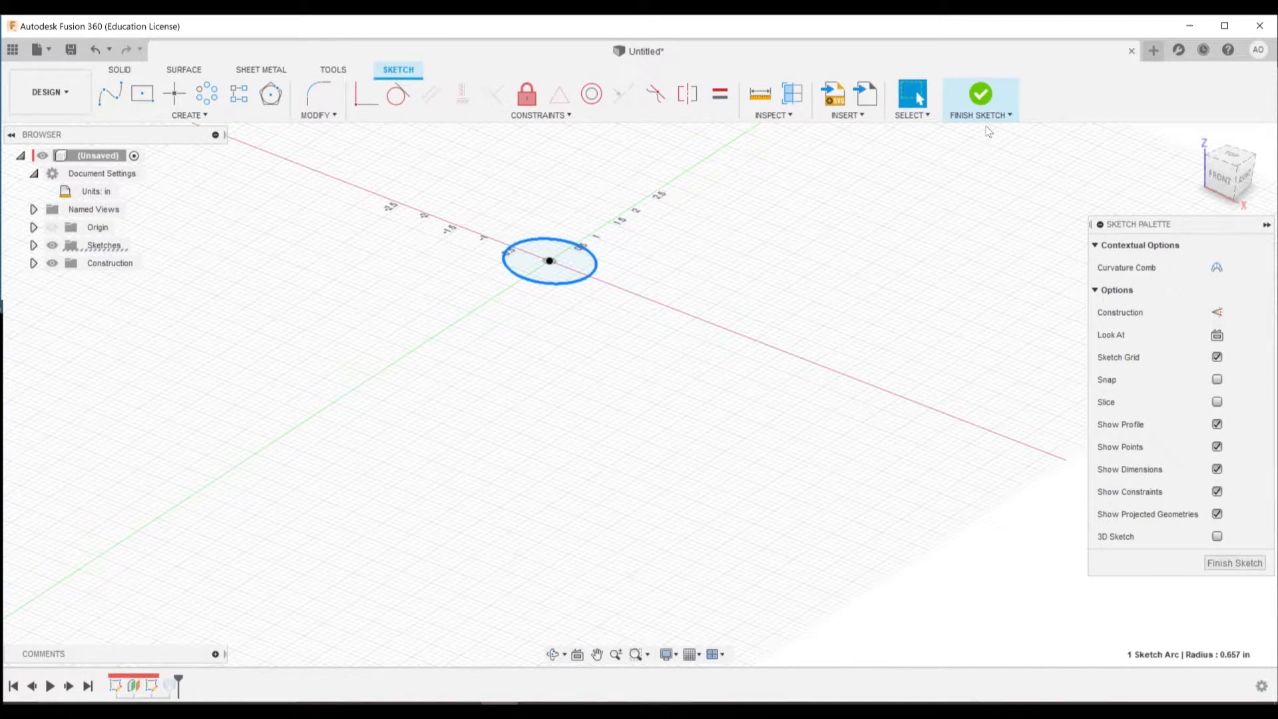
{"action": "left_click", "coordinate": [981, 92]}
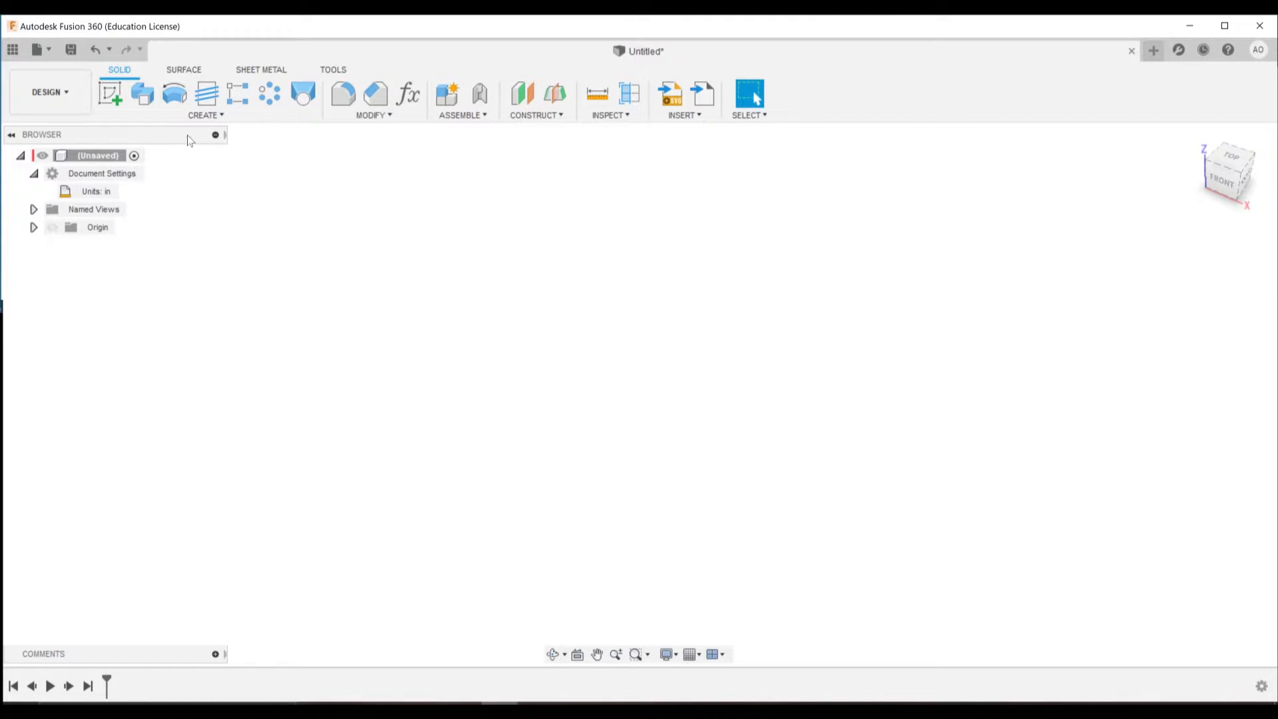
{"action": "mouse_move", "coordinate": [181, 130]}
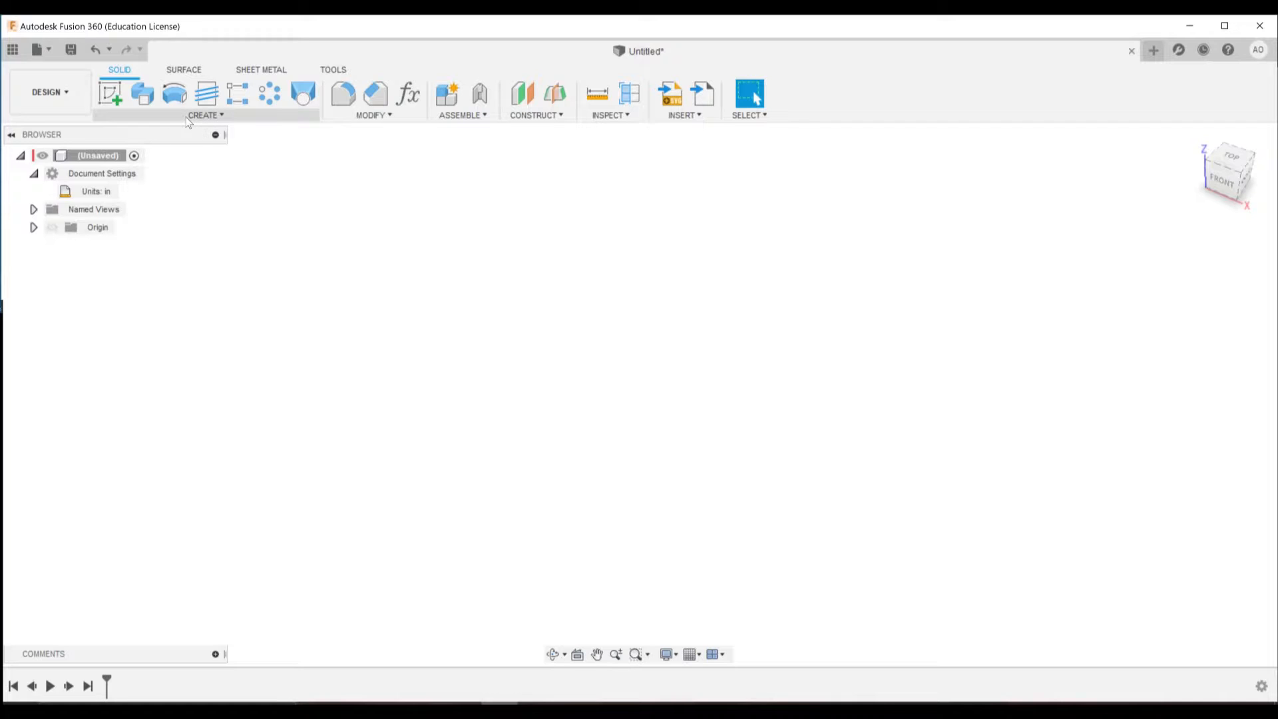
Step: Start a sketch on the XY plane and draw an arc curving up and over from near the origin
{"action": "left_click", "coordinate": [109, 91]}
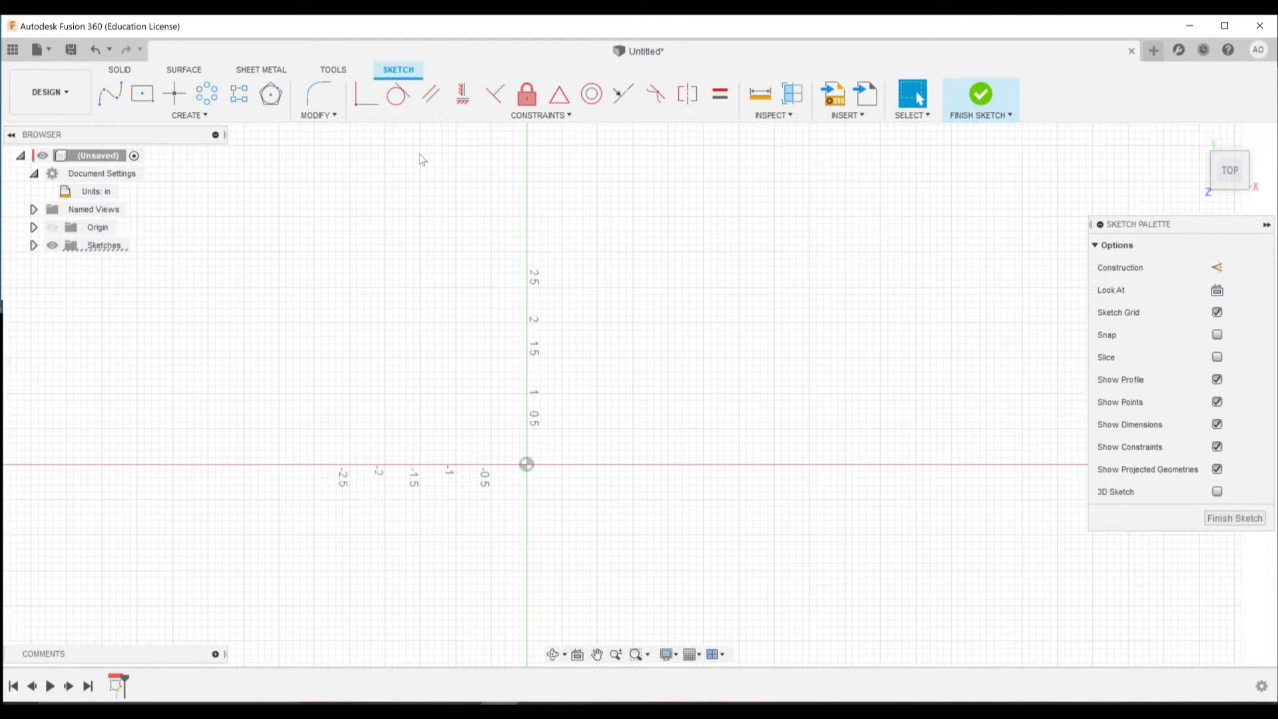
{"action": "left_click", "coordinate": [187, 114]}
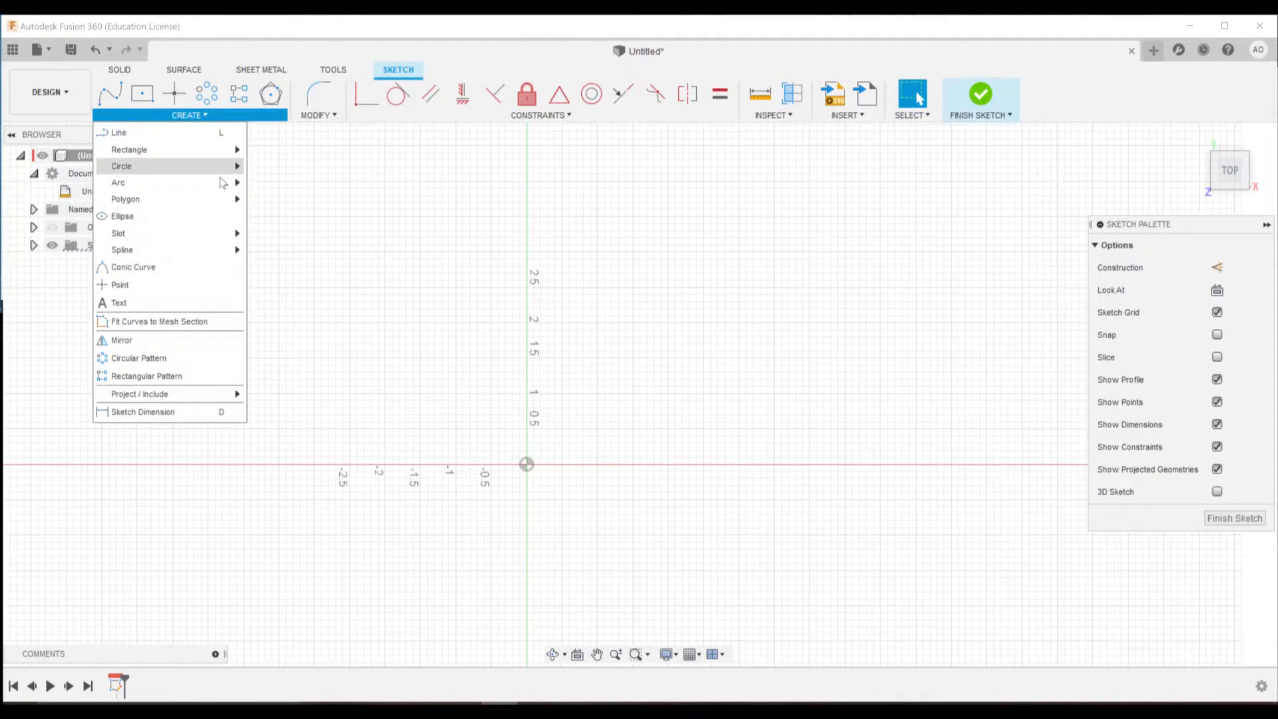
{"action": "left_click", "coordinate": [118, 182]}
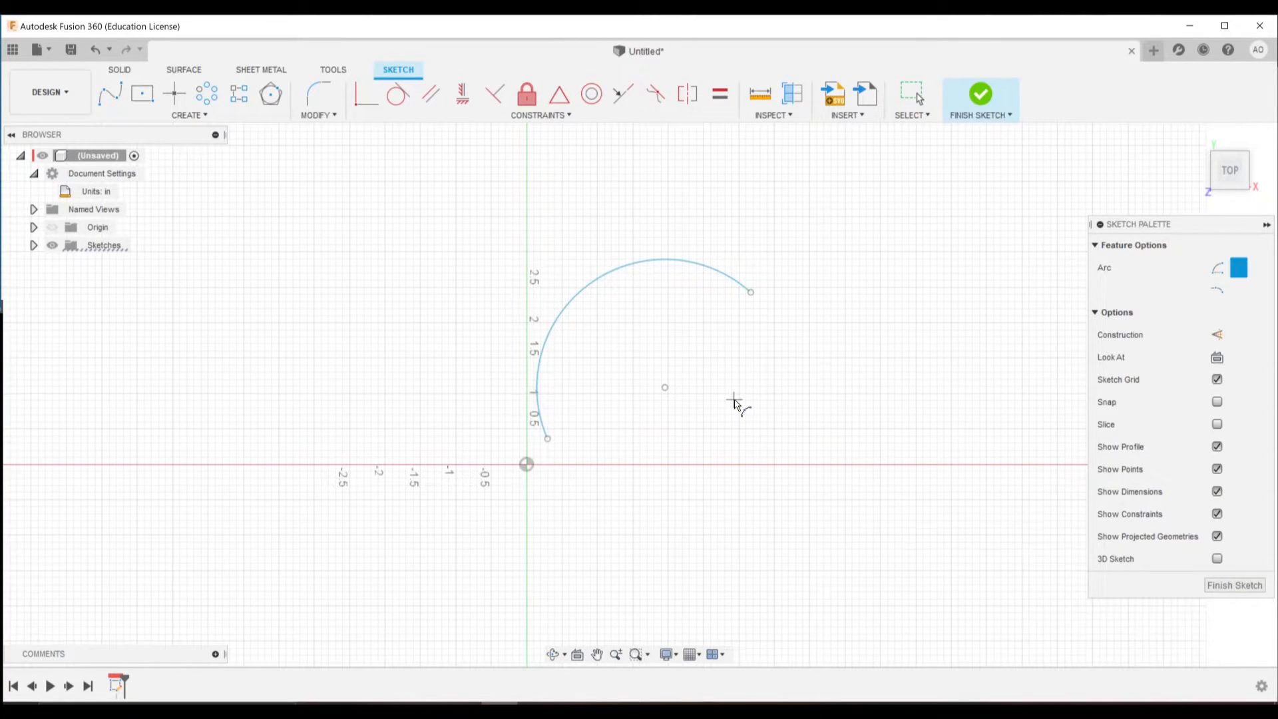
{"action": "left_click", "coordinate": [1217, 334]}
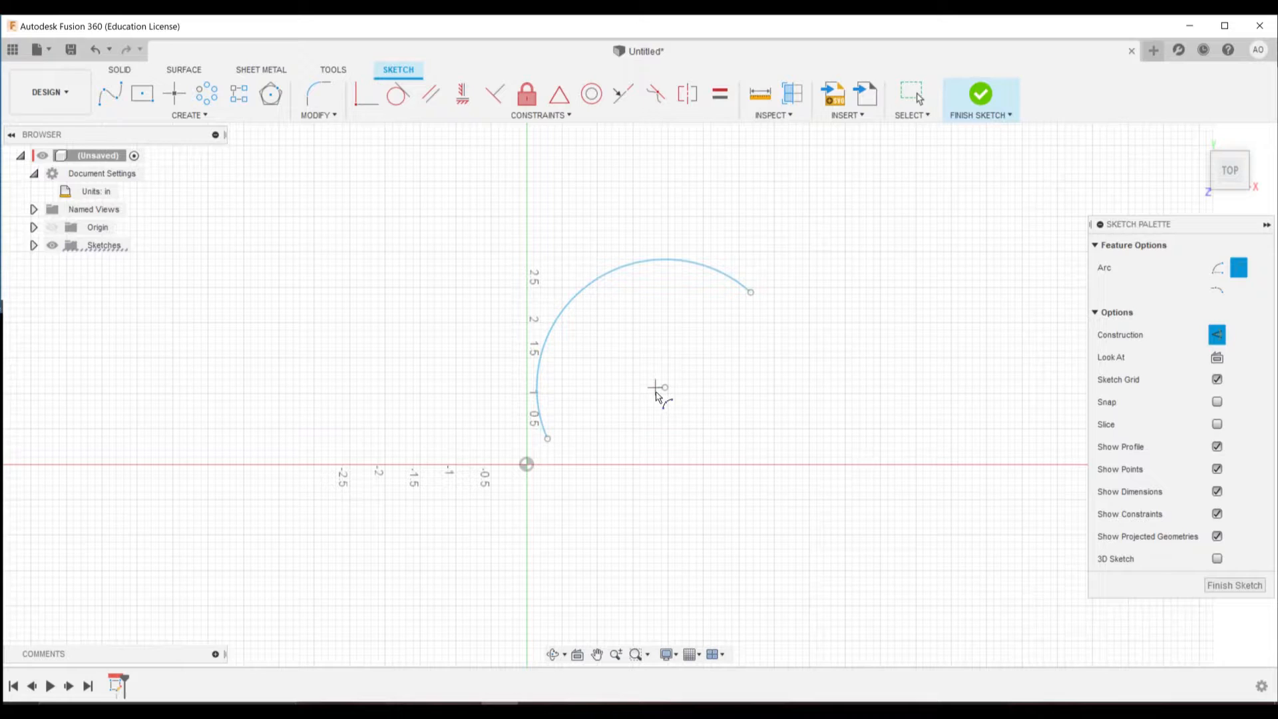
{"action": "left_click", "coordinate": [910, 93]}
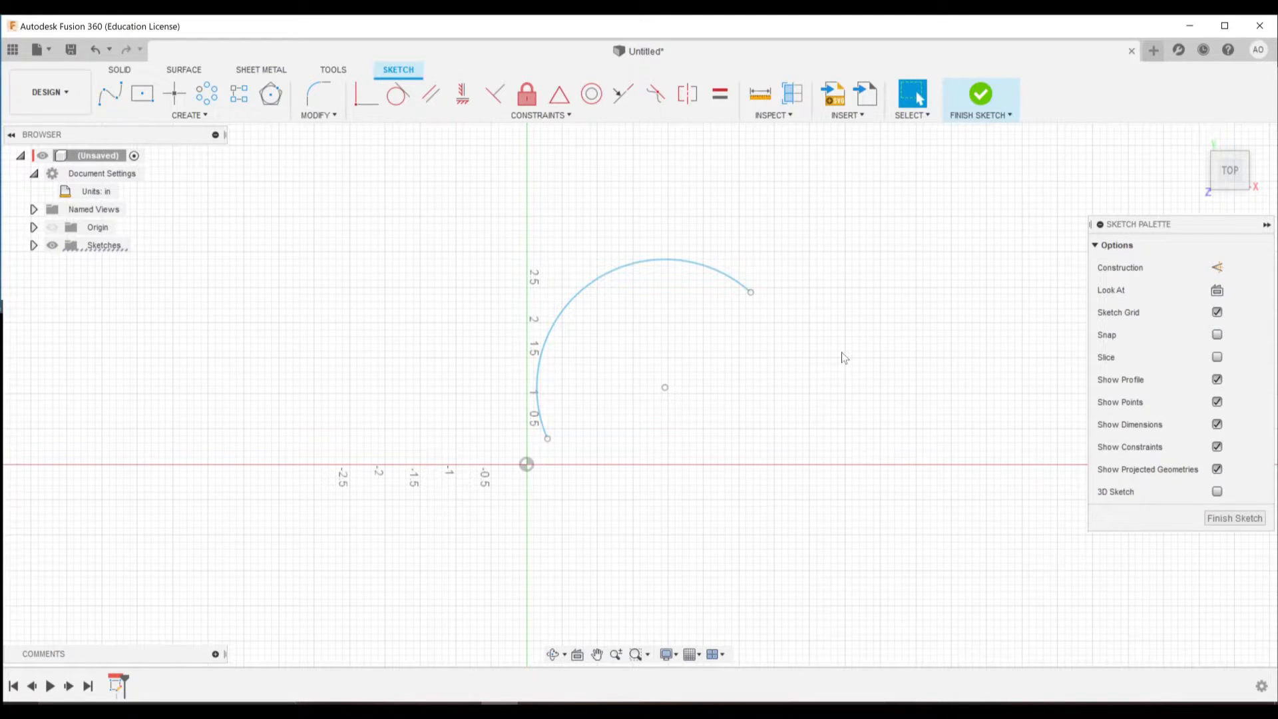
Step: Draw construction lines from both arc ends, anchored at the origin with coincident and tangent constraints
{"action": "left_click", "coordinate": [1215, 267]}
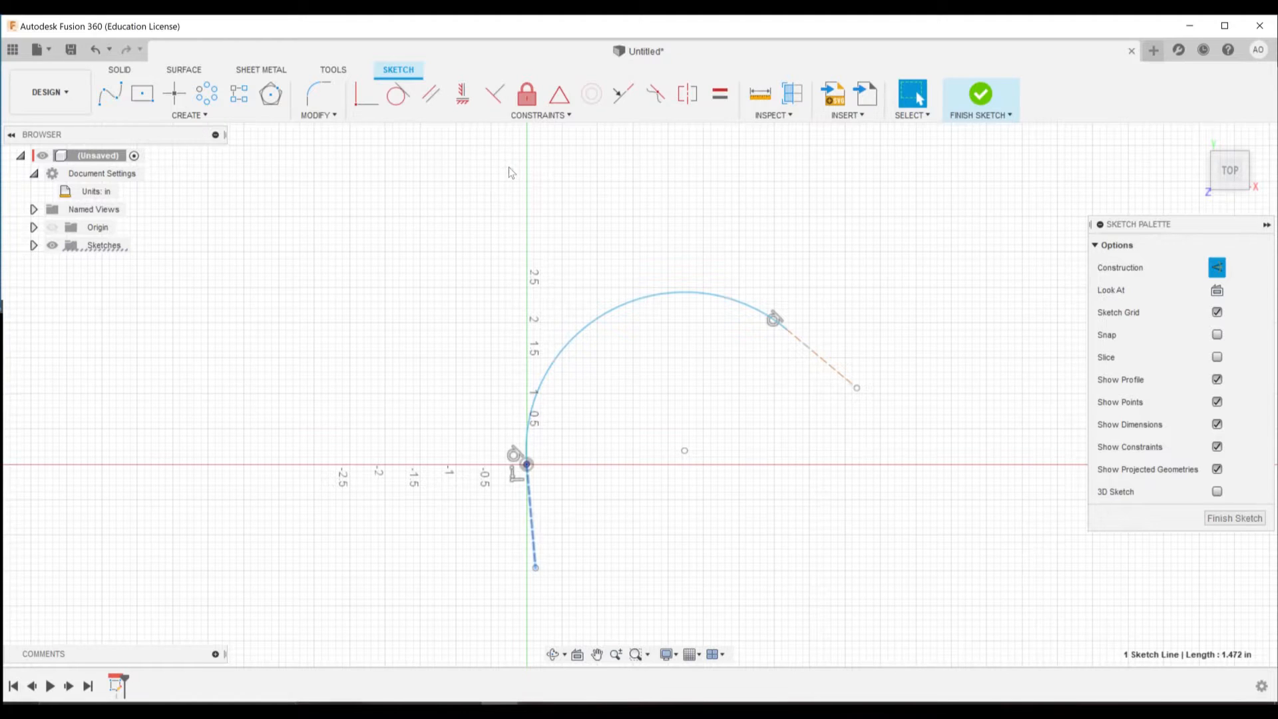
{"action": "left_click", "coordinate": [461, 94]}
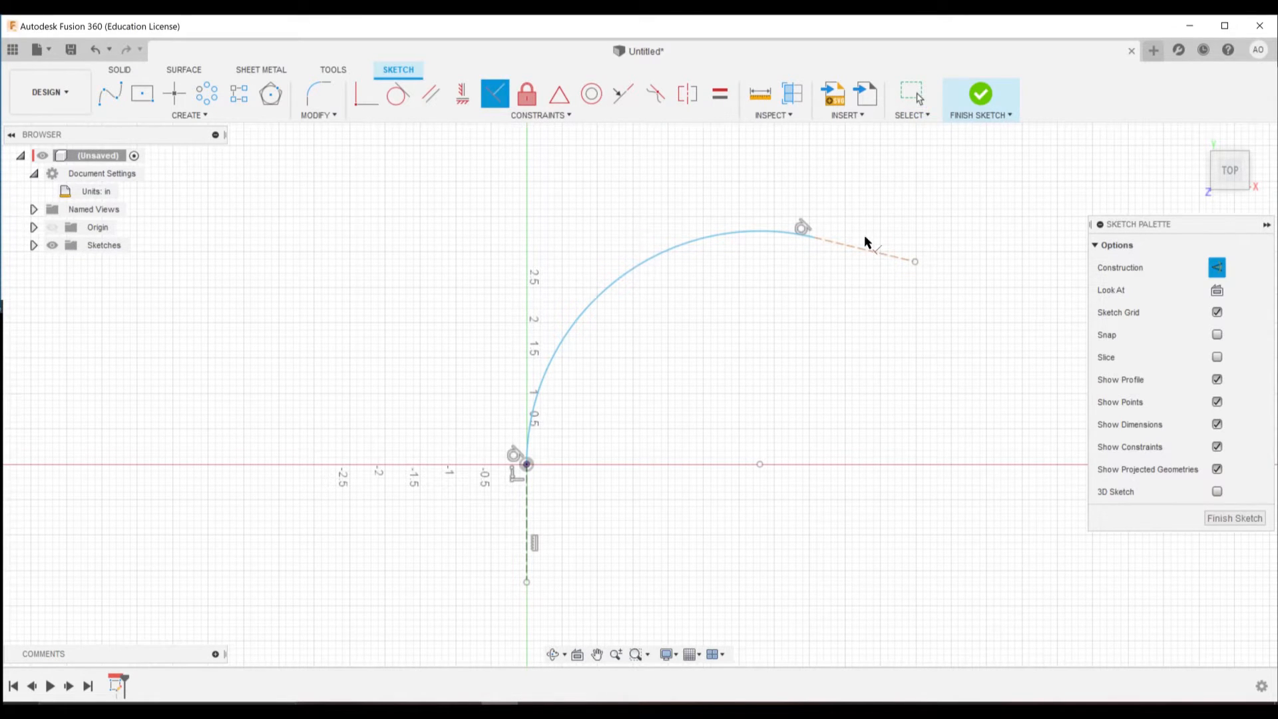
Step: Dimension the arc to R3.00 and the construction lines to 1.00, 2.00 and 1.50
{"action": "left_click", "coordinate": [856, 245]}
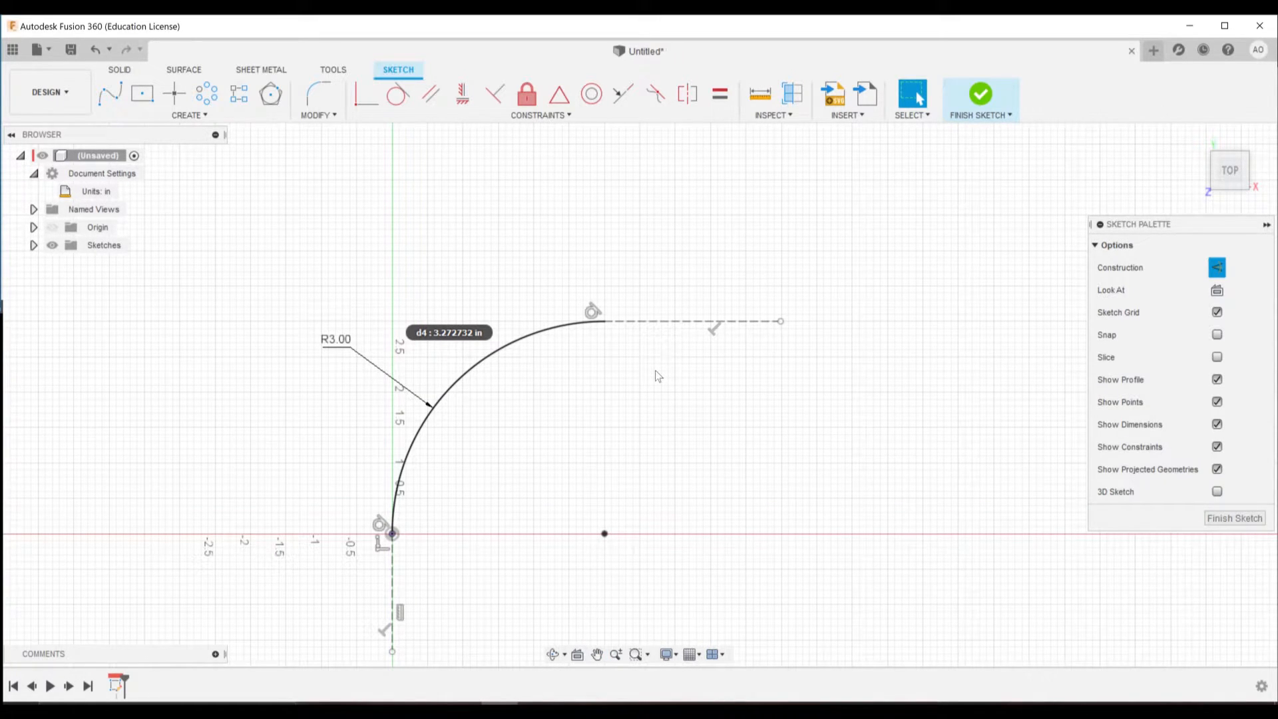
{"action": "mouse_move", "coordinate": [664, 337]}
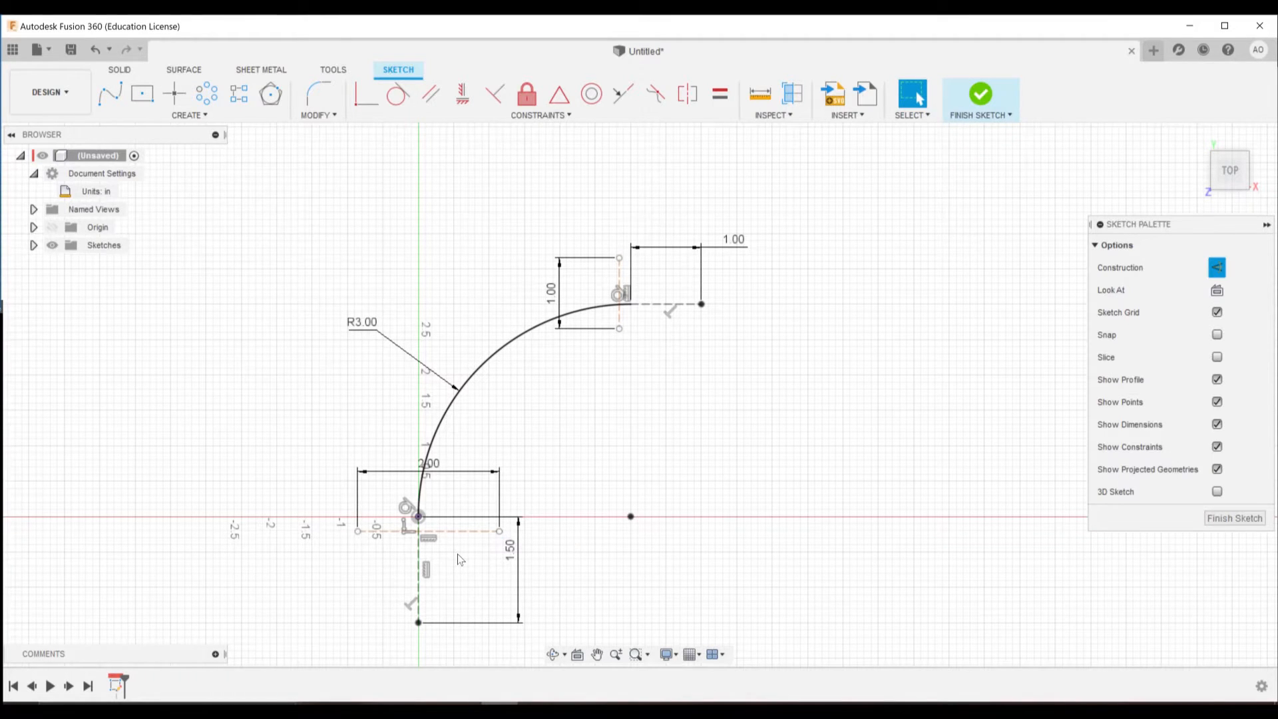
Step: Make the origin construction line horizontal, review the R3.00 arc dimensions and finish the sketch
{"action": "left_click", "coordinate": [423, 531]}
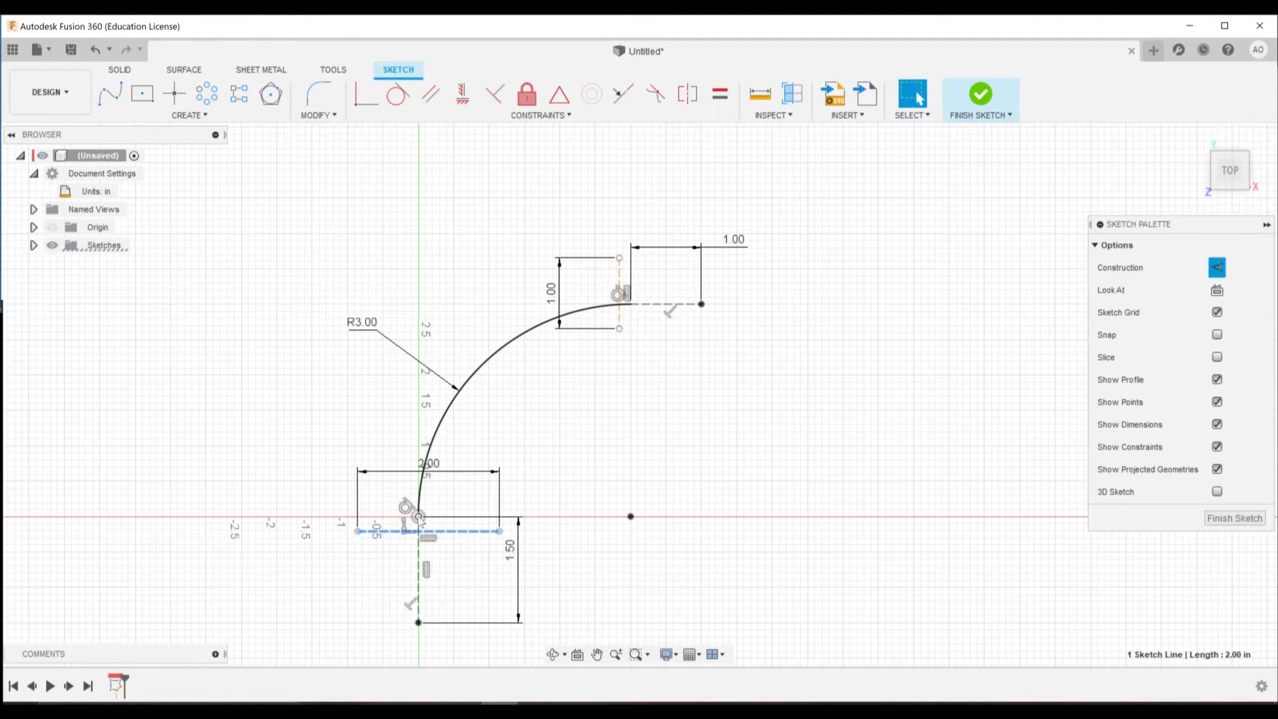
{"action": "left_click", "coordinate": [377, 529]}
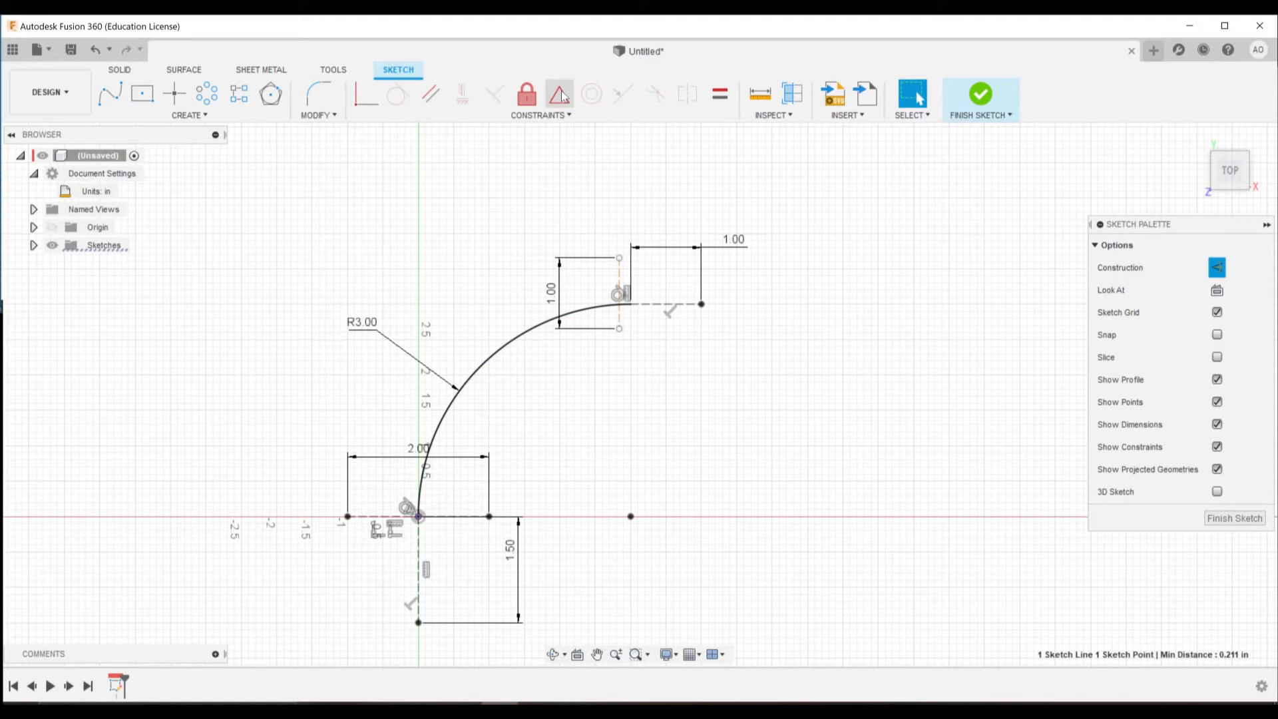
{"action": "left_click", "coordinate": [444, 514]}
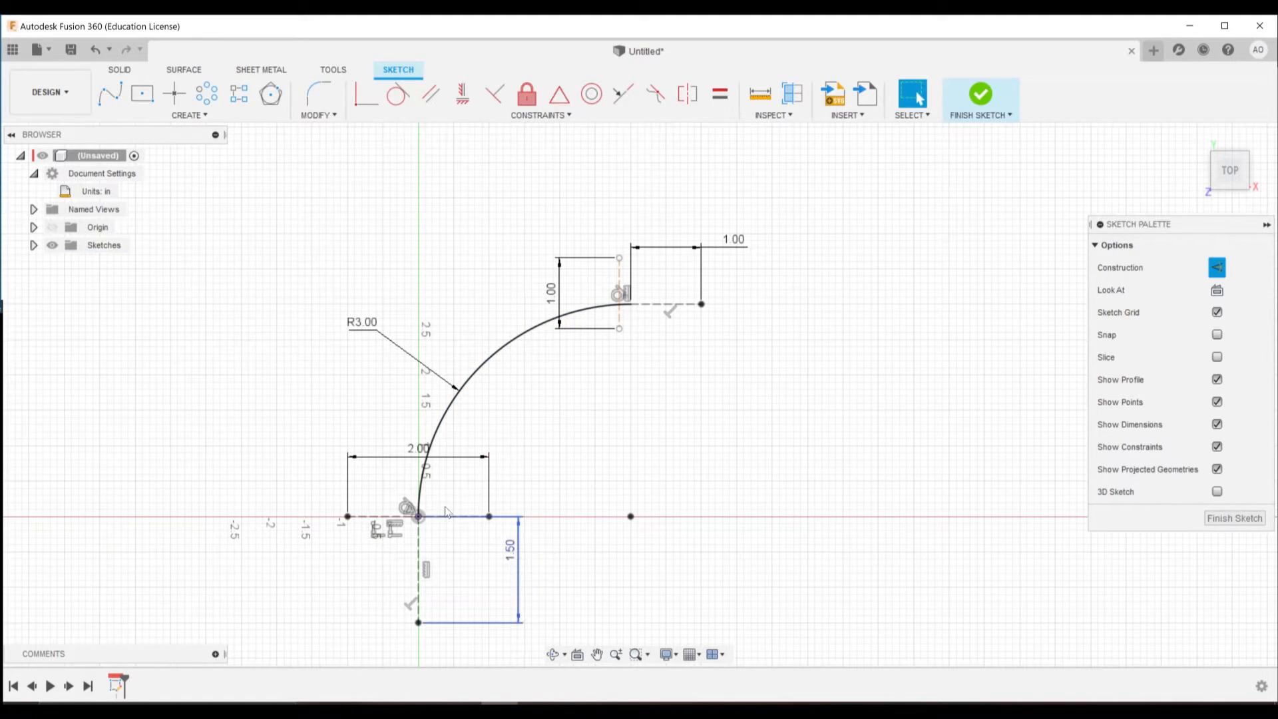
{"action": "left_click", "coordinate": [560, 362]}
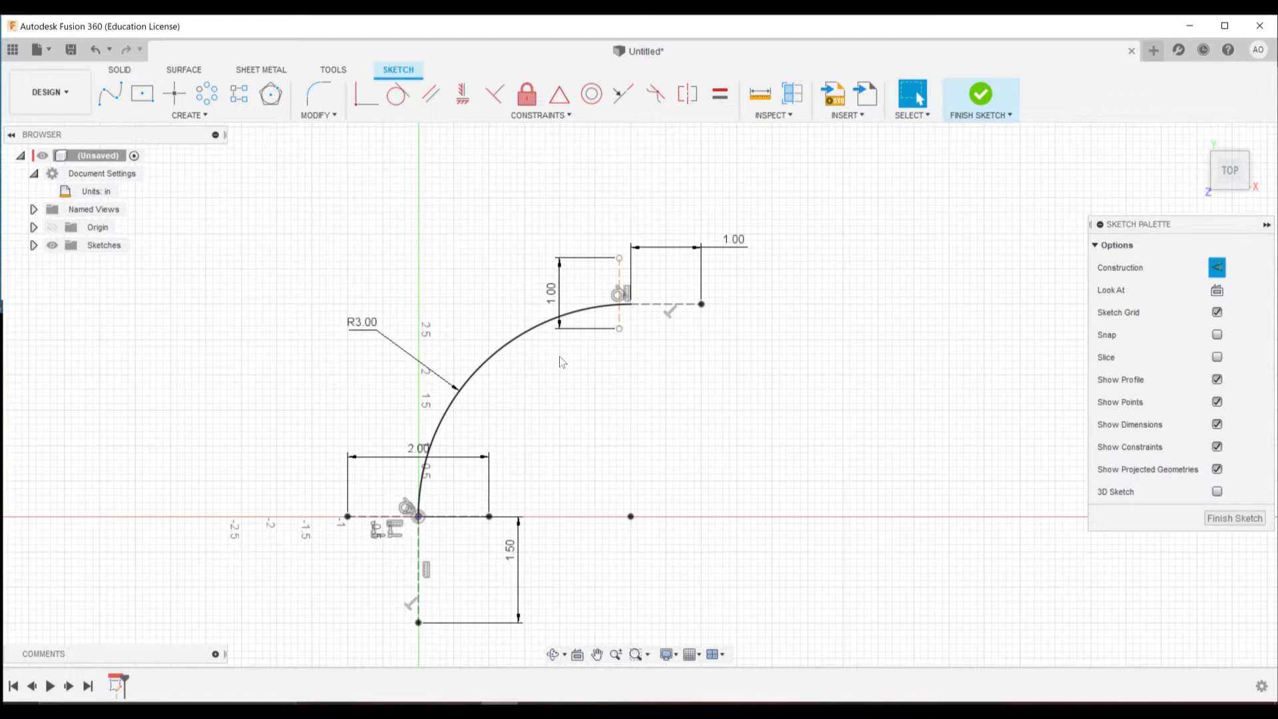
{"action": "left_click", "coordinate": [618, 293]}
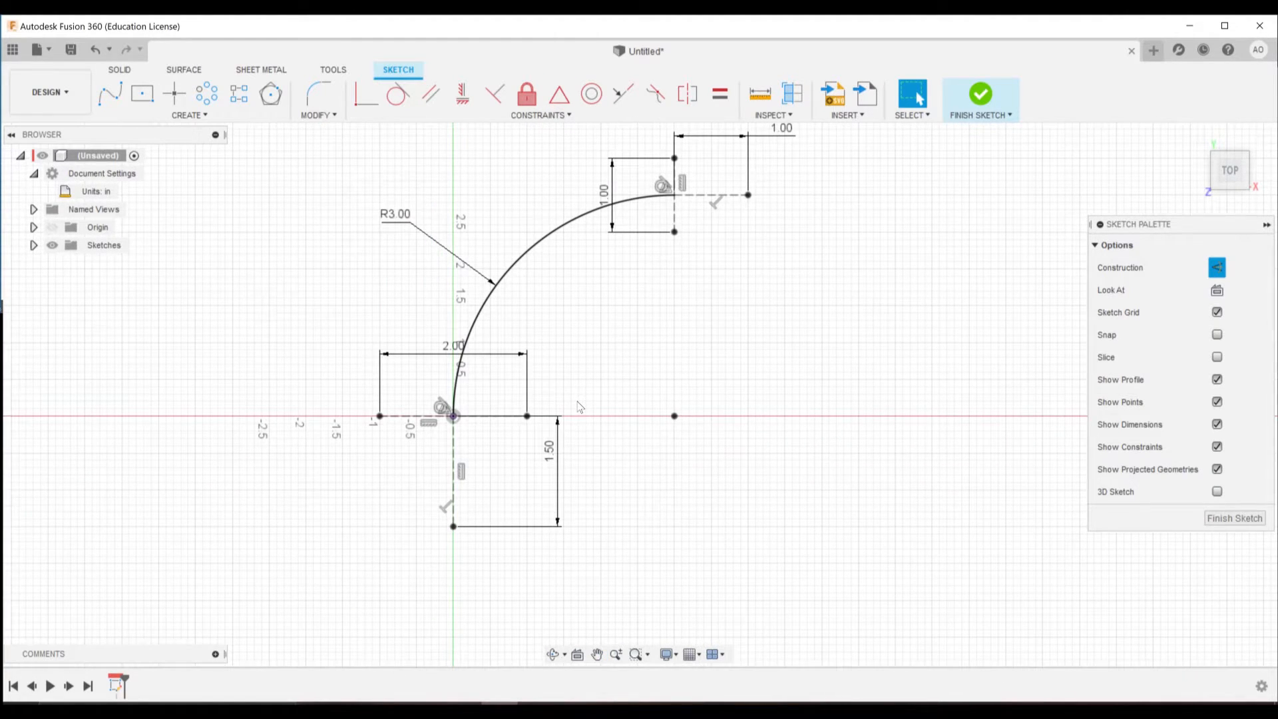
{"action": "mouse_move", "coordinate": [431, 474]}
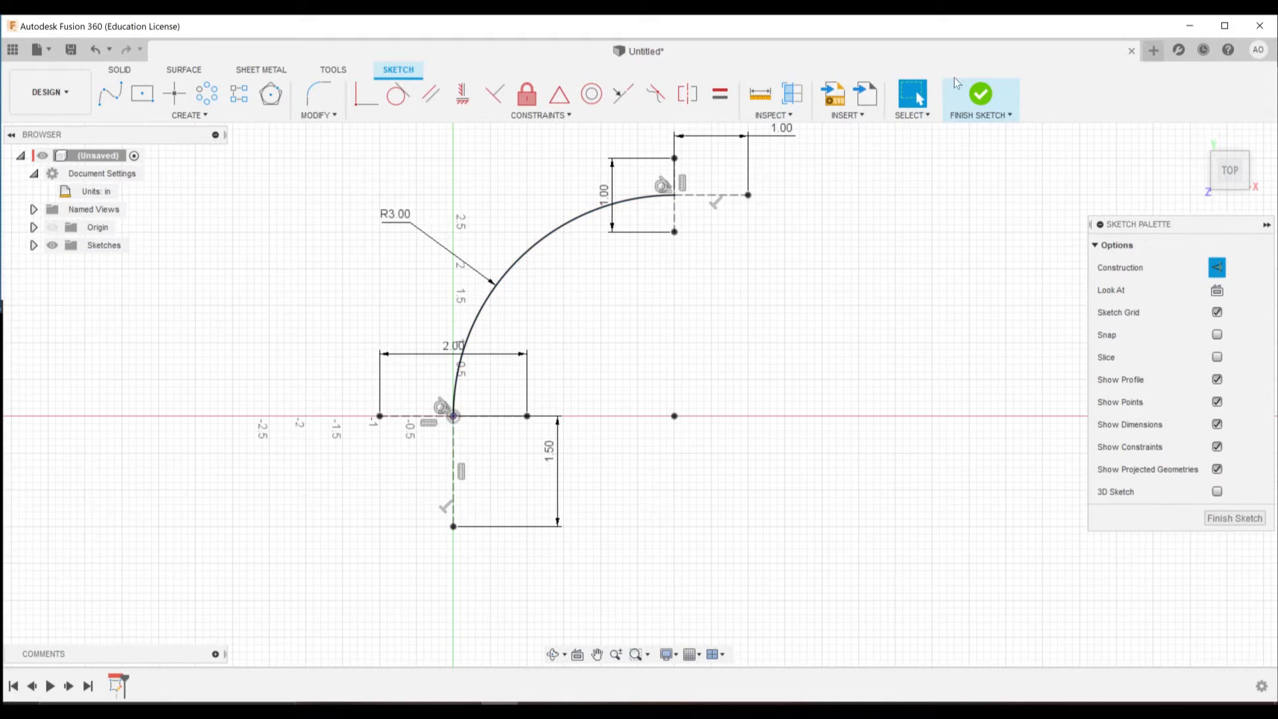
{"action": "left_click", "coordinate": [980, 98]}
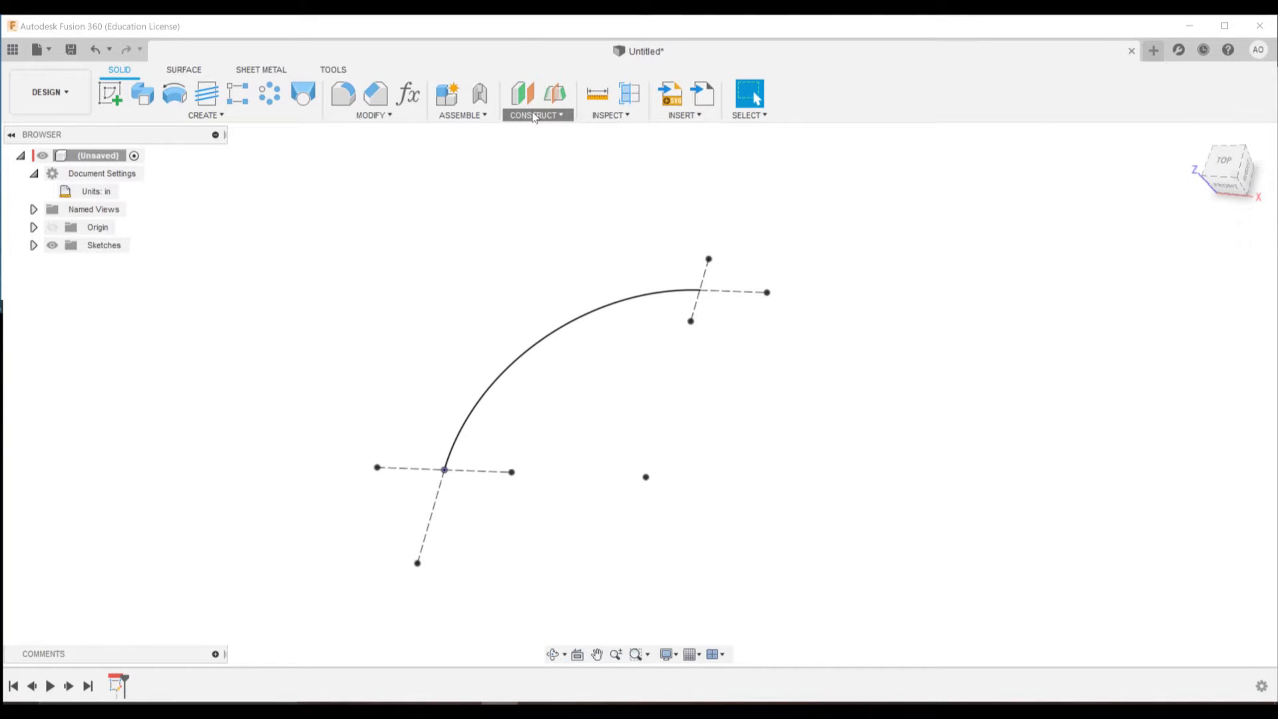
Step: Create a Plane Along Path on the arc positioned at its start end
{"action": "left_click", "coordinate": [535, 115]}
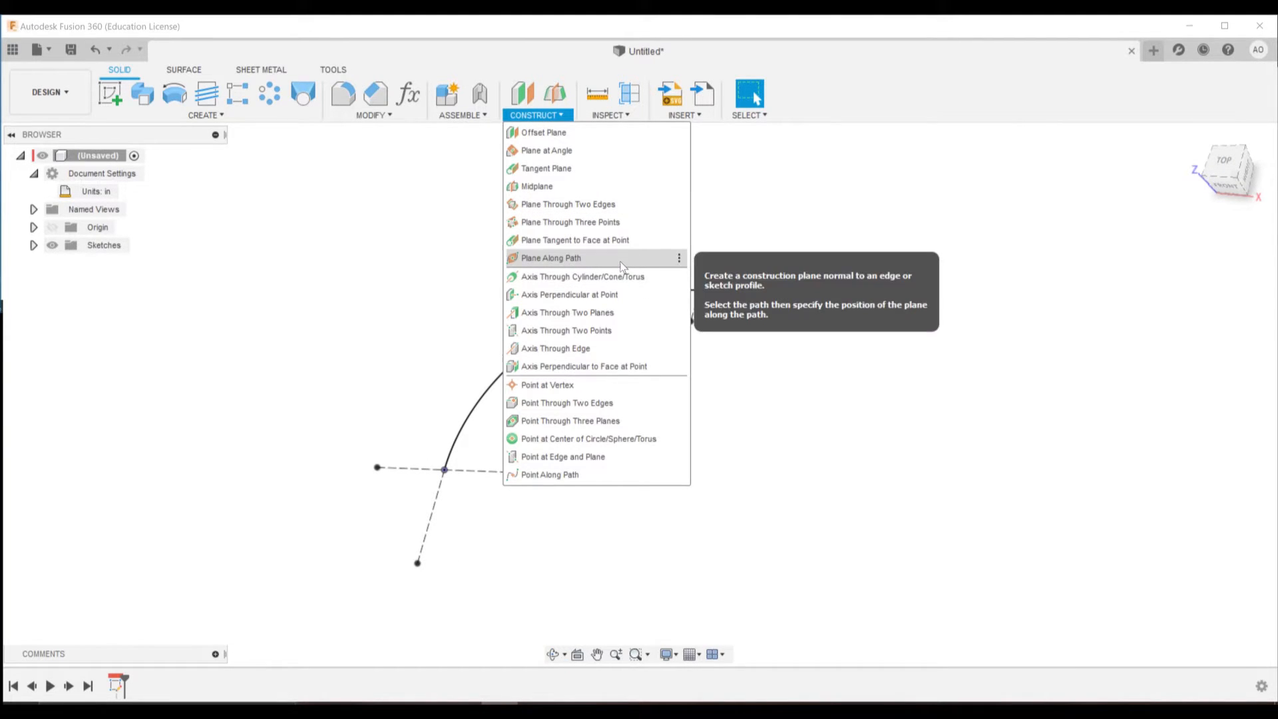
{"action": "left_click", "coordinate": [550, 257]}
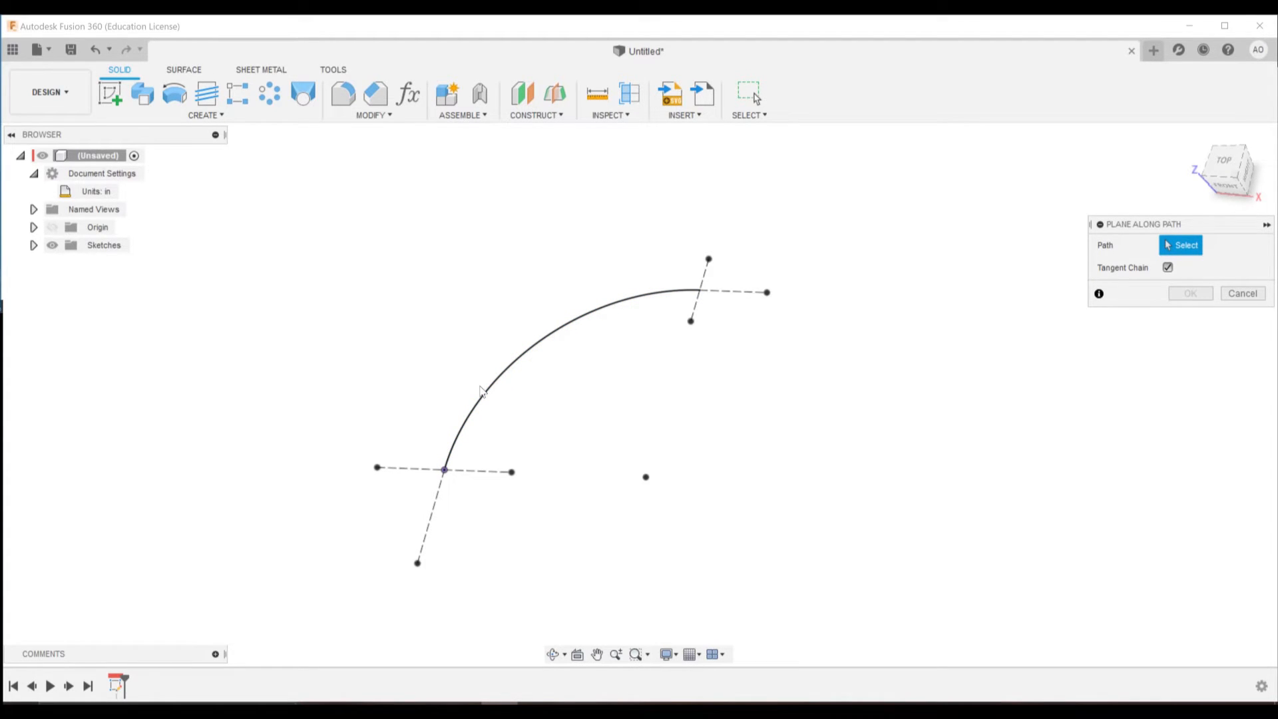
{"action": "mouse_move", "coordinate": [730, 310]}
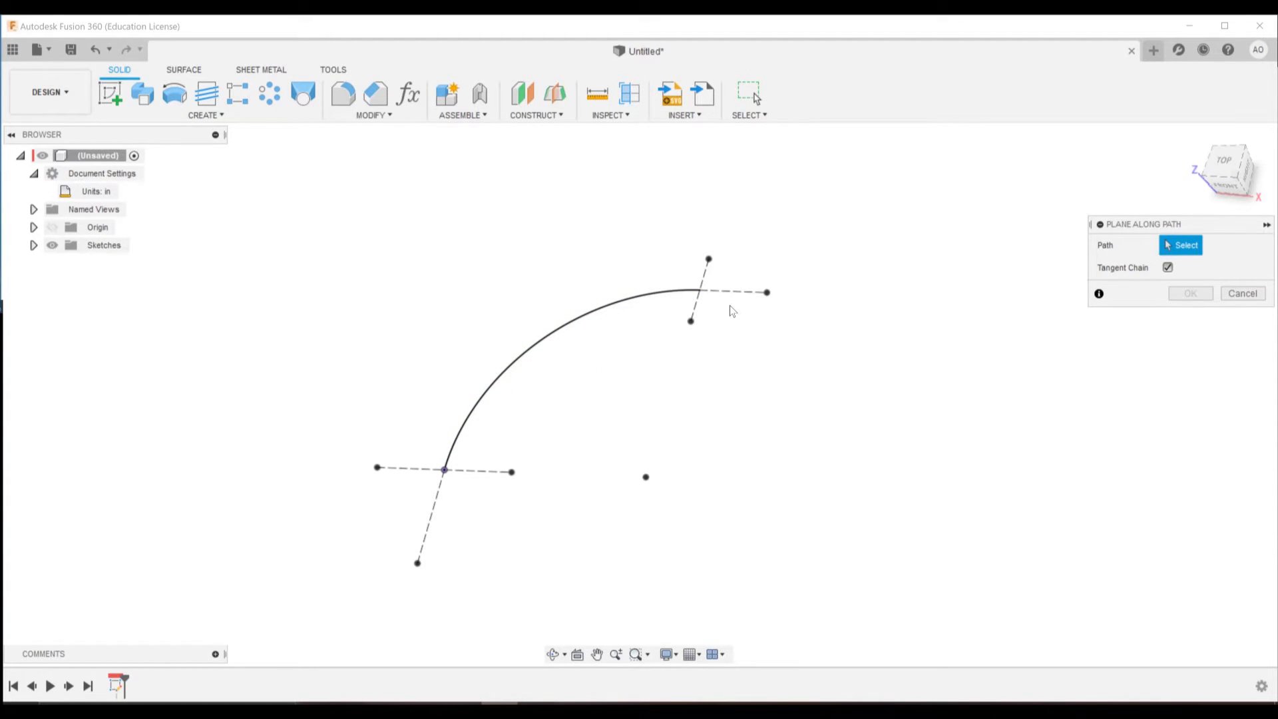
{"action": "mouse_move", "coordinate": [687, 311]}
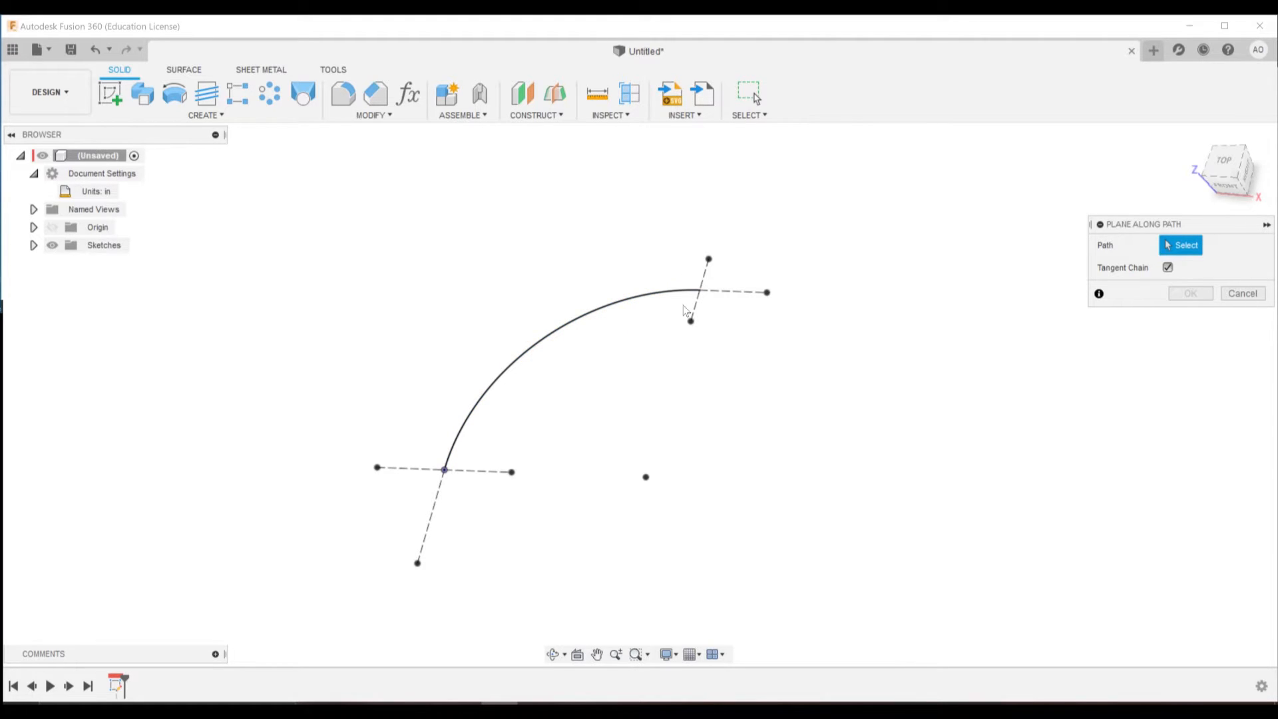
{"action": "mouse_move", "coordinate": [764, 302]}
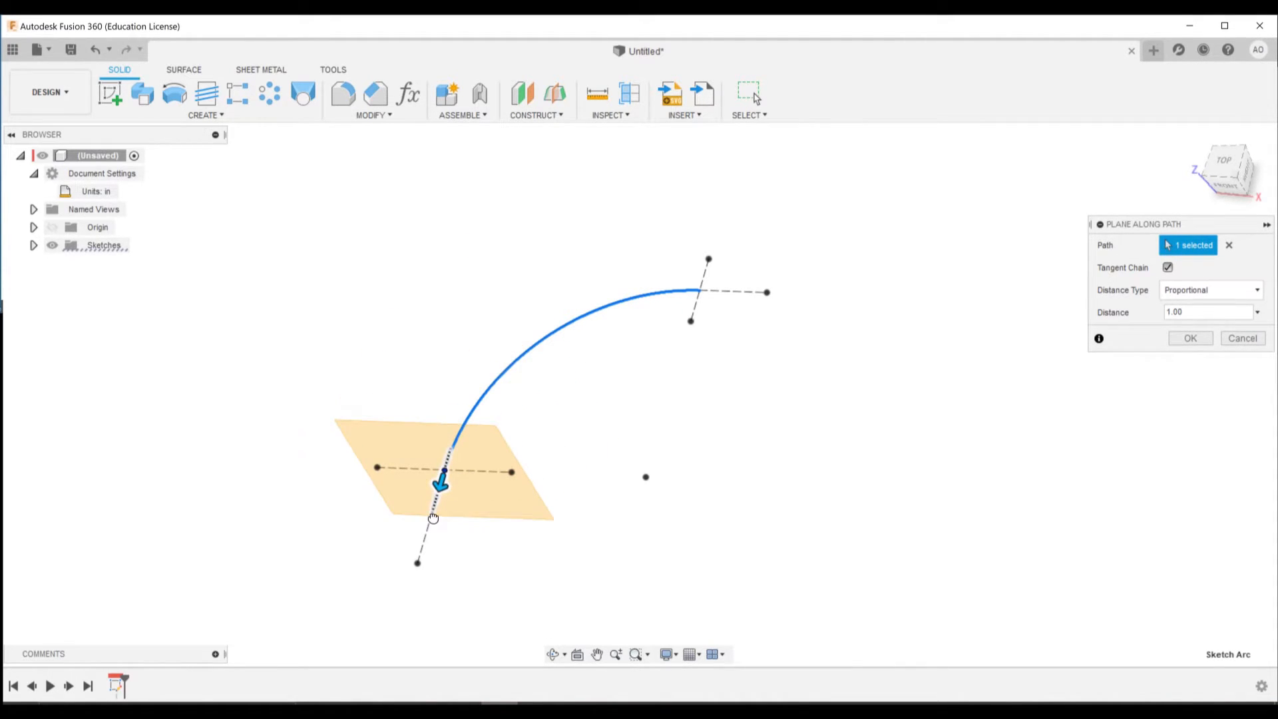
{"action": "left_click", "coordinate": [1190, 338]}
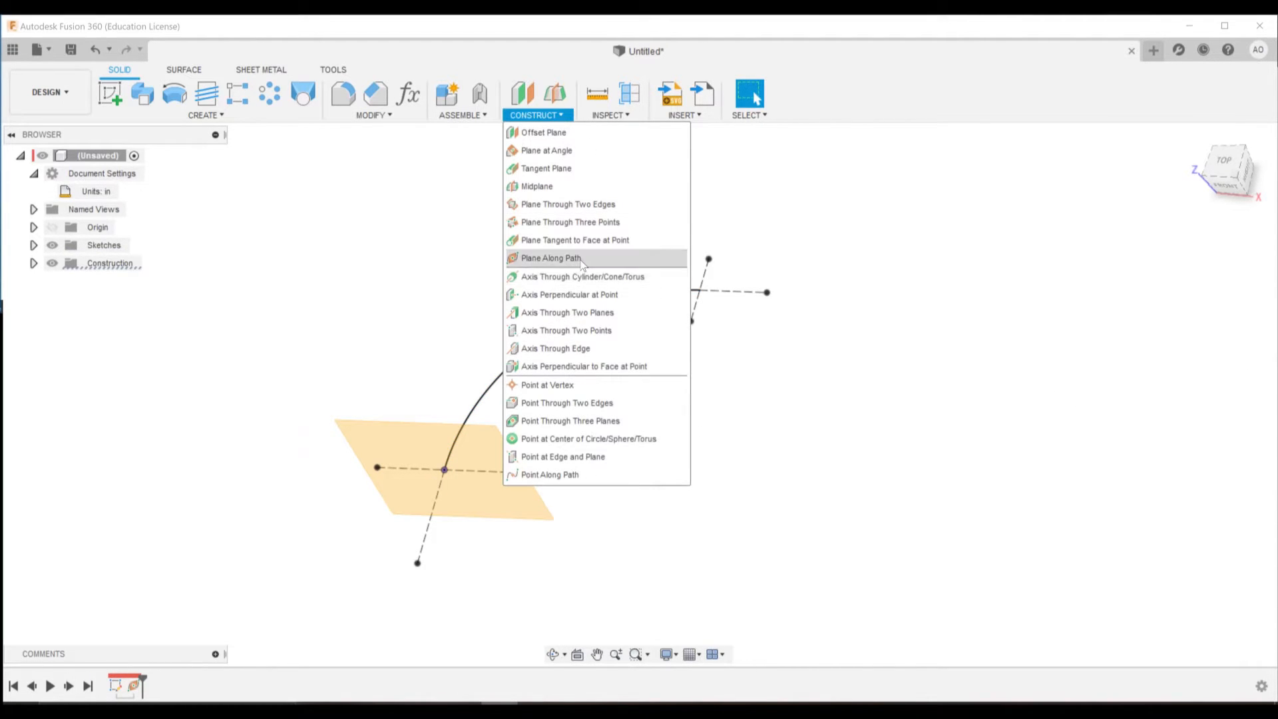
Step: Create a second Plane Along Path at the arc's far end
{"action": "left_click", "coordinate": [548, 257]}
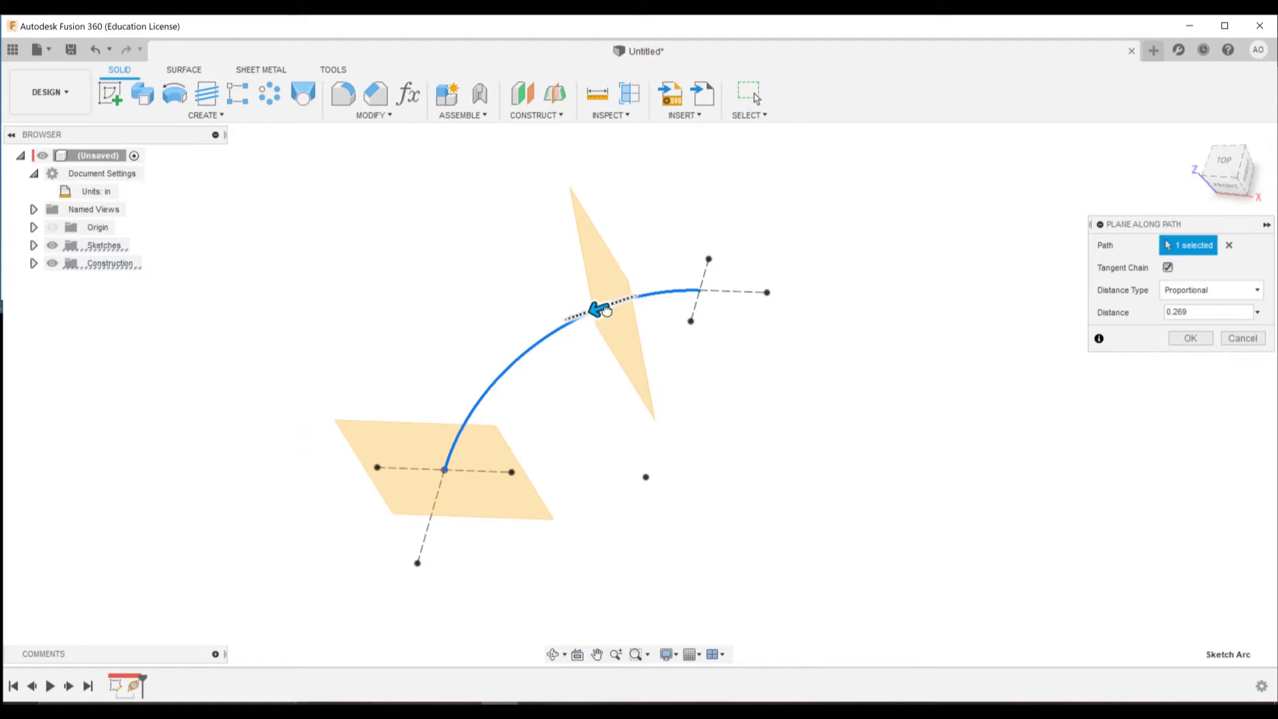
{"action": "left_click", "coordinate": [1188, 336]}
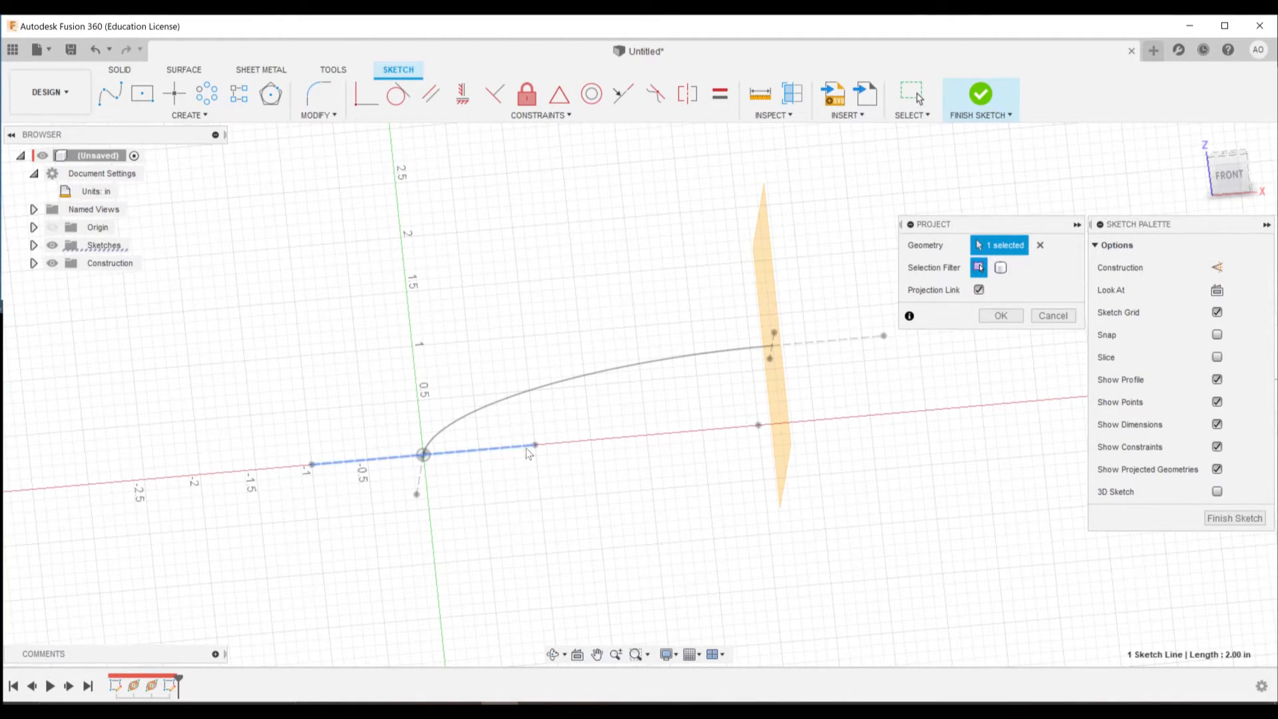
Step: Sketch a 2-point circle on the start plane spanning the projected 2.00 line
{"action": "left_click", "coordinate": [1000, 315]}
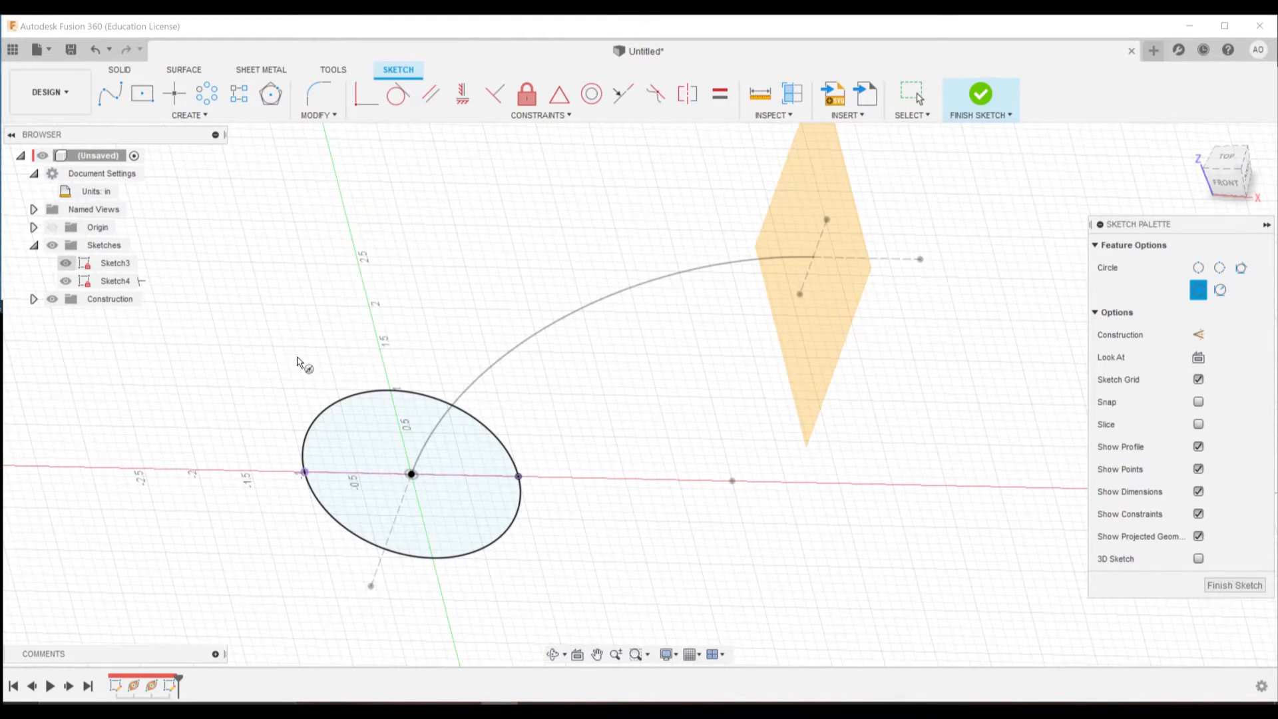
{"action": "left_click", "coordinate": [980, 92]}
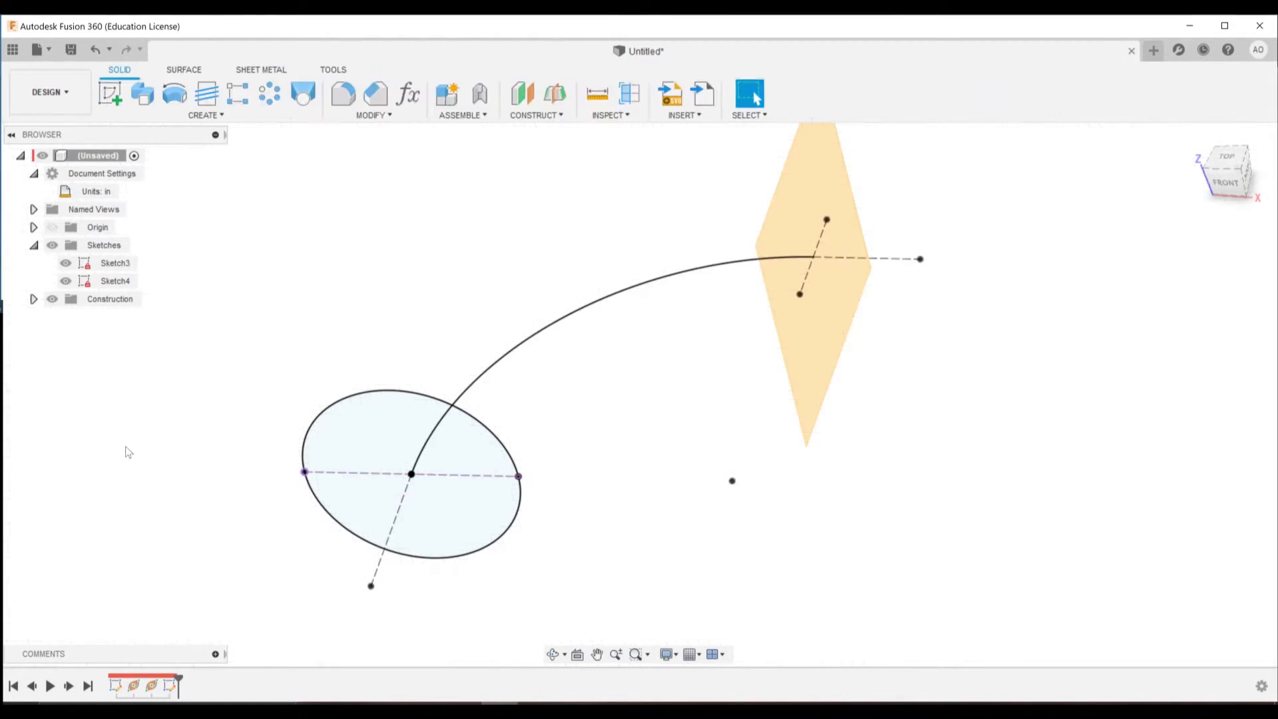
Step: Reopen the first arc sketch and adjust a dimension value
{"action": "double_click", "coordinate": [115, 262]}
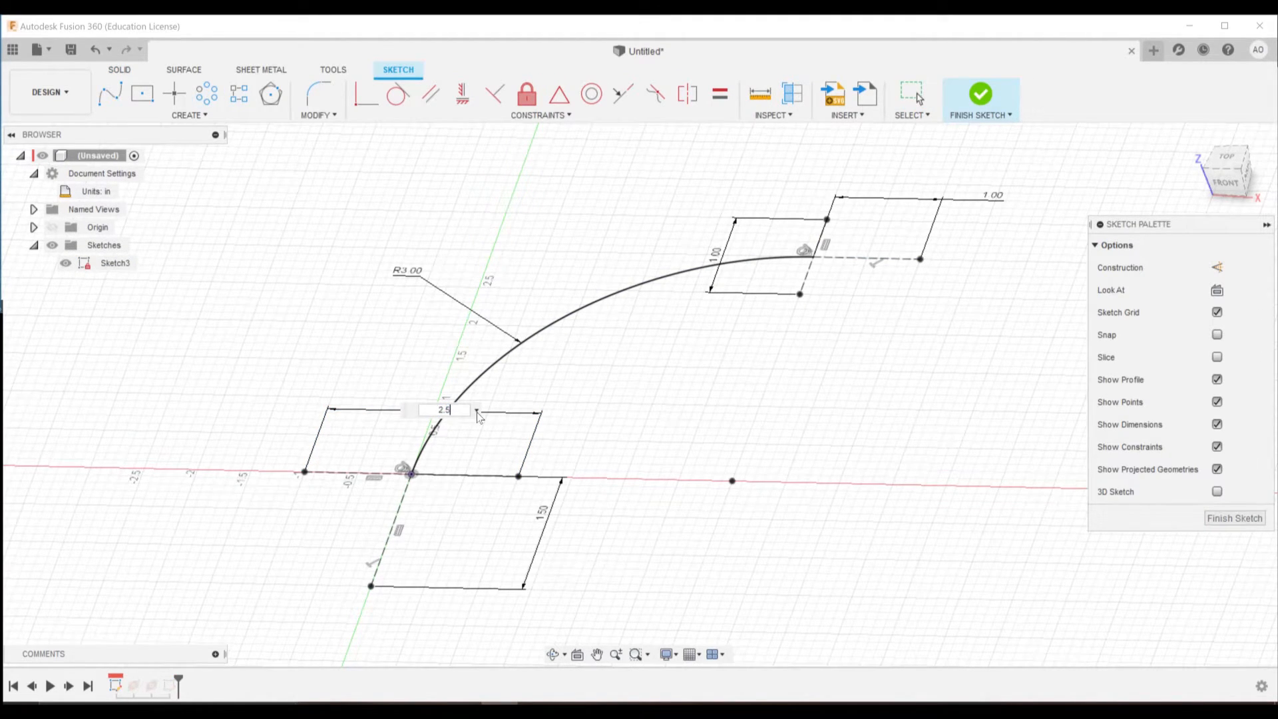
{"action": "left_click", "coordinate": [979, 92]}
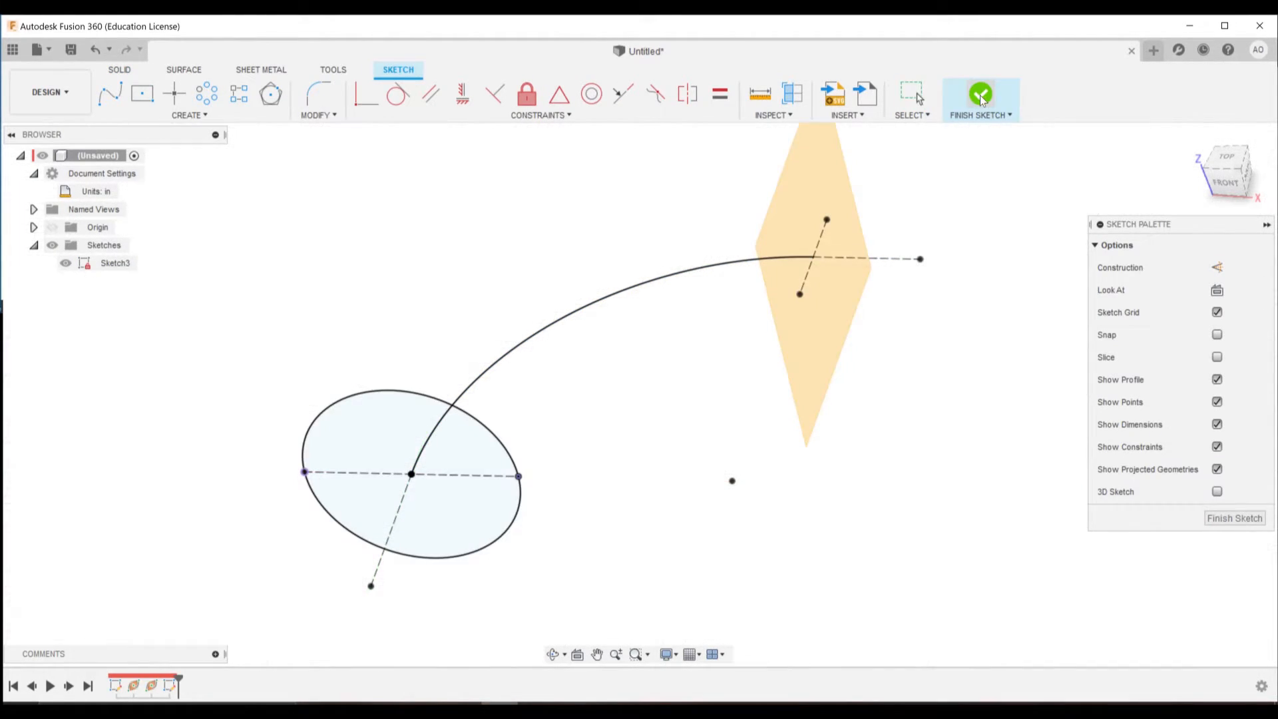
Step: Sketch a 2-point circle on the far-end plane spanning the projected 1.00 line
{"action": "left_click", "coordinate": [980, 92]}
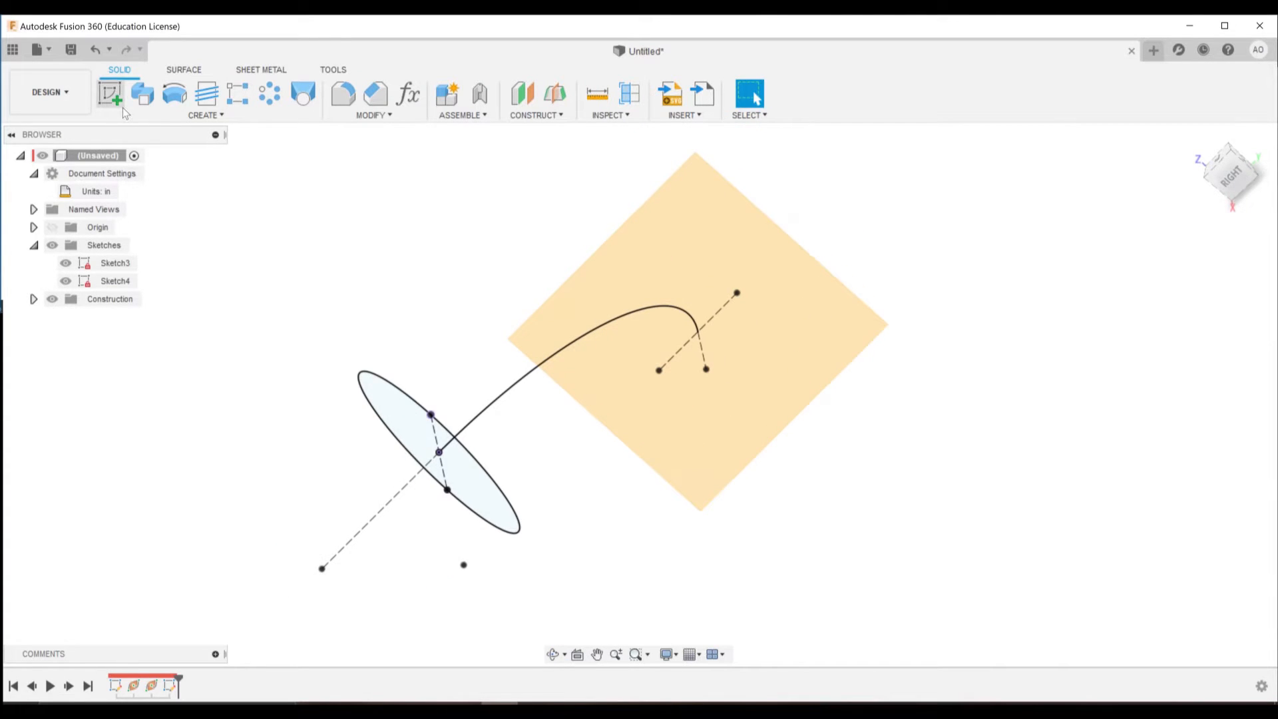
{"action": "left_click", "coordinate": [109, 92]}
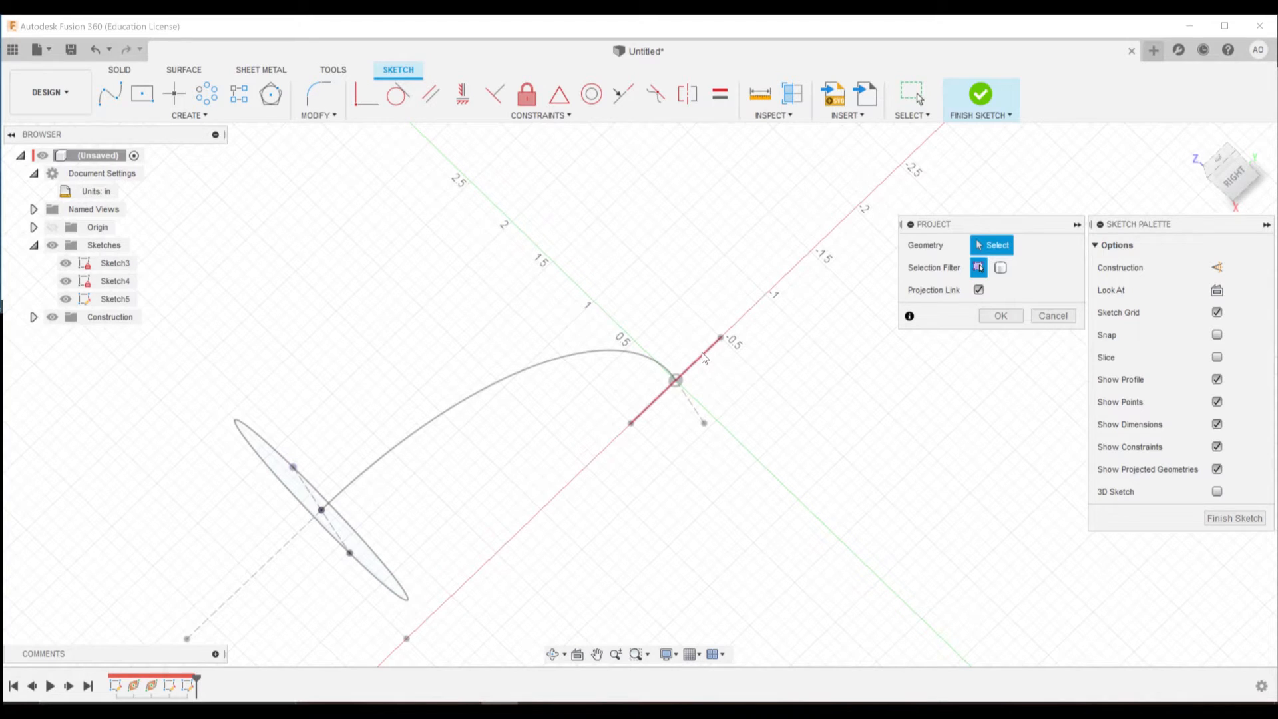
{"action": "left_click", "coordinate": [1000, 316]}
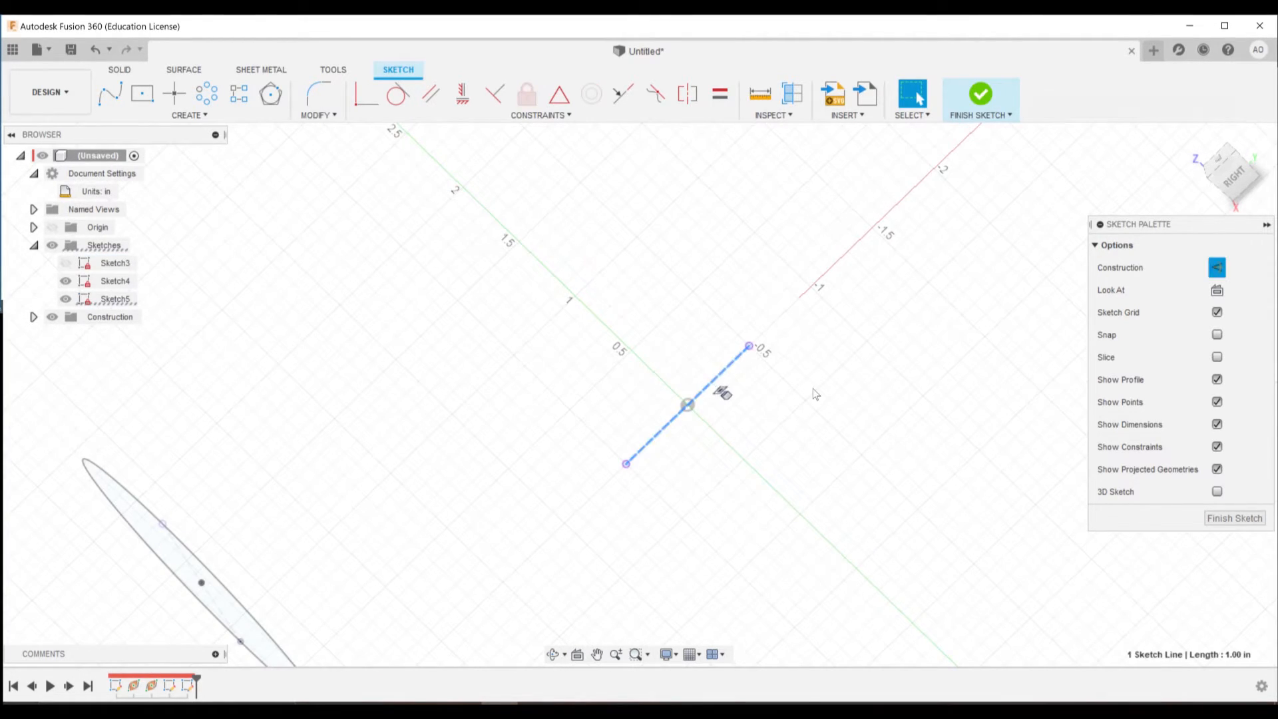
{"action": "left_click", "coordinate": [590, 93]}
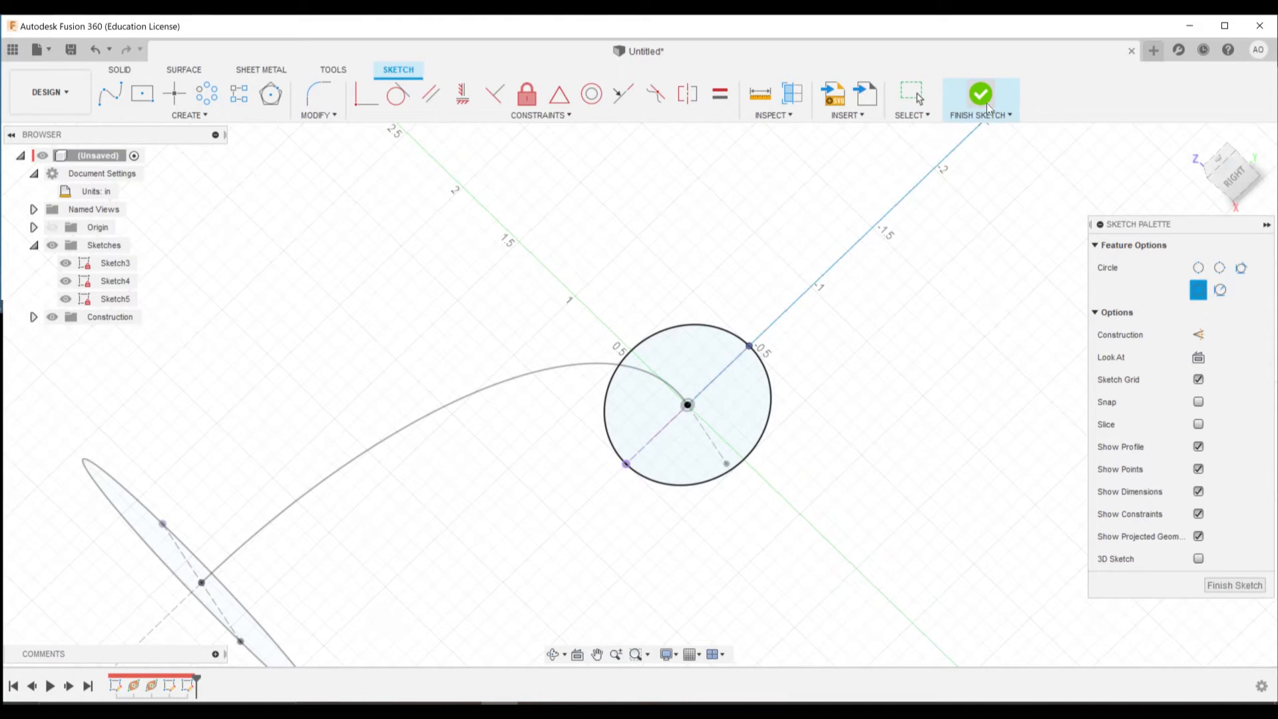
{"action": "left_click", "coordinate": [981, 93]}
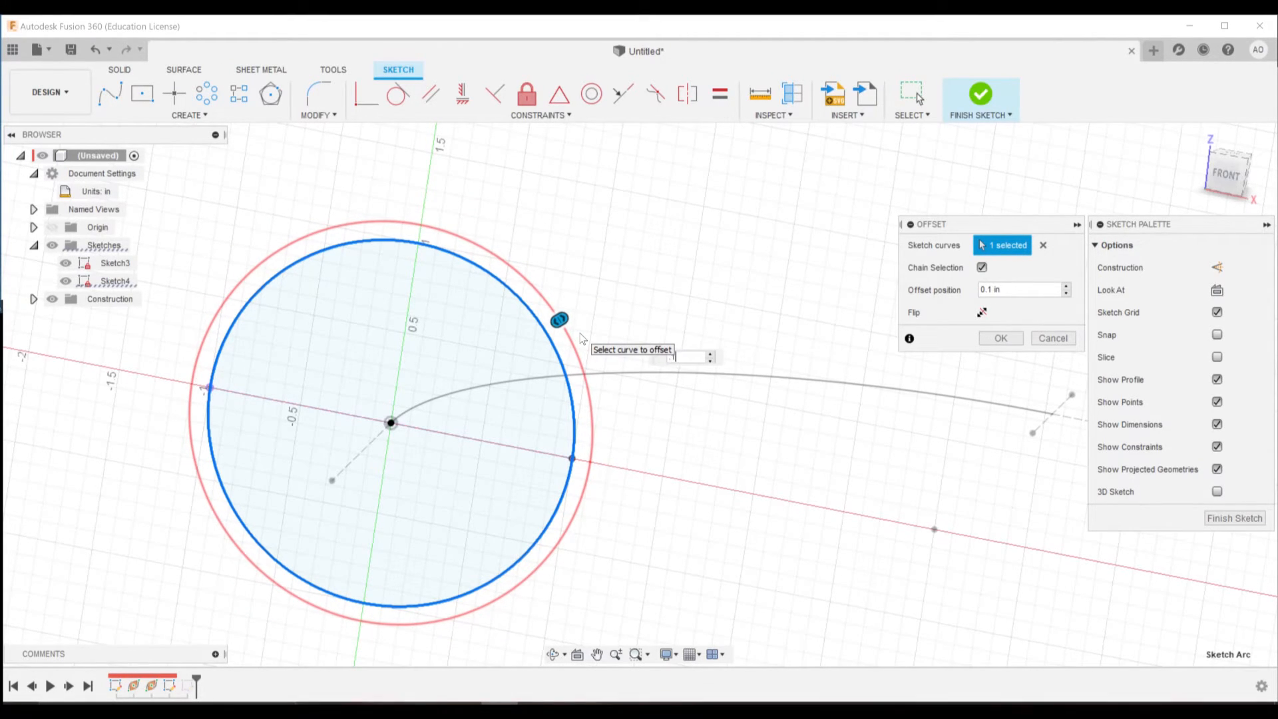
Step: Offset the end circle outward 0.1 in to form a thin ring profile and finish the sketch
{"action": "left_click", "coordinate": [999, 336]}
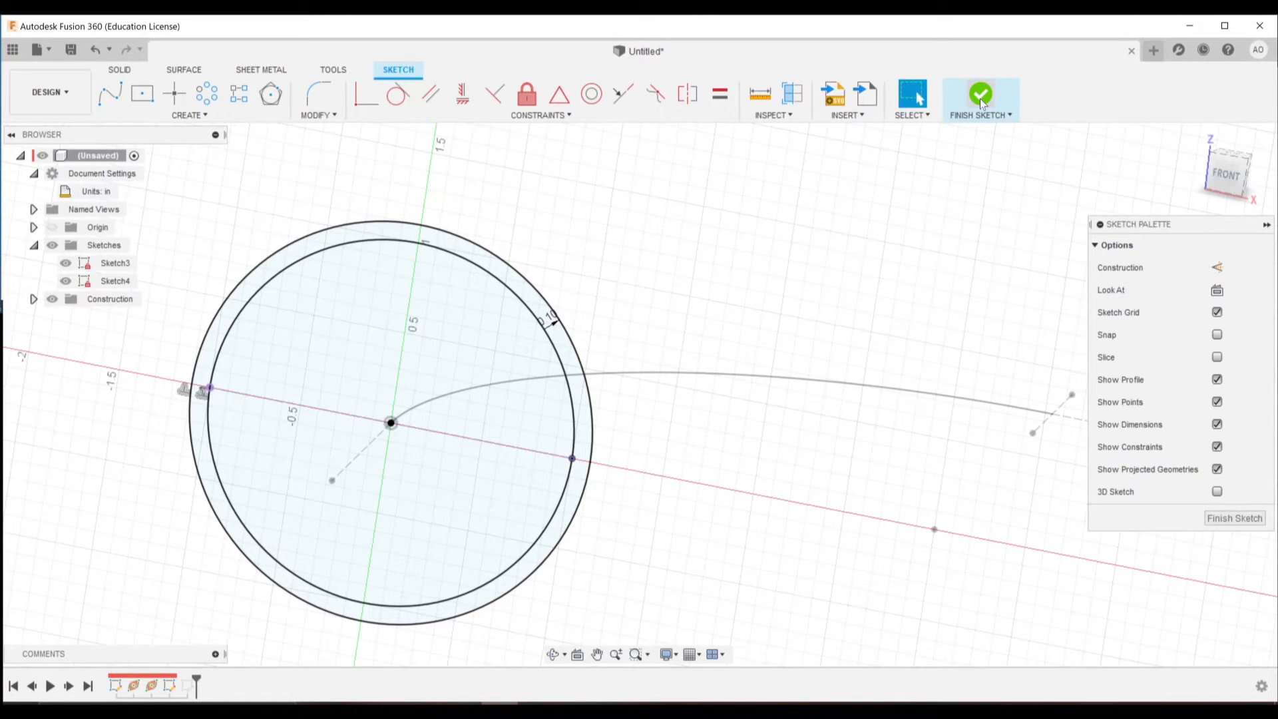
{"action": "left_click", "coordinate": [980, 92]}
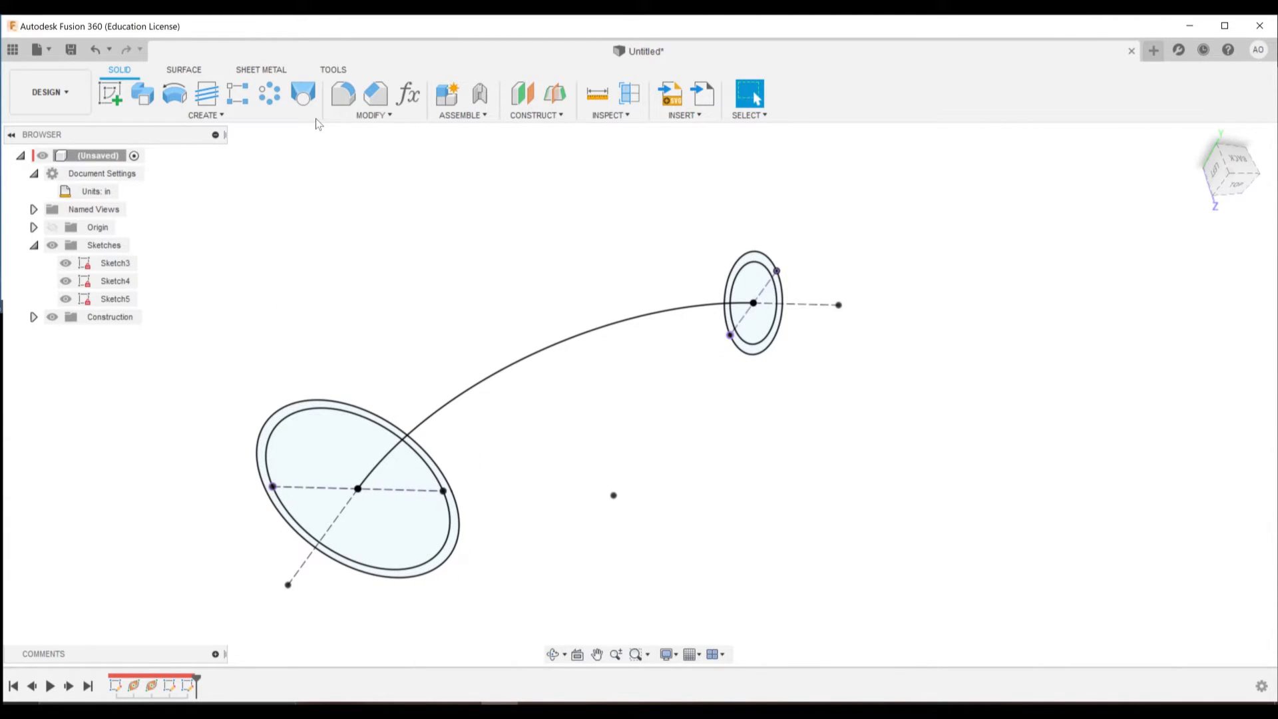
Step: Loft a solid body between the two end rings, guided by the arc as centerline
{"action": "left_click", "coordinate": [302, 93]}
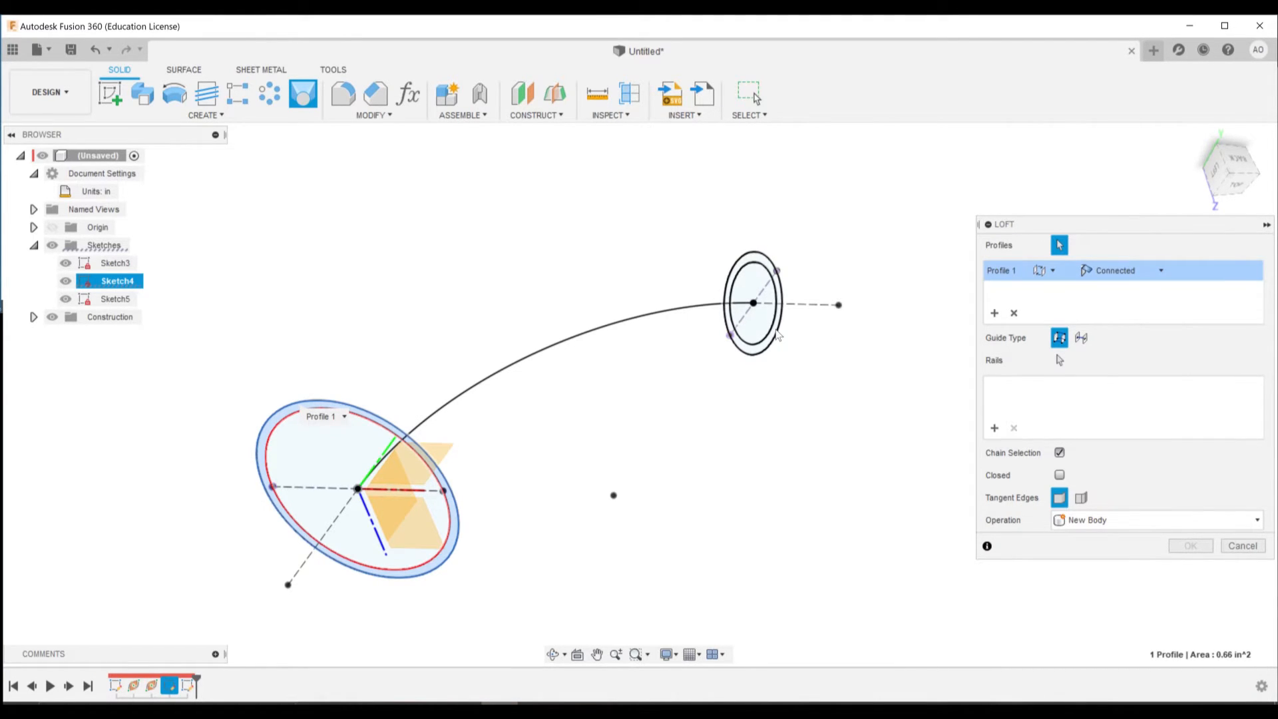
{"action": "left_click", "coordinate": [752, 304]}
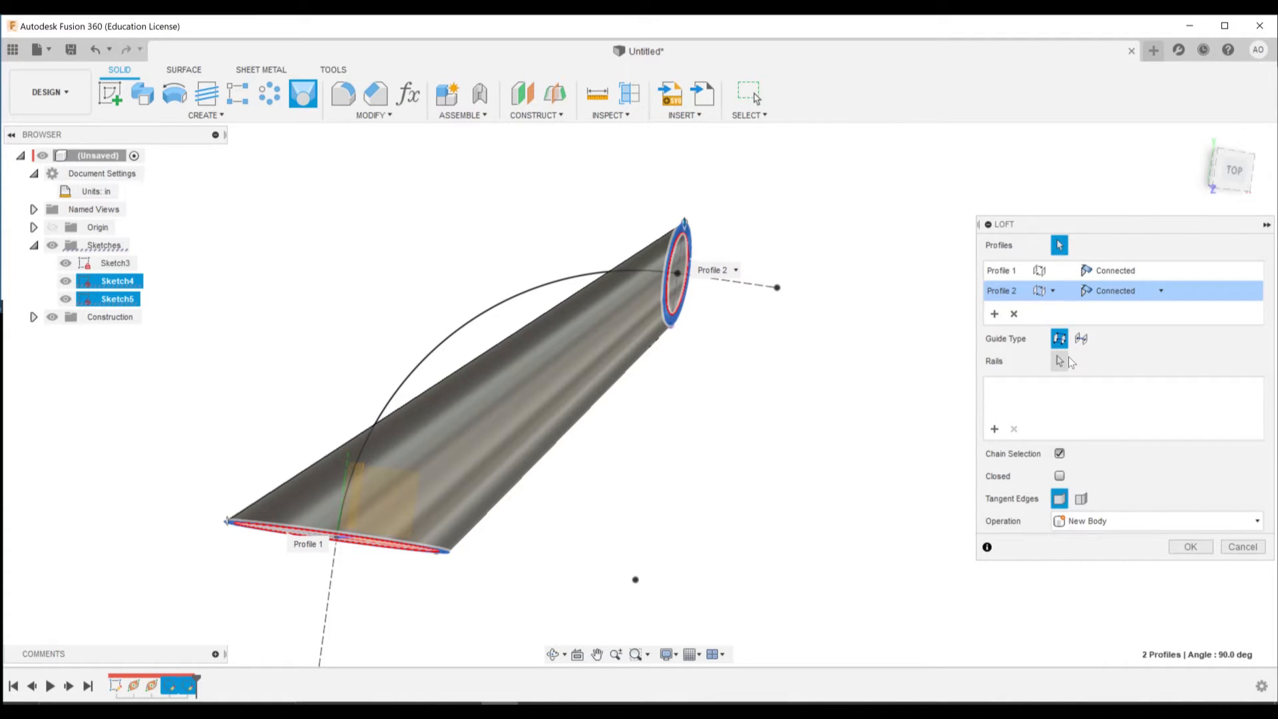
{"action": "left_click", "coordinate": [1080, 338]}
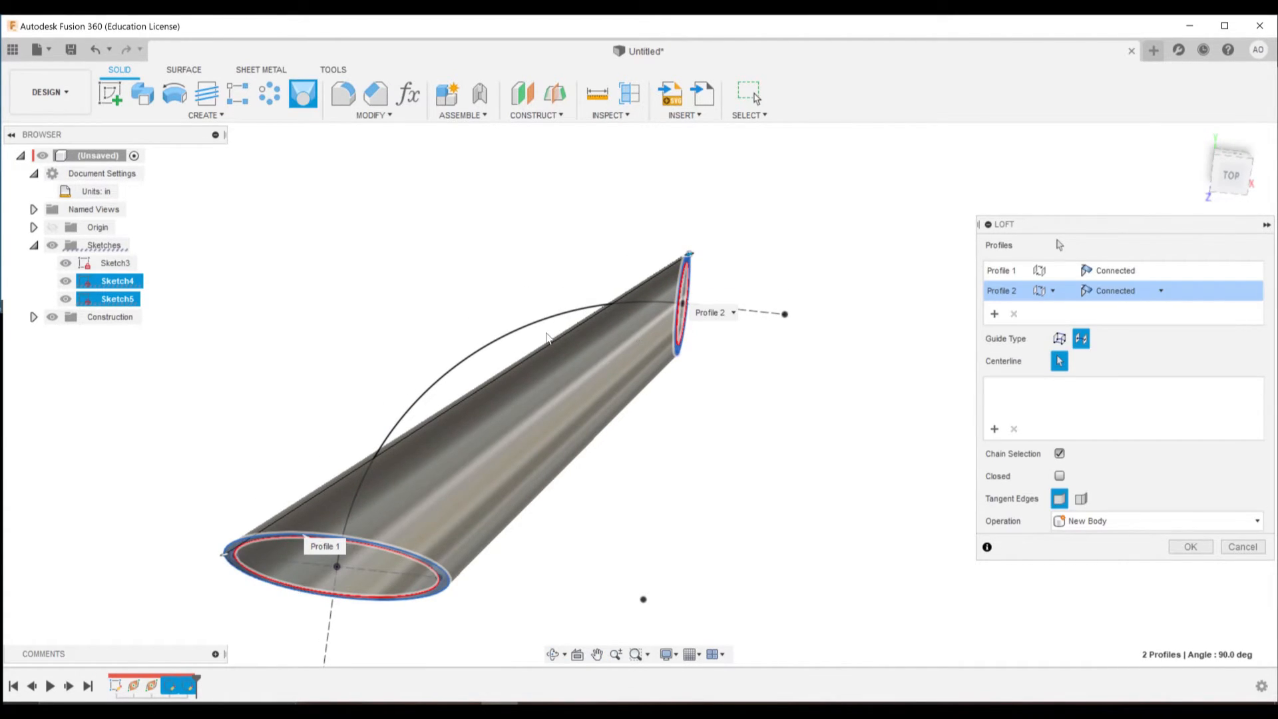
{"action": "mouse_move", "coordinate": [369, 569]}
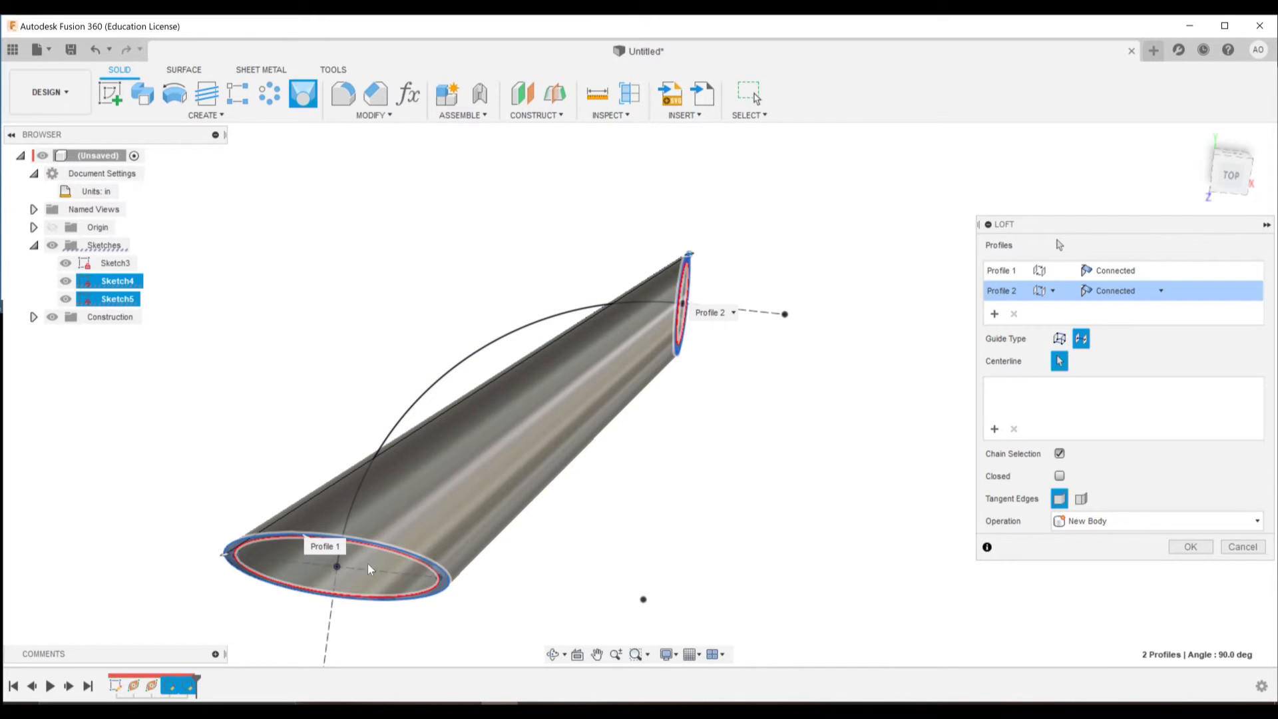
{"action": "mouse_move", "coordinate": [762, 316]}
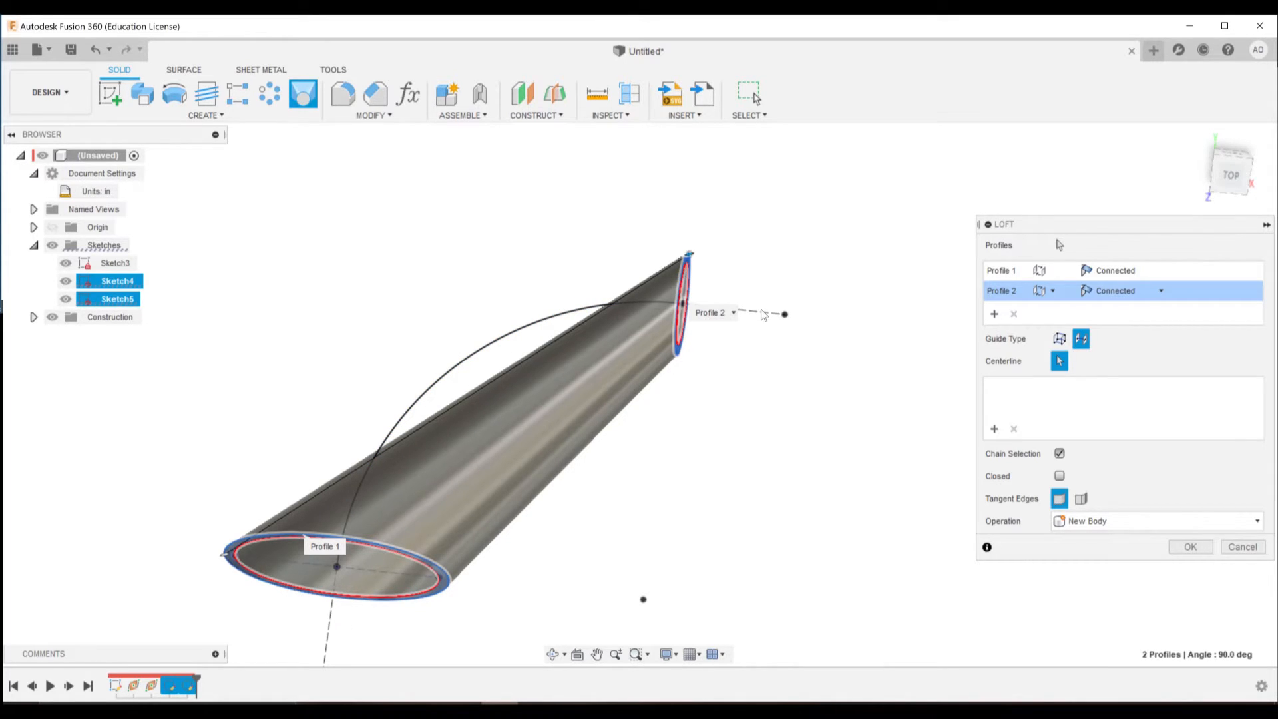
{"action": "mouse_move", "coordinate": [749, 311]}
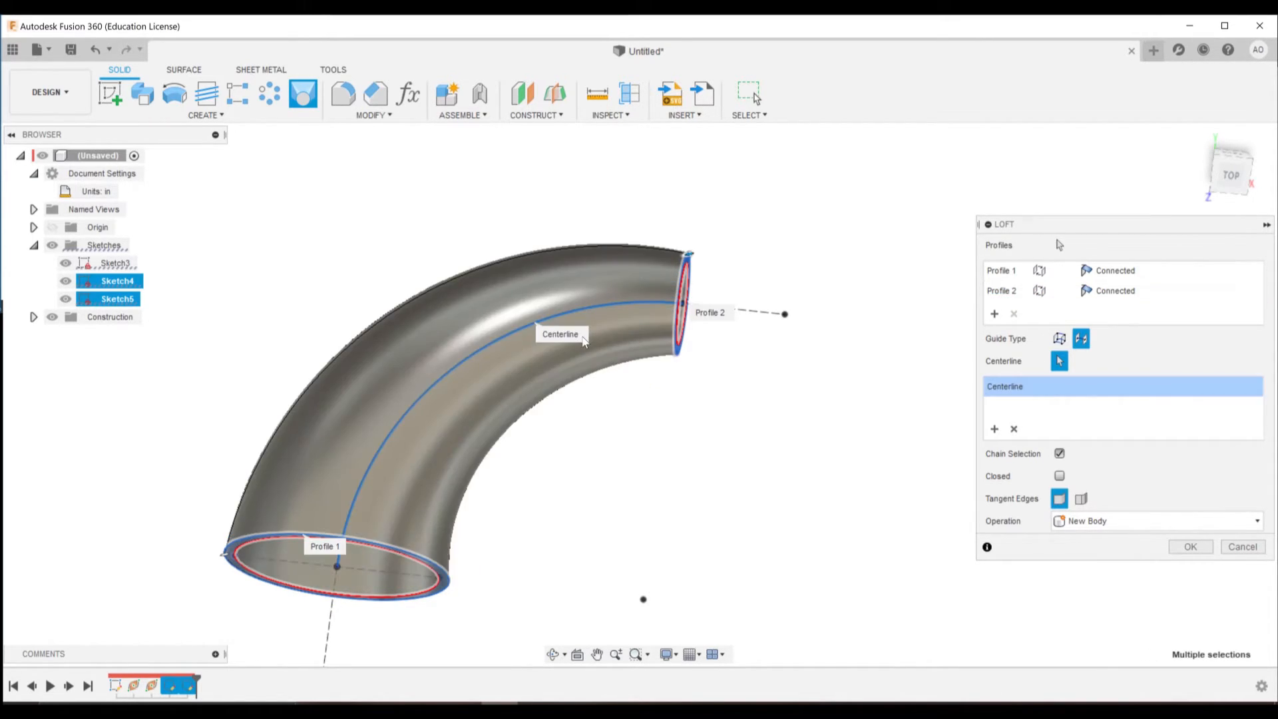
{"action": "mouse_move", "coordinate": [641, 323]}
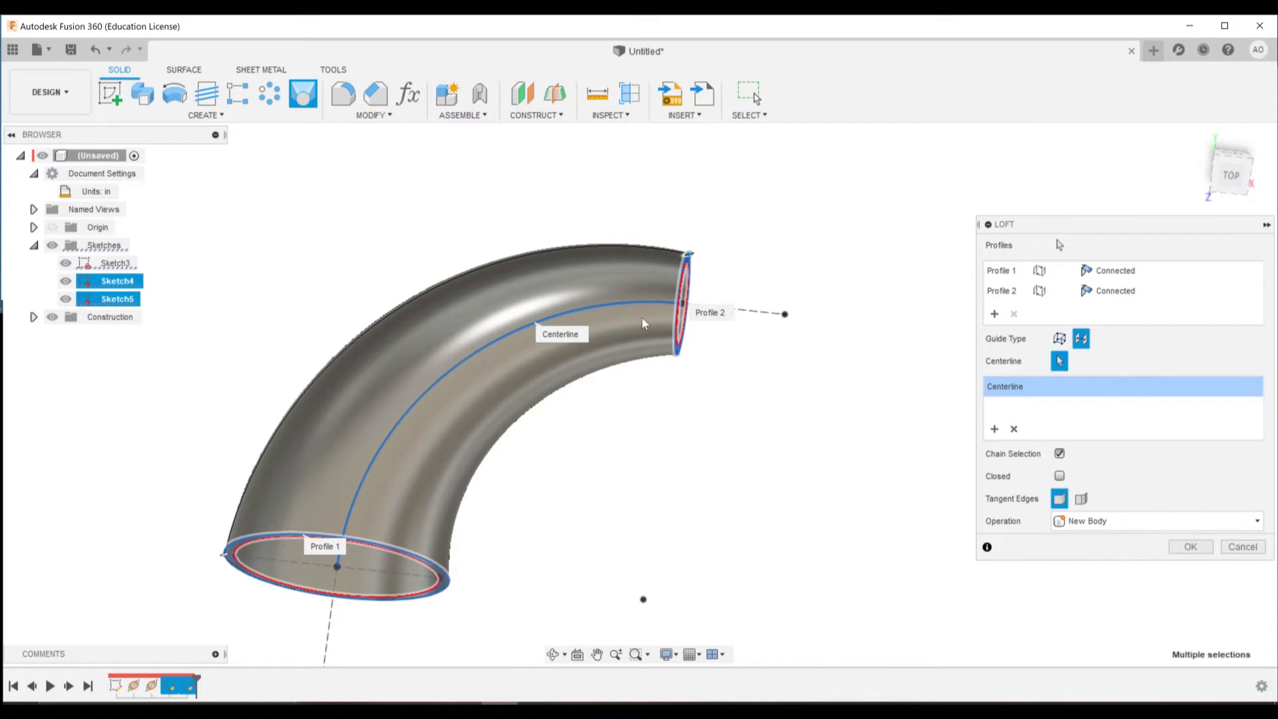
{"action": "left_click", "coordinate": [1189, 546]}
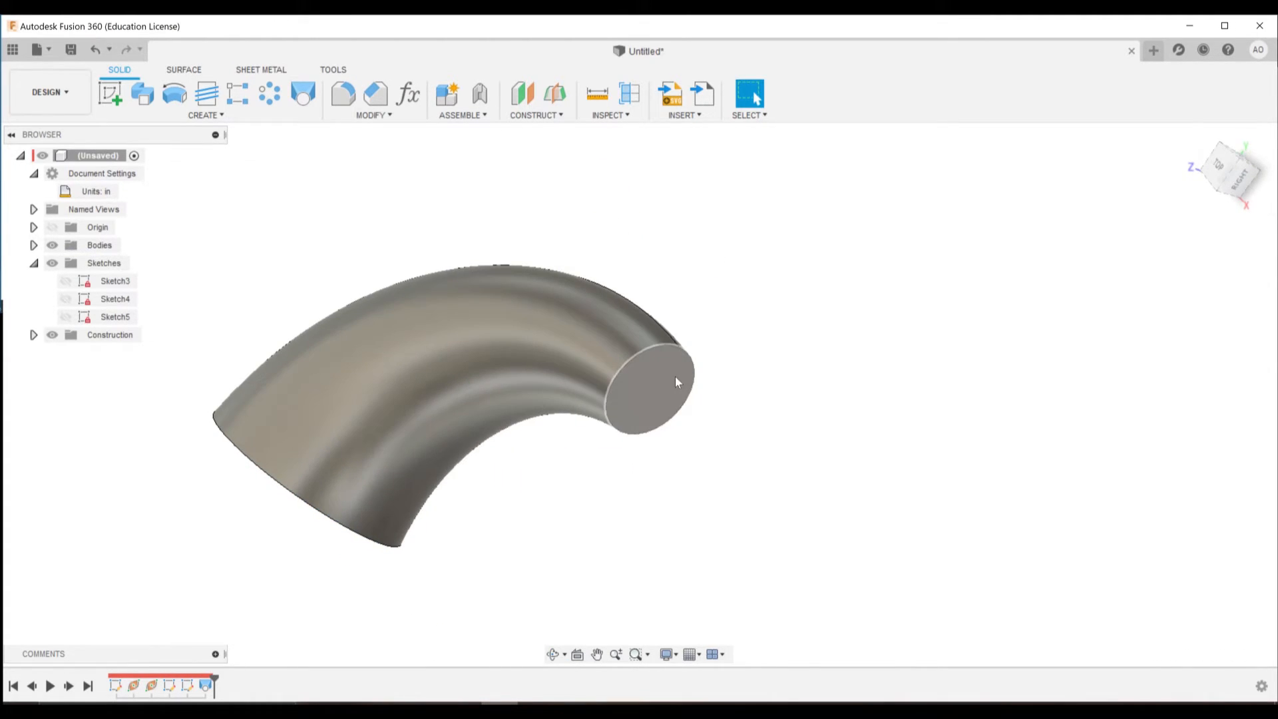
Step: Cut a centerline loft between the inner circles to hollow the curved body into a pipe
{"action": "left_click", "coordinate": [115, 298]}
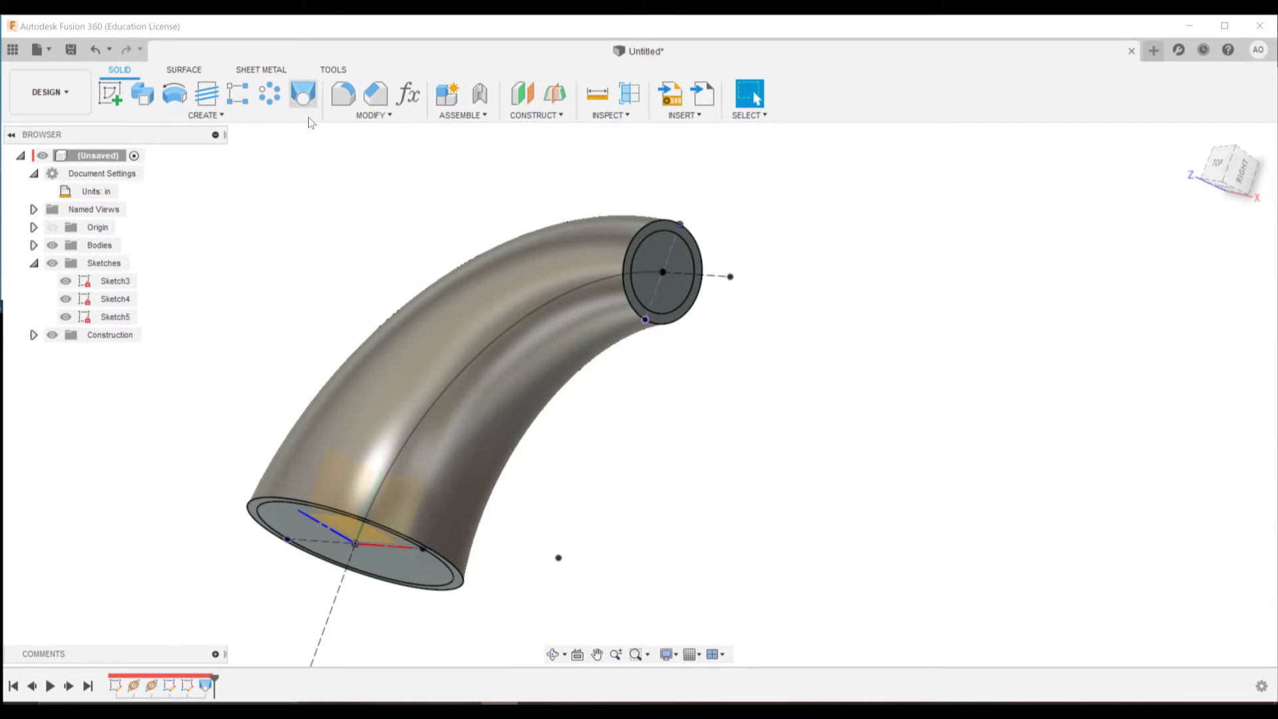
{"action": "left_click", "coordinate": [302, 93]}
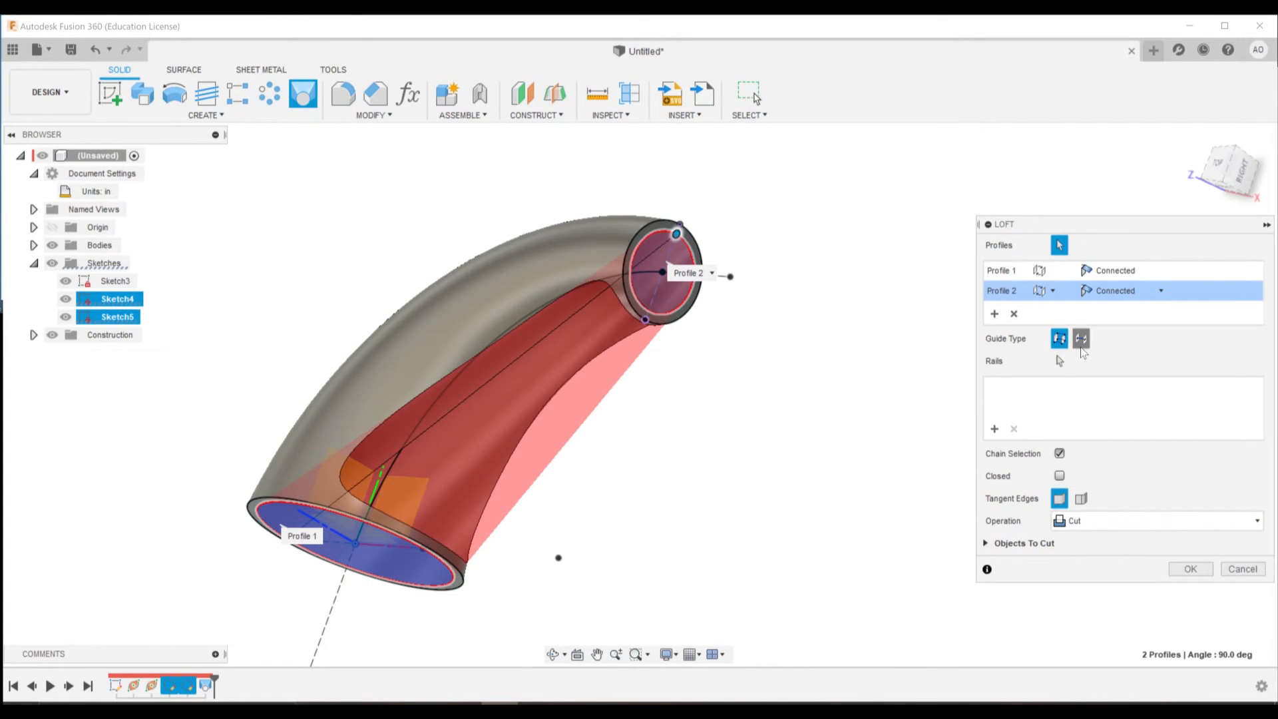
{"action": "left_click", "coordinate": [1080, 338]}
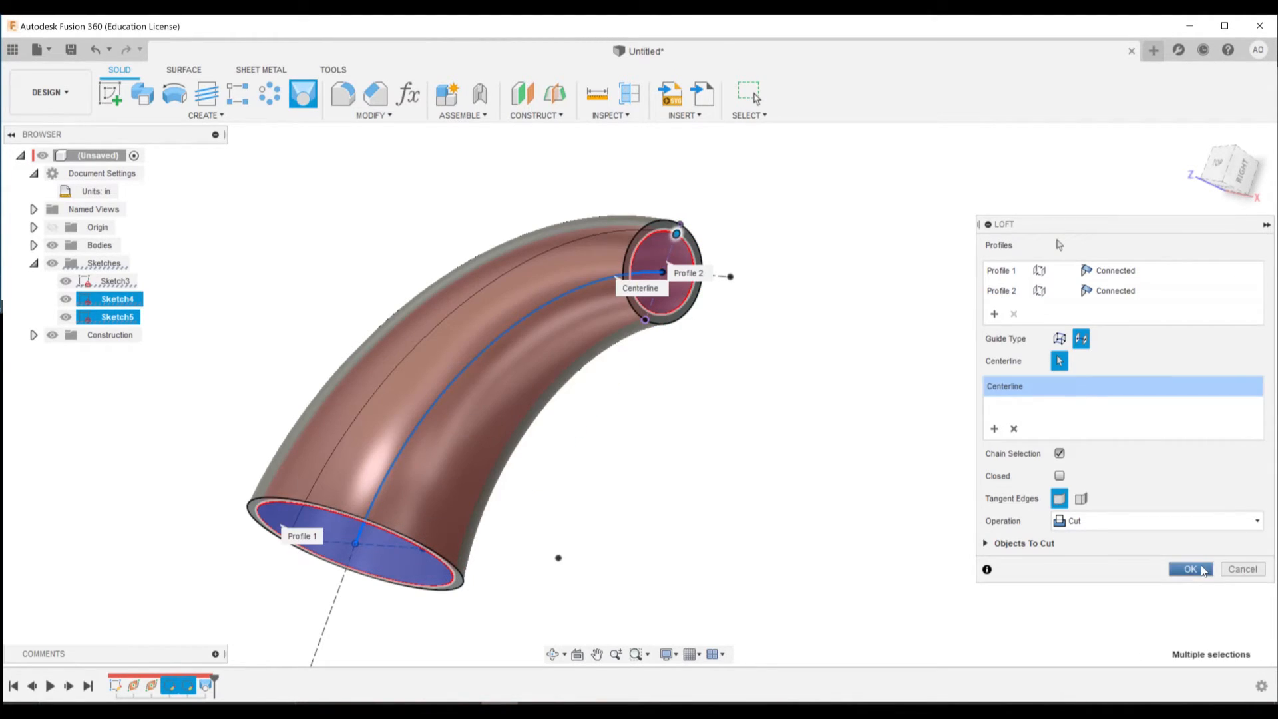
{"action": "left_click", "coordinate": [1189, 569]}
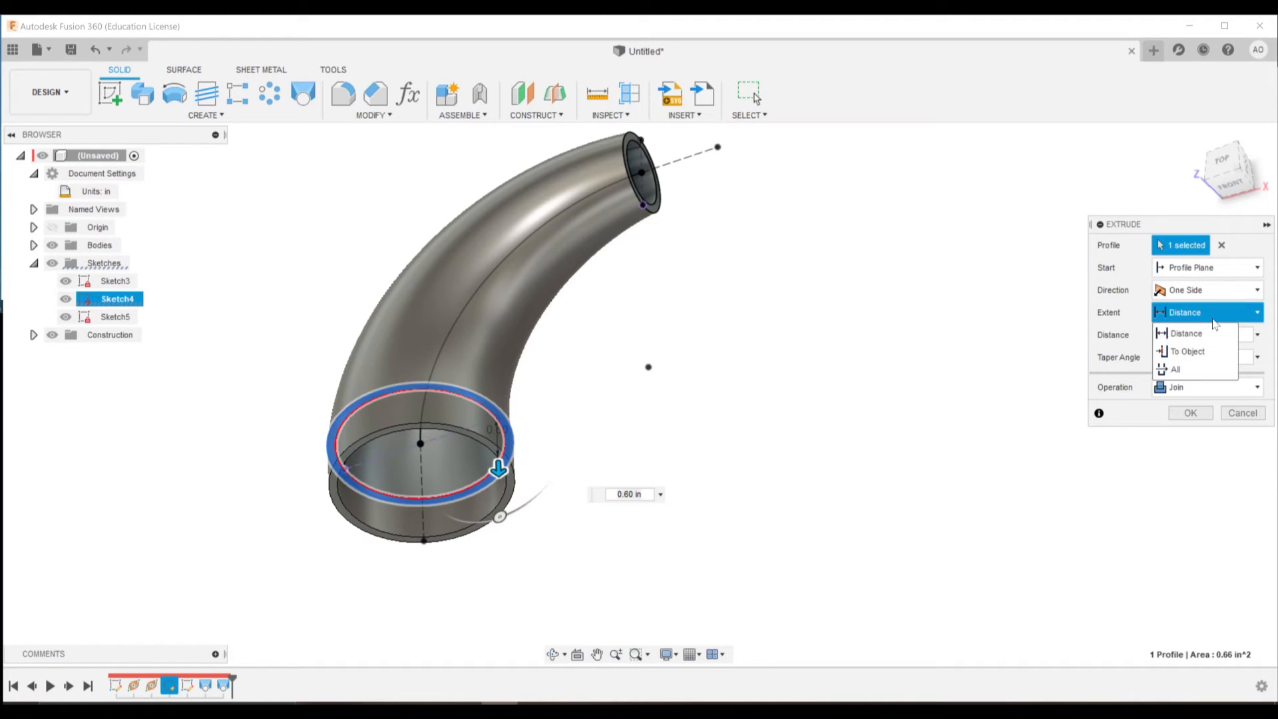
Step: Extrude the wide-end ring To Object up to the sketch point and join it to the bend
{"action": "left_click", "coordinate": [1187, 350]}
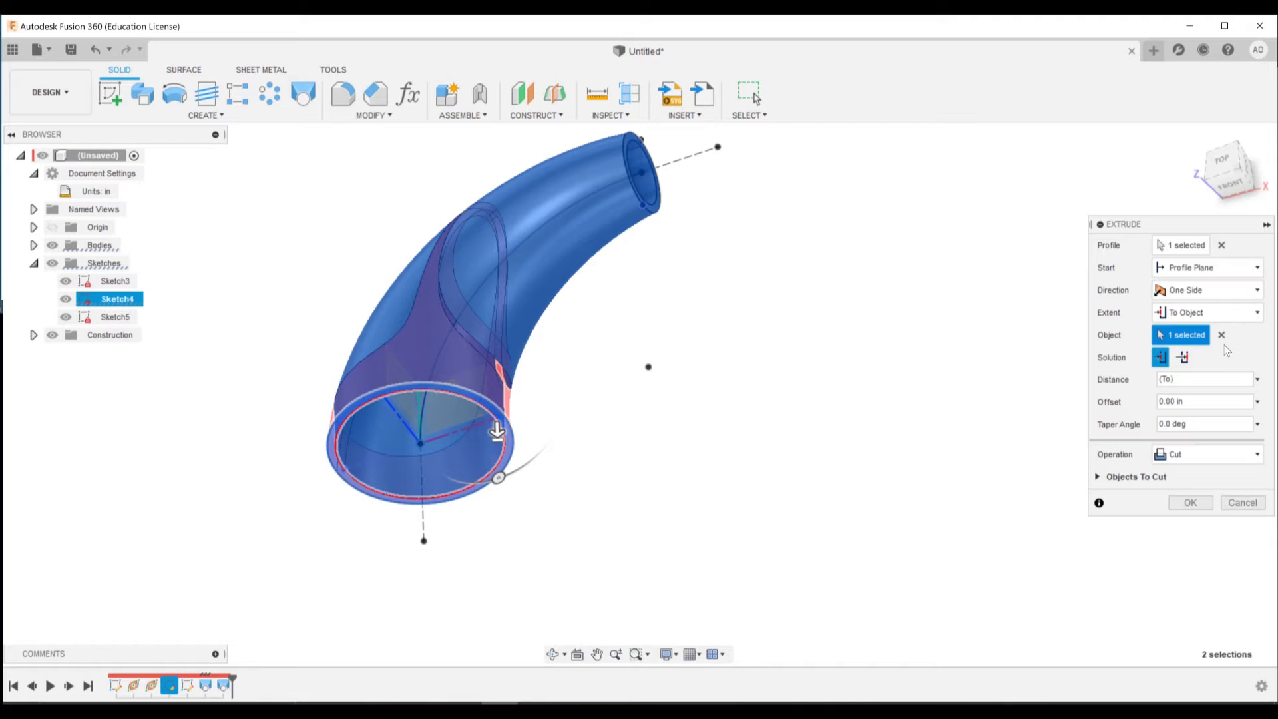
{"action": "left_click", "coordinate": [1220, 334]}
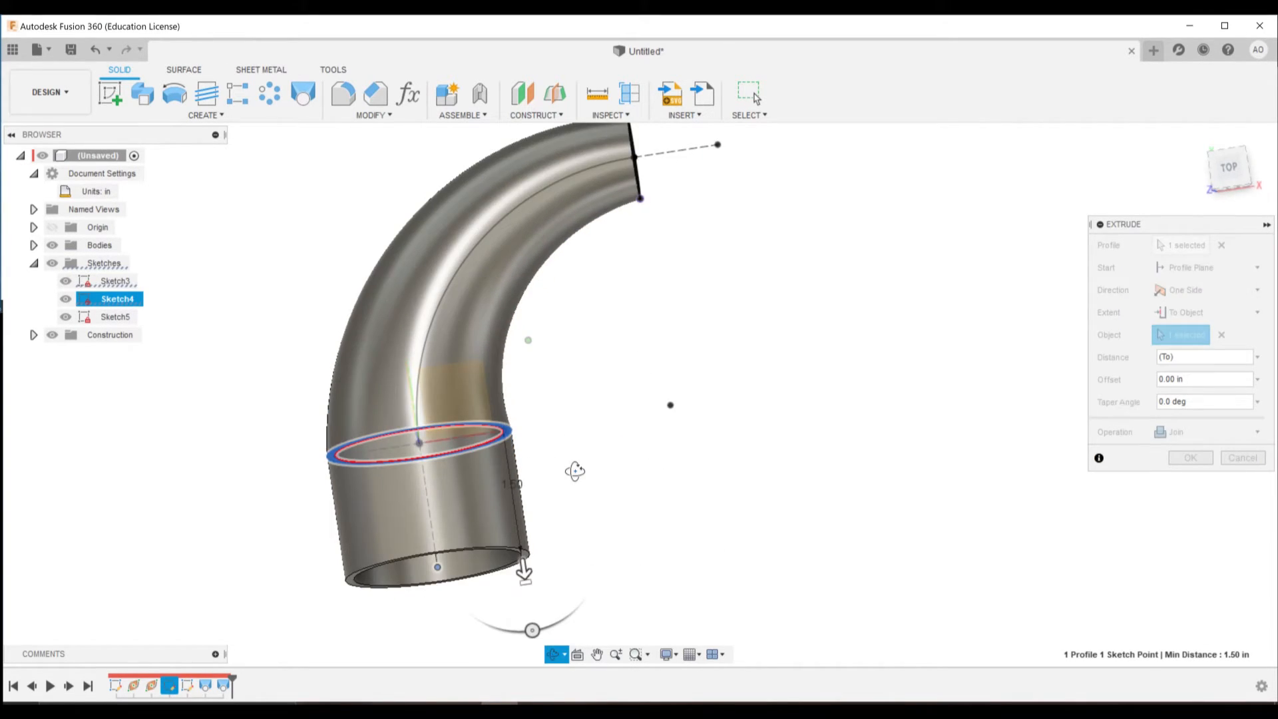
{"action": "left_click", "coordinate": [423, 530]}
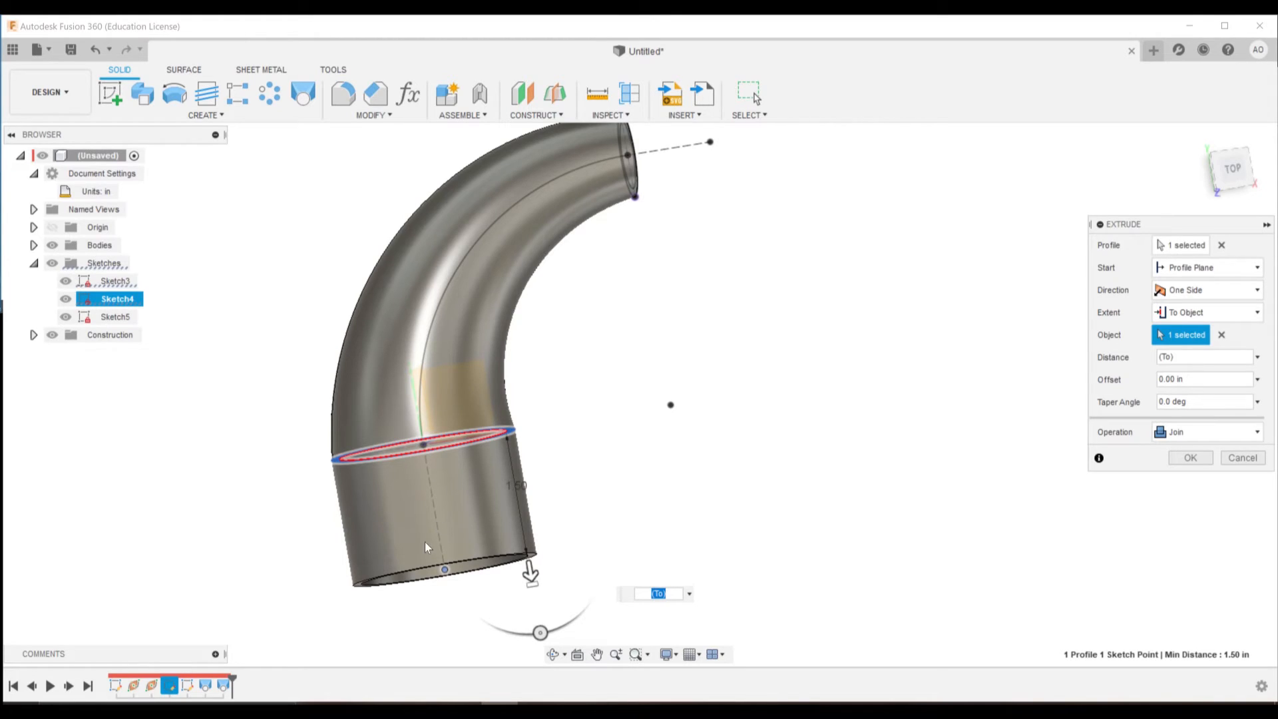
{"action": "mouse_move", "coordinate": [1190, 456]}
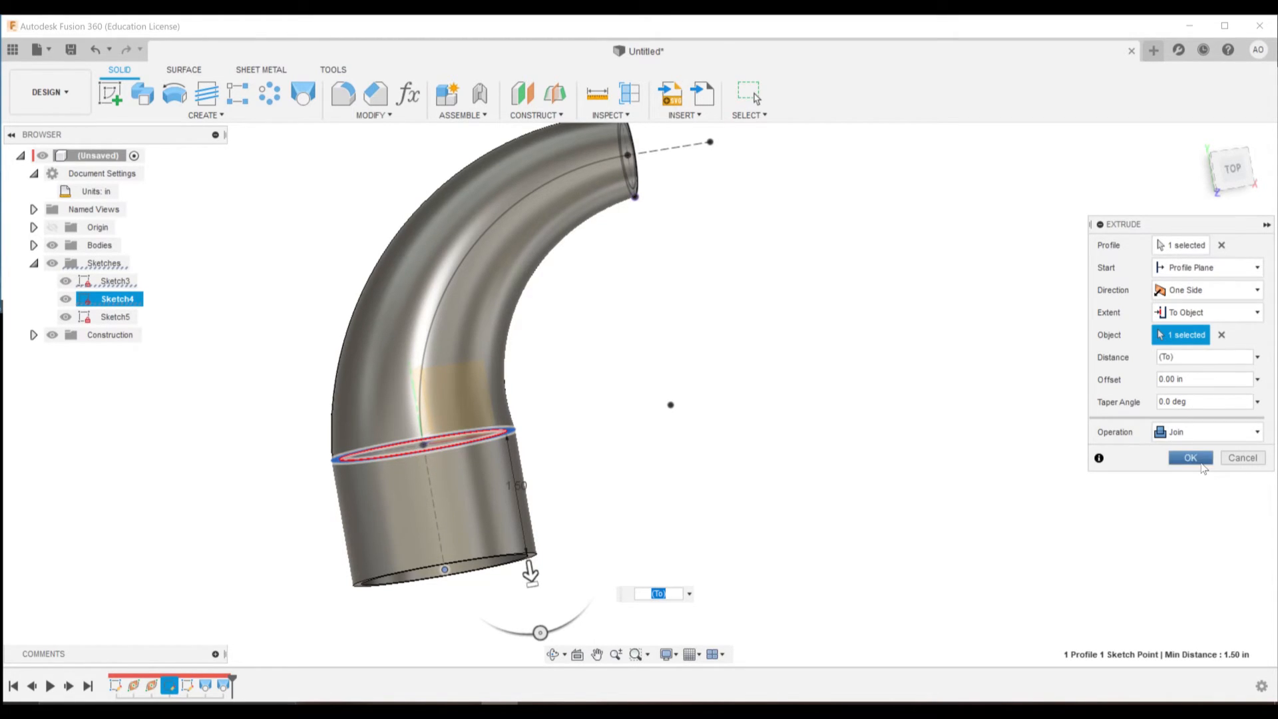
{"action": "left_click", "coordinate": [1188, 457]}
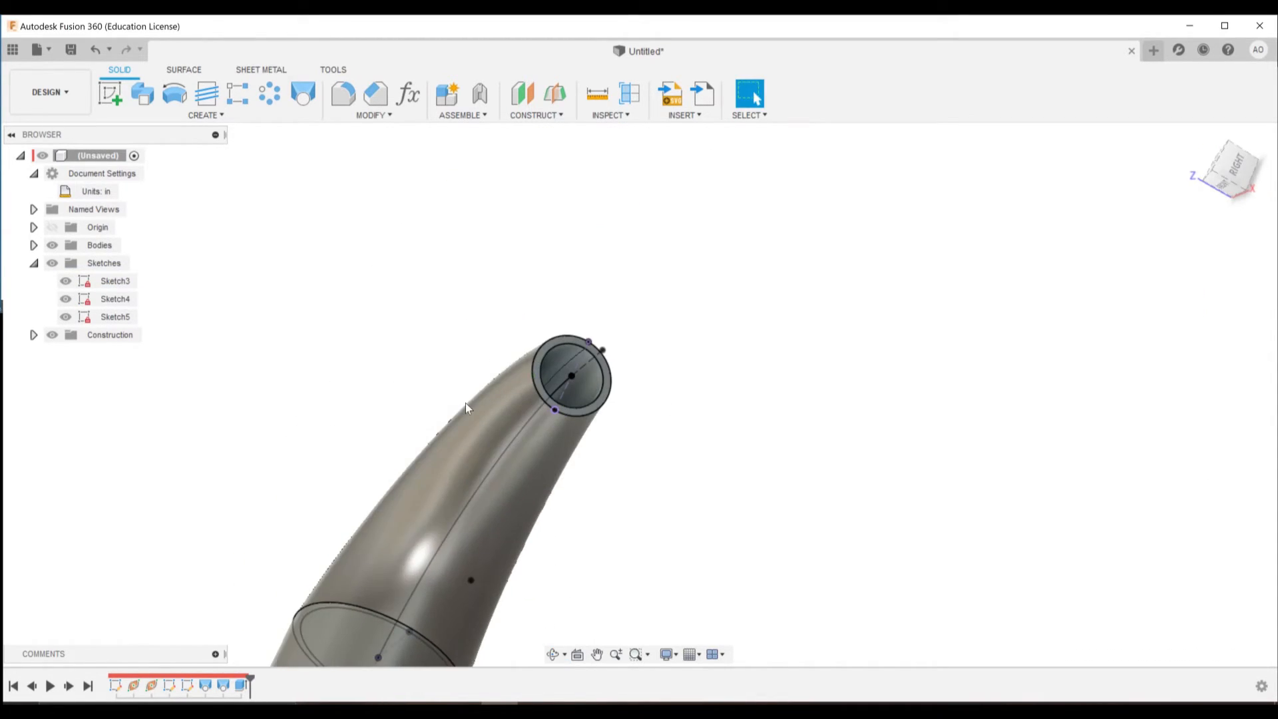
Step: Extrude the narrow-end ring To Object and join it, giving straight sections at both ends
{"action": "left_click", "coordinate": [571, 375]}
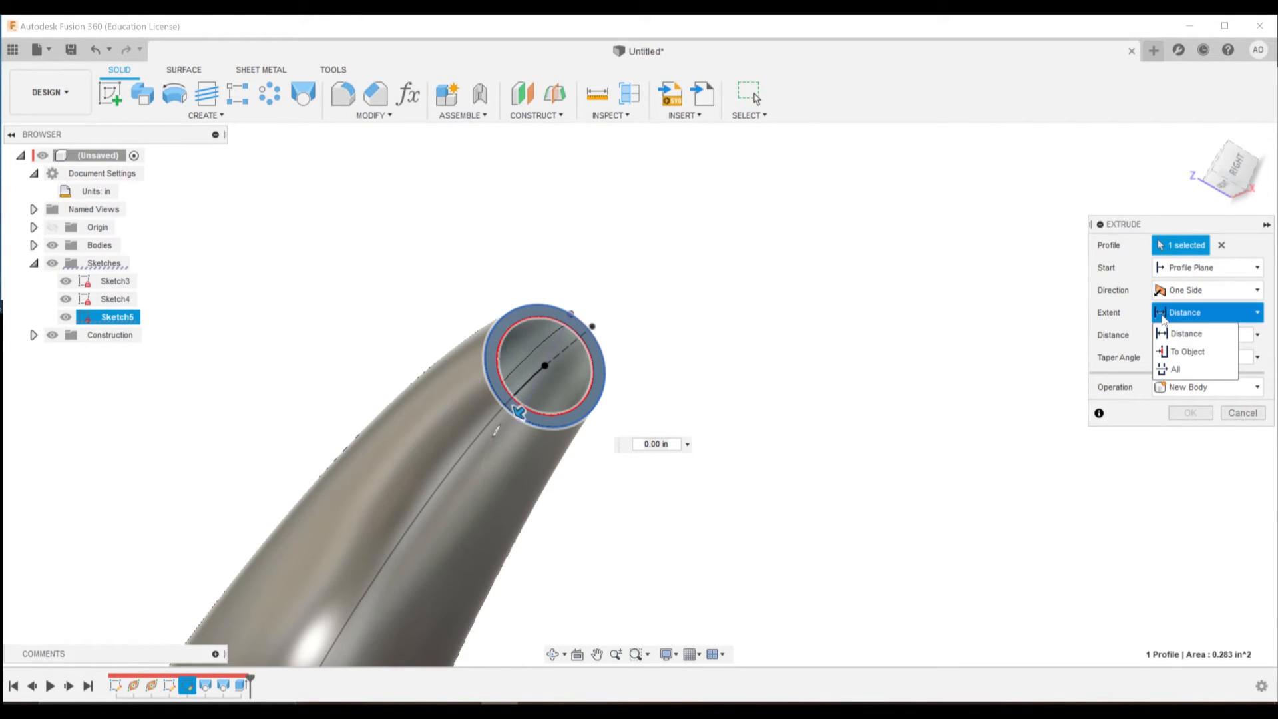
{"action": "left_click", "coordinate": [1187, 350]}
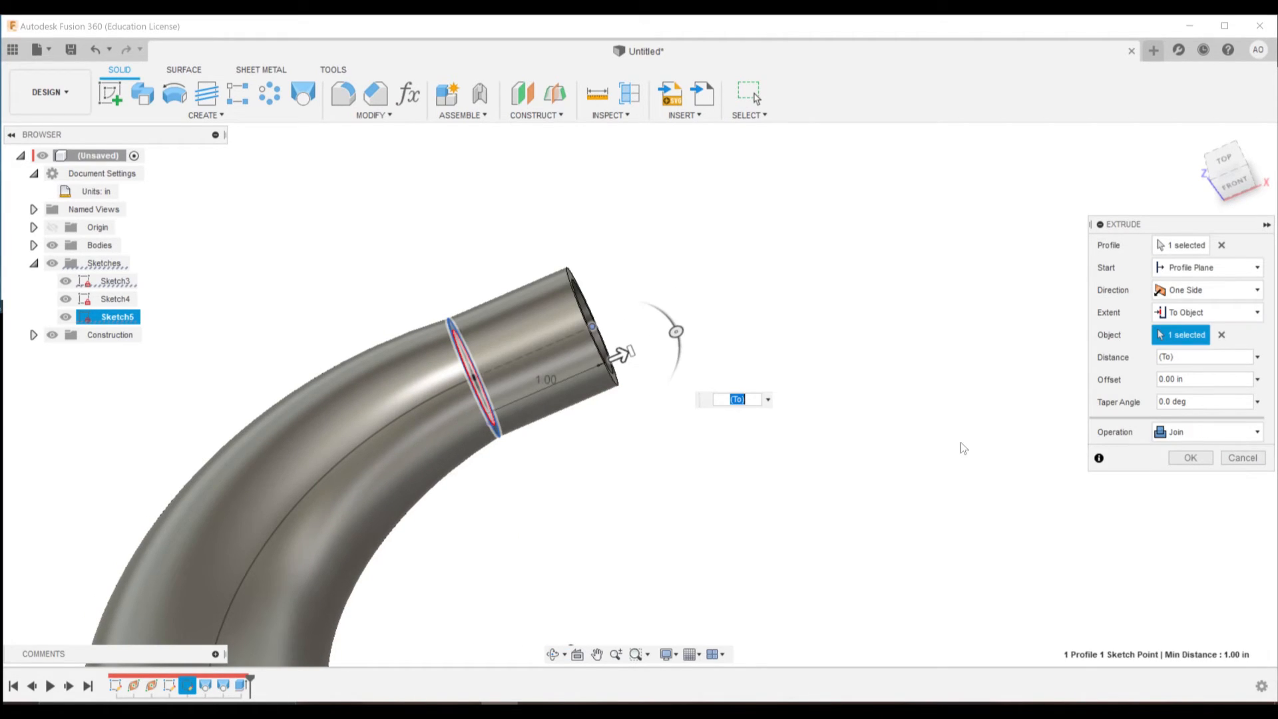
{"action": "left_click", "coordinate": [1188, 457]}
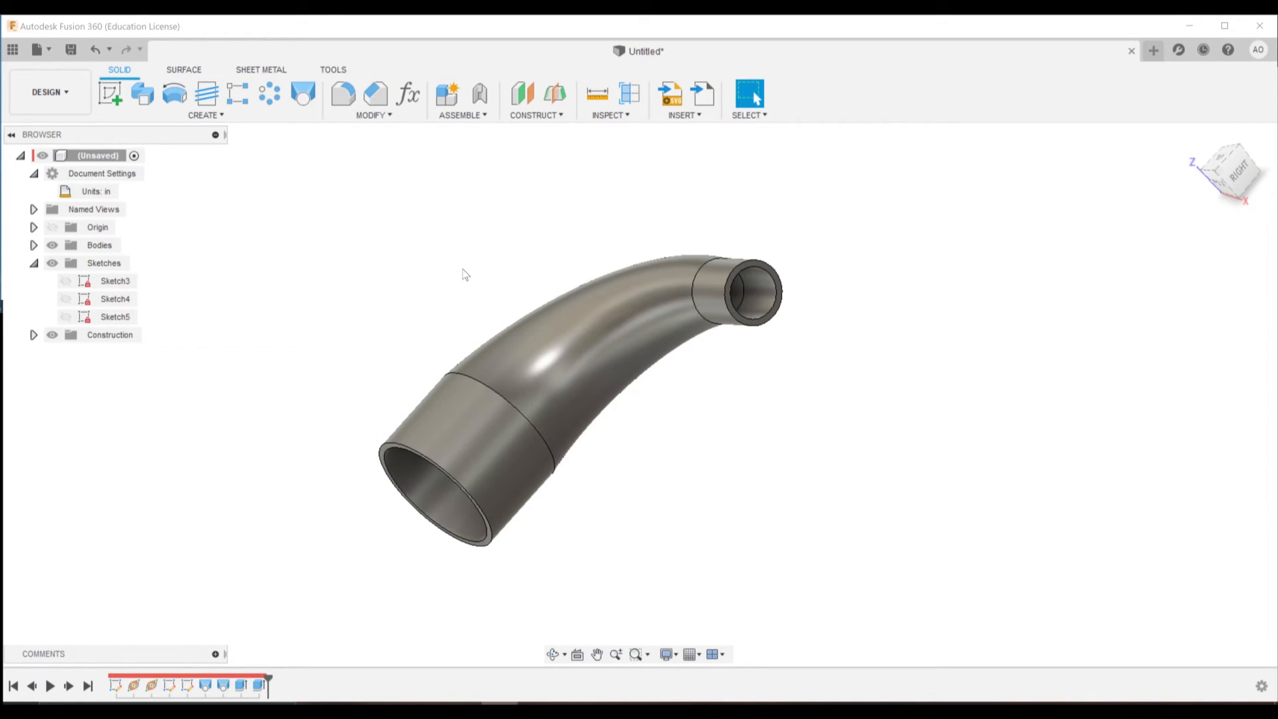
Step: Add a Section Analysis on the XY plane cutting through the pipe wall
{"action": "left_click", "coordinate": [607, 94]}
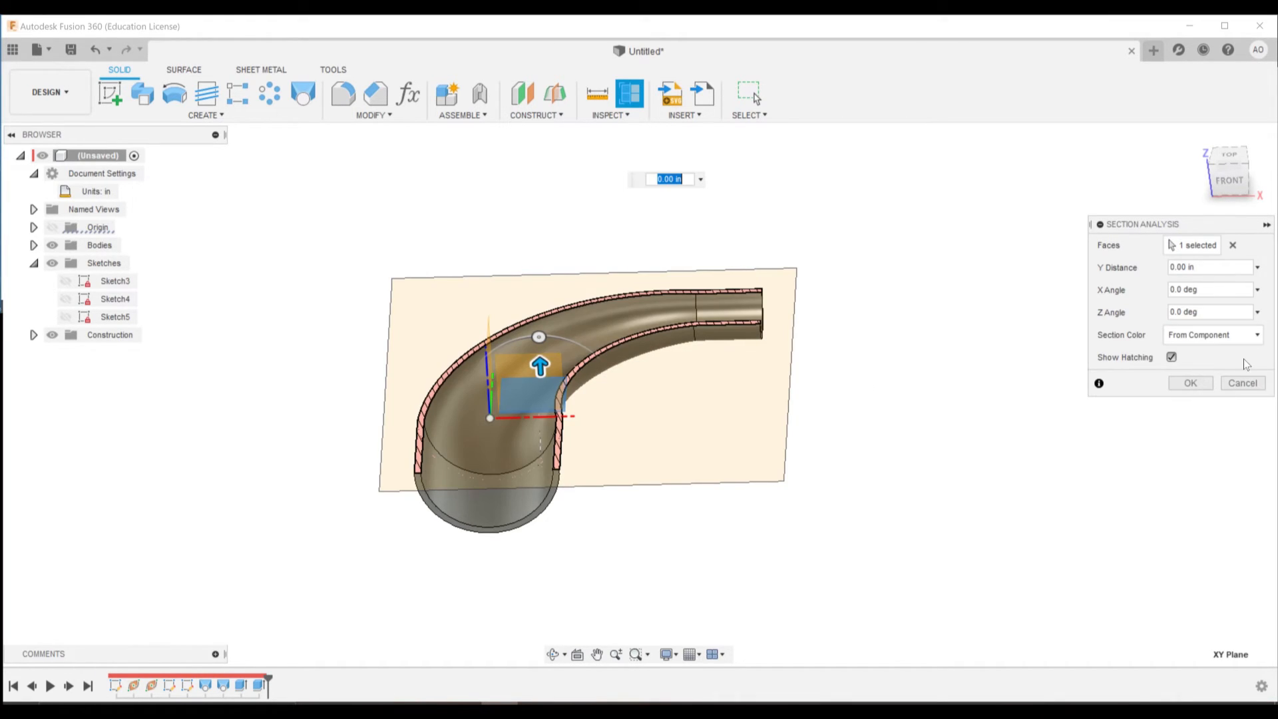
{"action": "left_click", "coordinate": [1188, 383]}
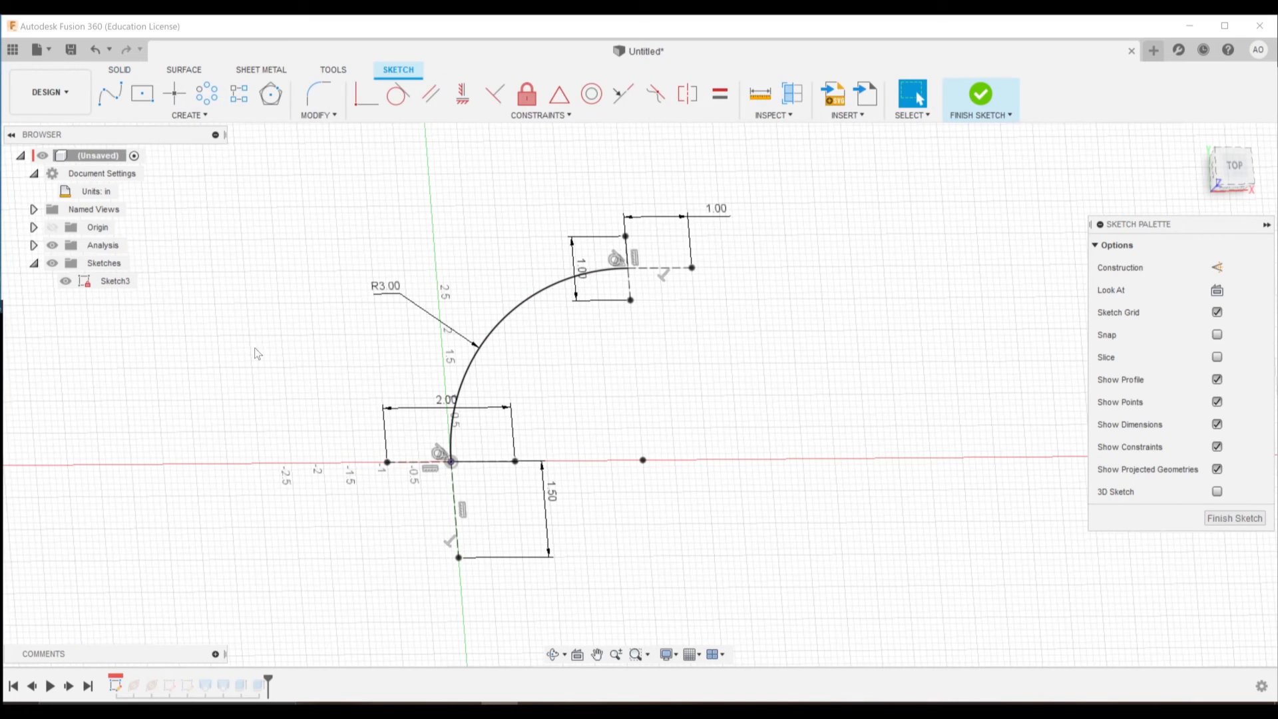
Step: Change the arc radius to 6.00 and finish the sketch so the pipe rebuilds larger
{"action": "scroll", "scroll_direction": "down", "scroll_amount": 3}
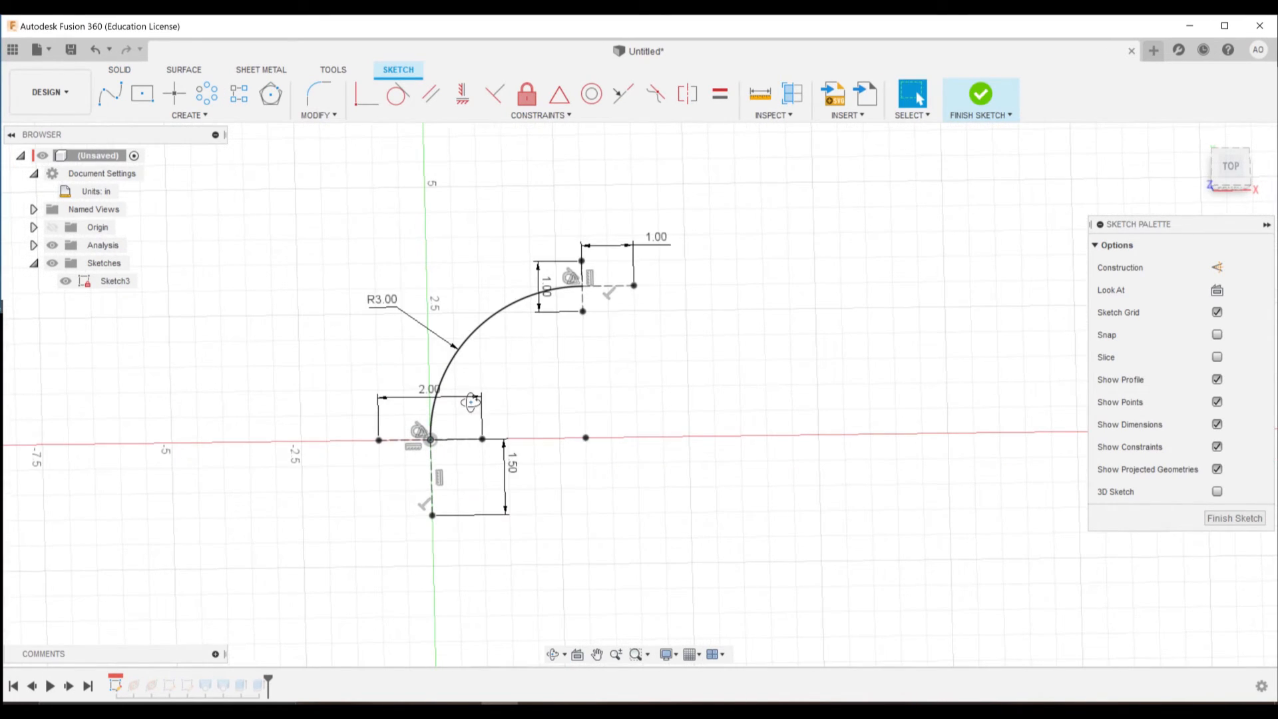
{"action": "double_click", "coordinate": [382, 300]}
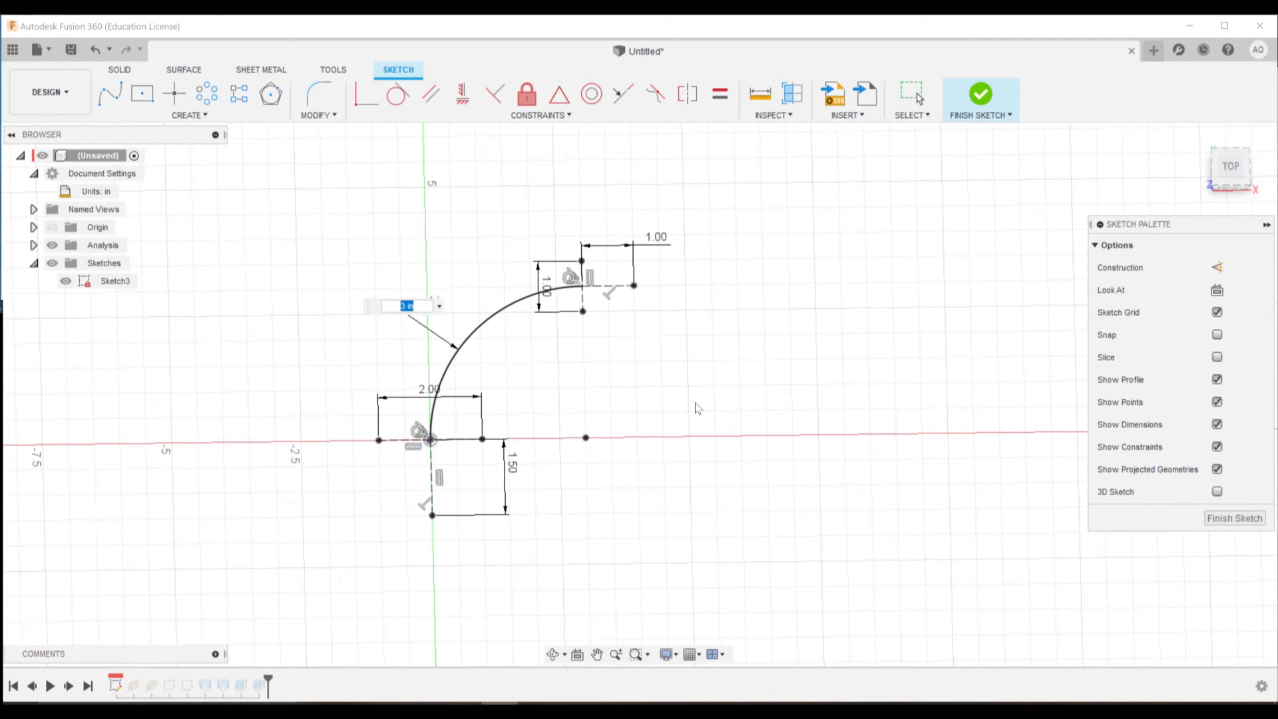
{"action": "key", "text": "Return"}
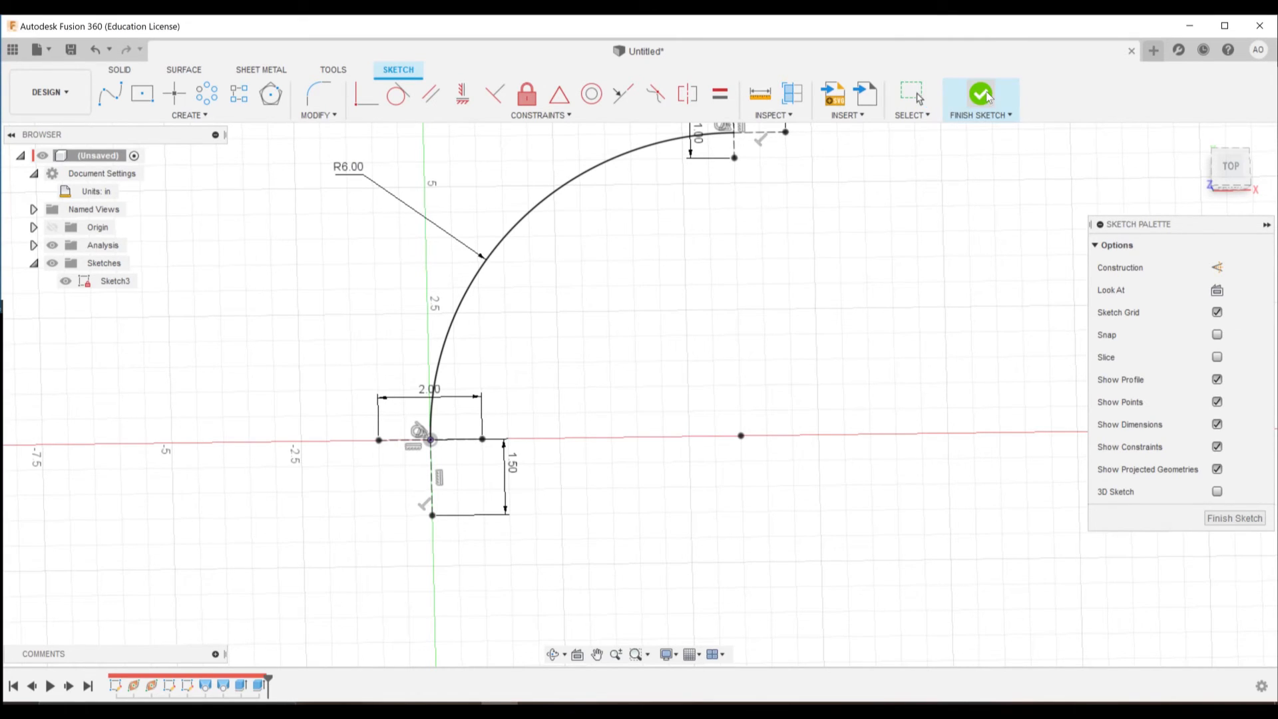
{"action": "left_click", "coordinate": [981, 94]}
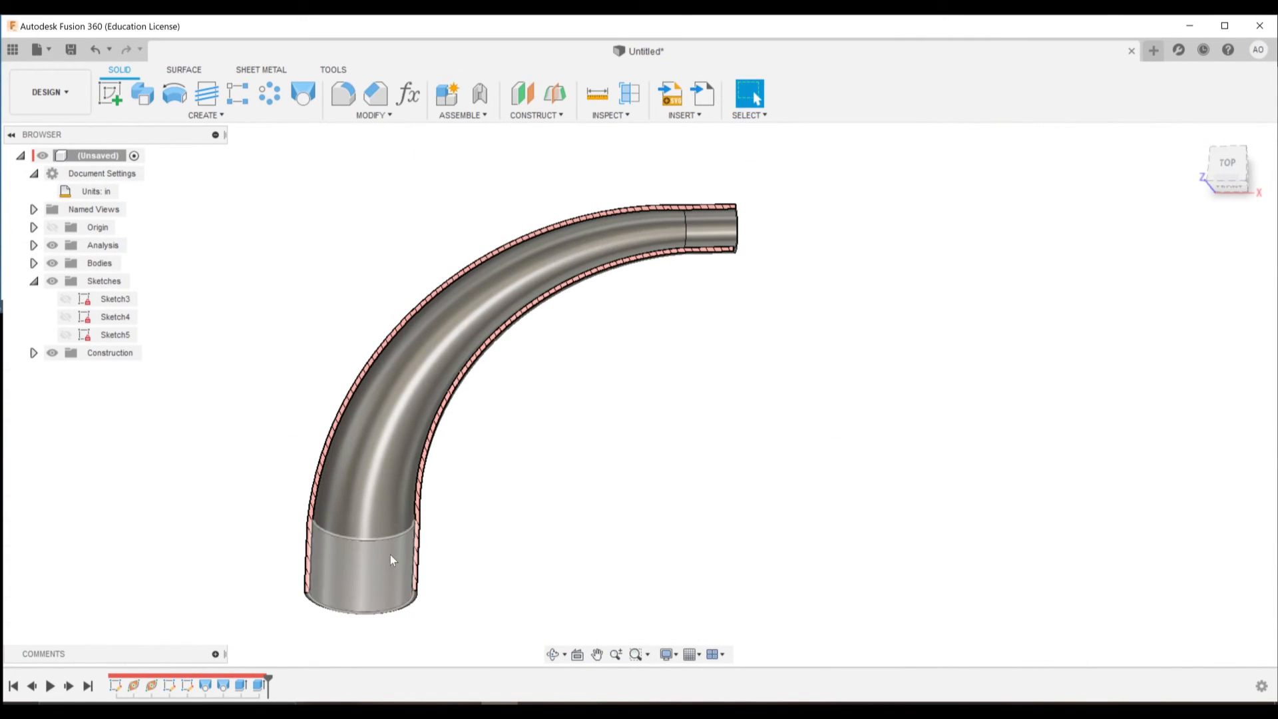
Step: Reopen Sketch3 to rework its end-line dimensions to 4.00, 6.00 and 0.50
{"action": "left_click", "coordinate": [115, 298]}
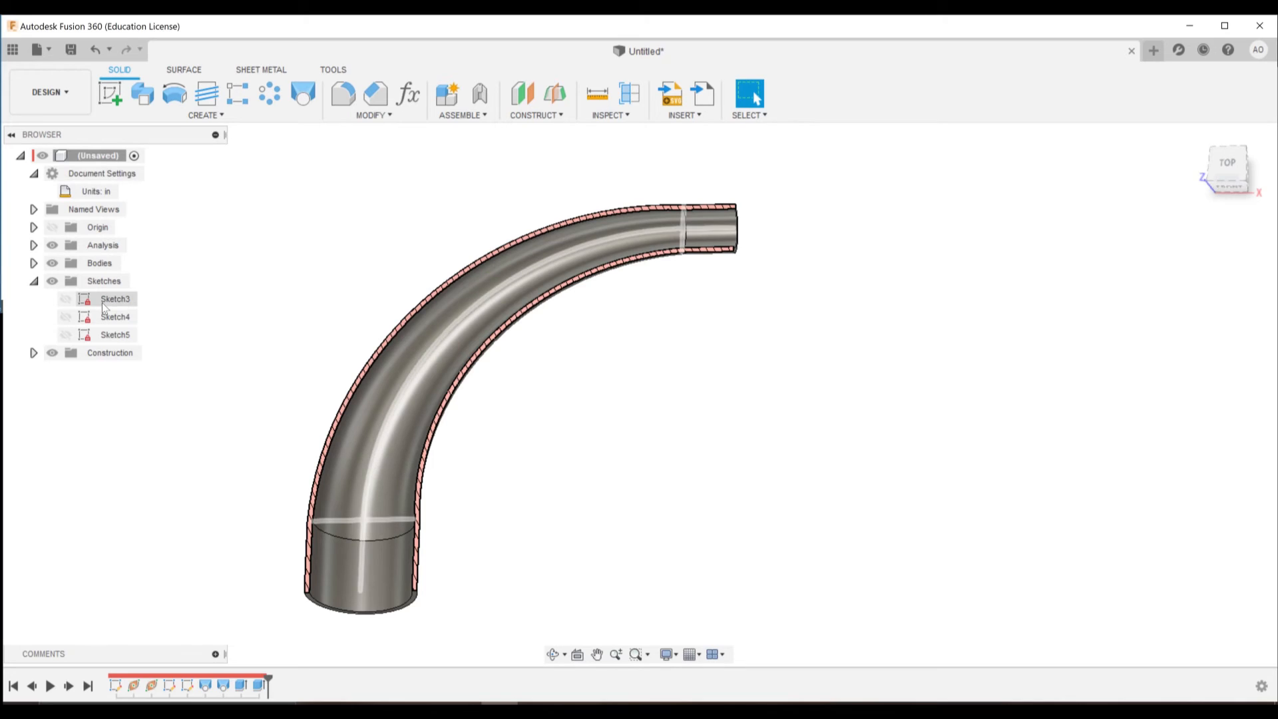
{"action": "double_click", "coordinate": [114, 298]}
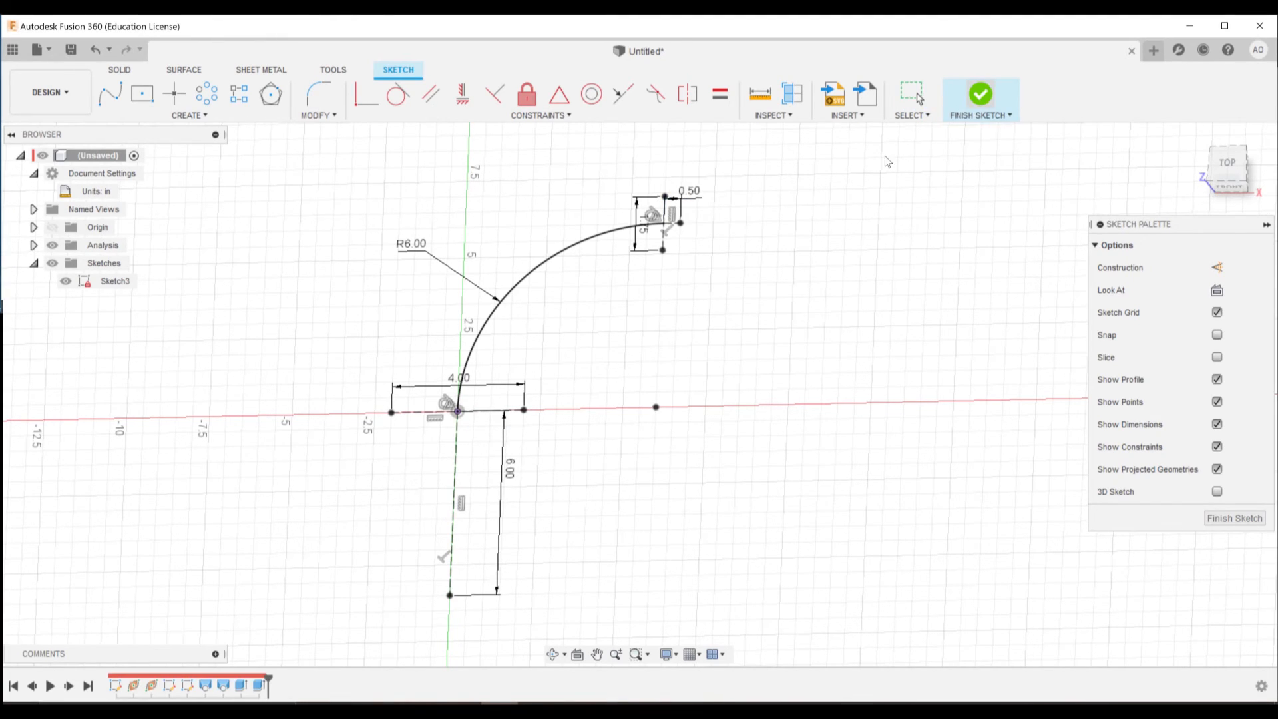
Step: Restore the sketch to R3.00 with 2.00, 1.50 and 1.00 end lines and finish it to rebuild the pipe
{"action": "left_click", "coordinate": [981, 92]}
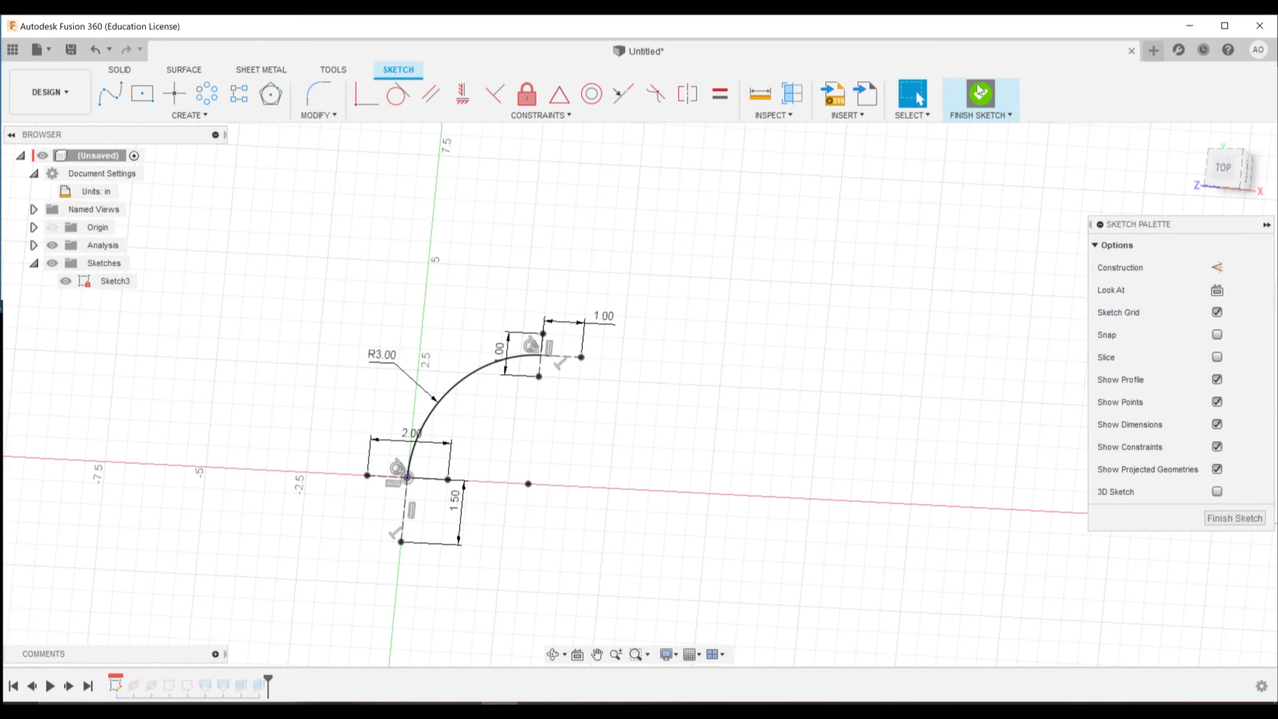
{"action": "left_click", "coordinate": [980, 93]}
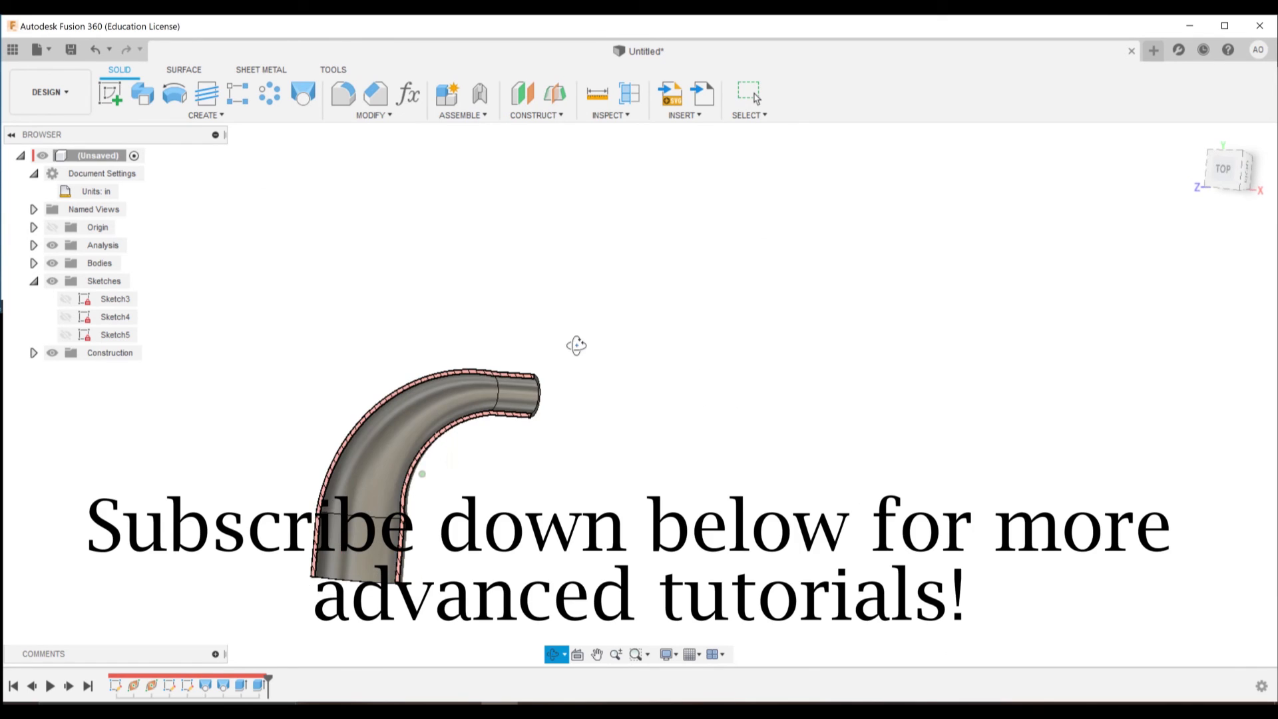